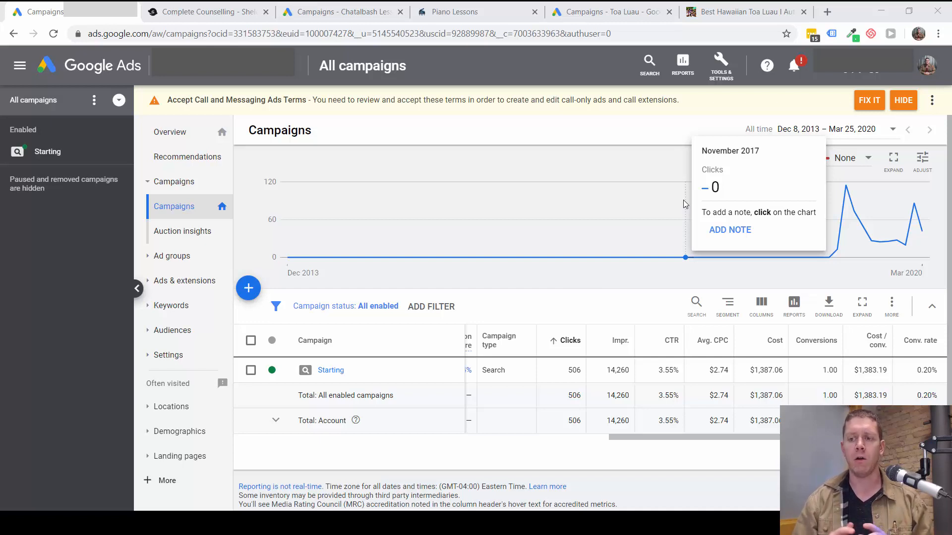
mouse_move(672, 232)
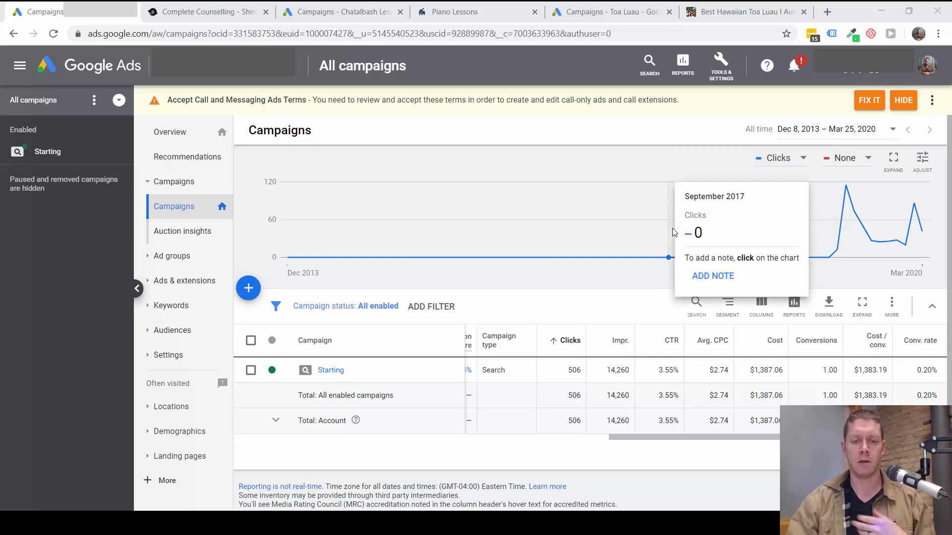
mouse_move(786, 291)
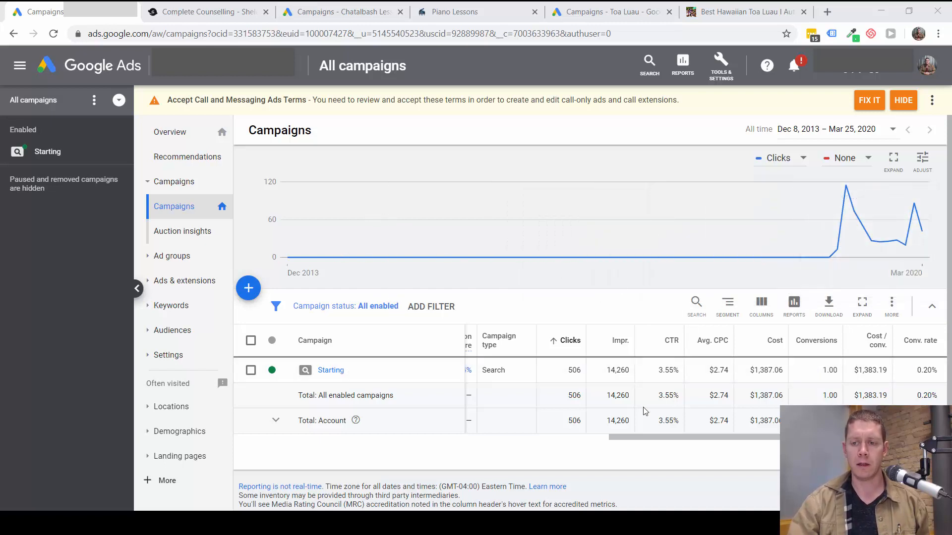
mouse_move(387, 370)
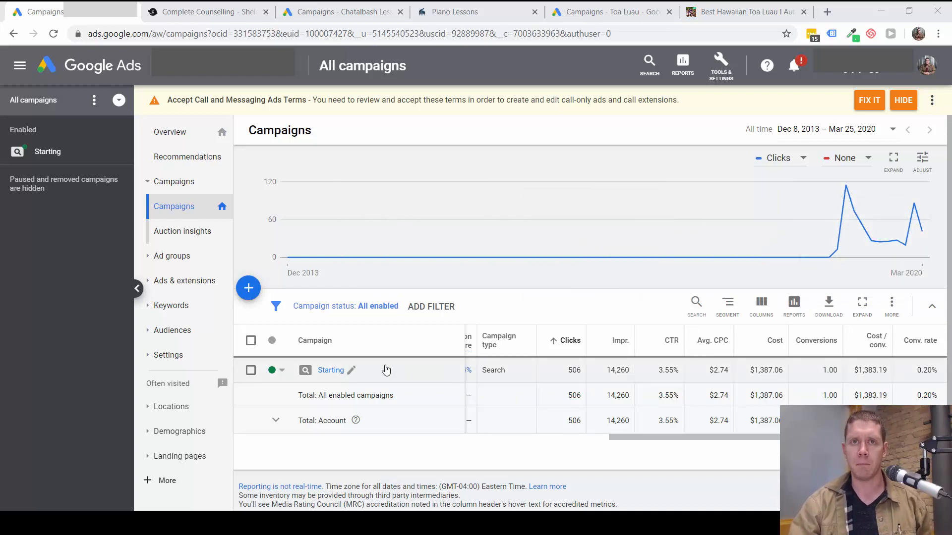
mouse_move(727, 301)
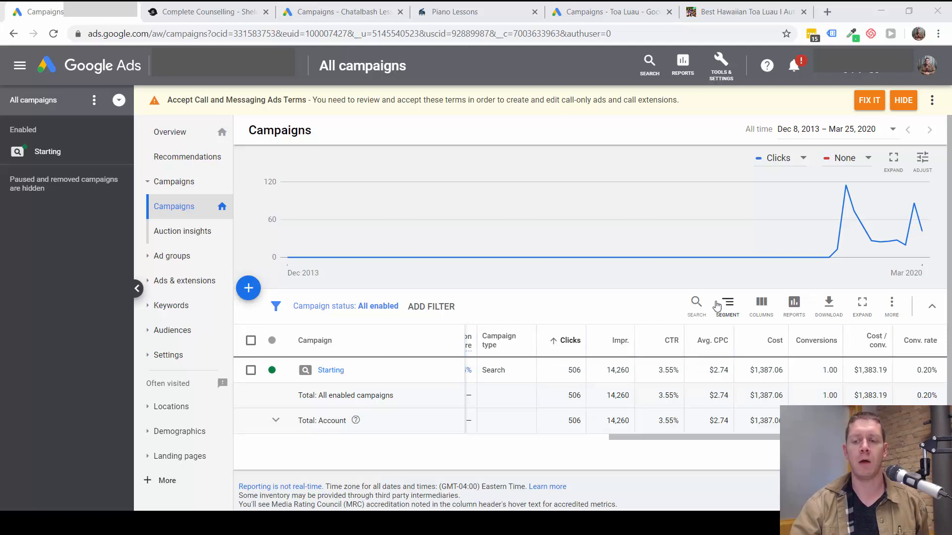
mouse_move(561, 289)
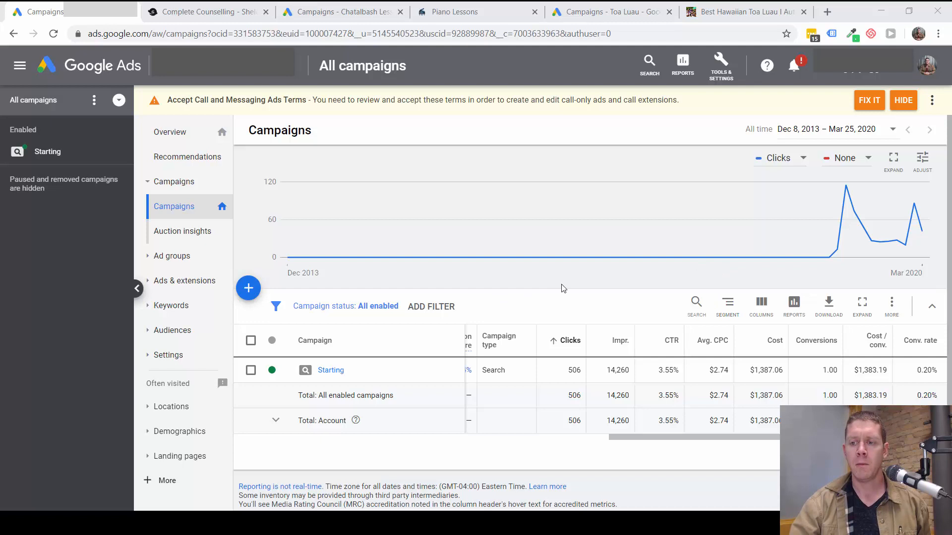
mouse_move(726, 297)
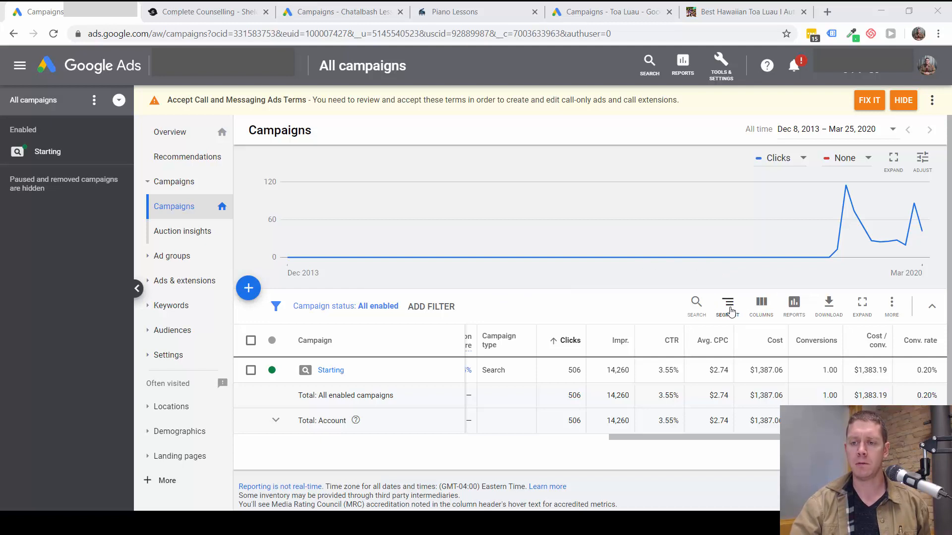
- Segment the campaigns table by conversion action to show the Calls from ads row
click(727, 305)
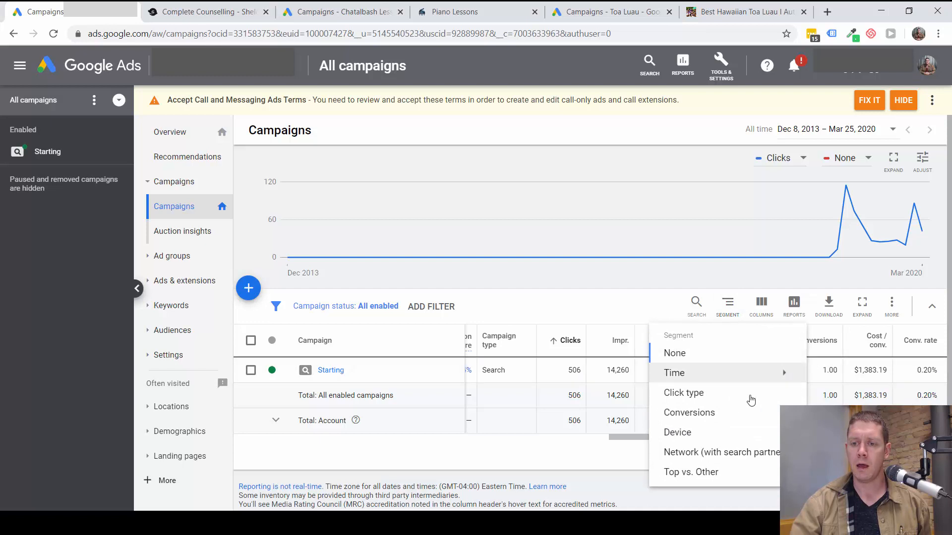
click(689, 412)
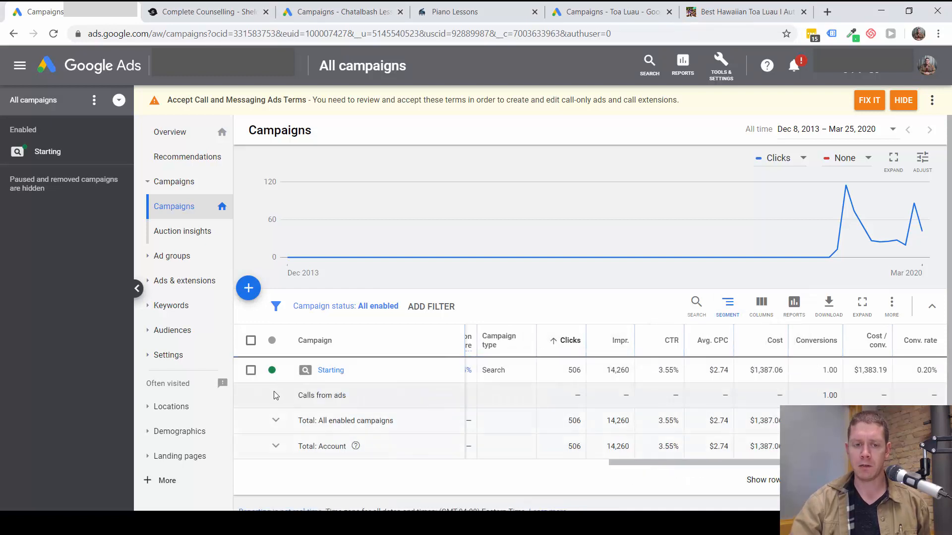
mouse_move(348, 385)
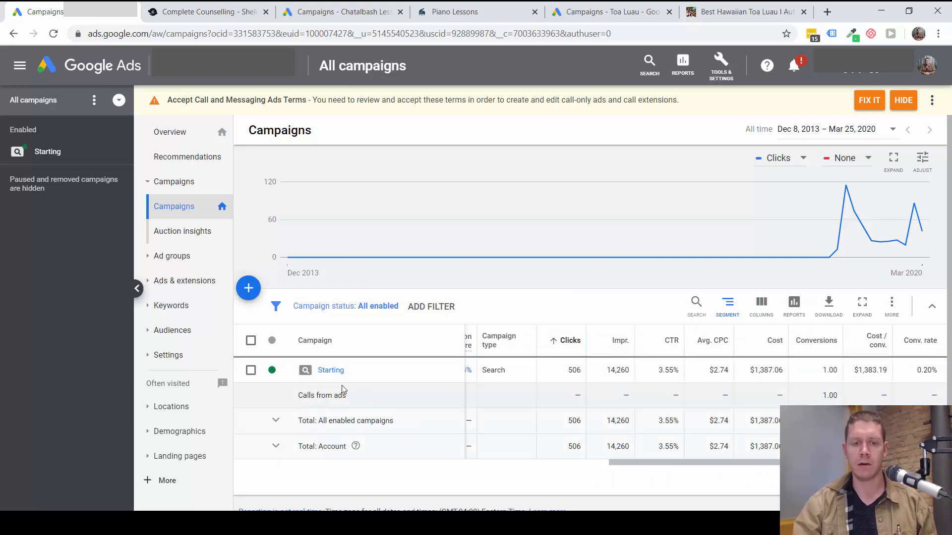
mouse_move(300, 394)
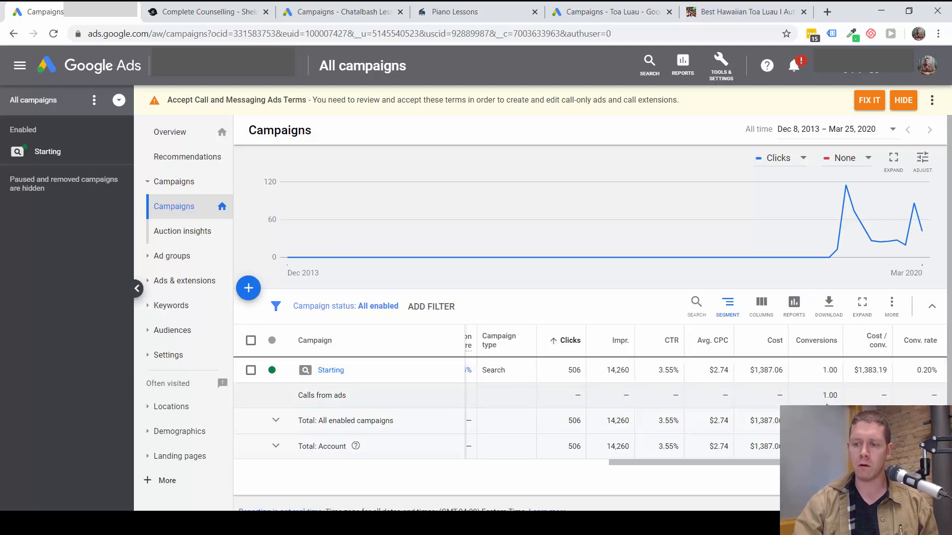
mouse_move(392, 405)
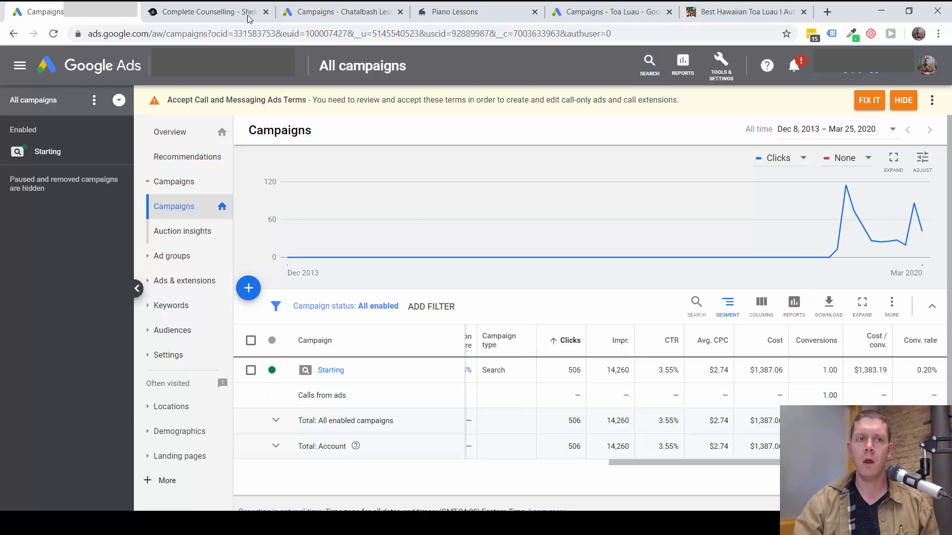
- Go to Conversions under Measurement in Tools & Settings and reload after the error
click(720, 65)
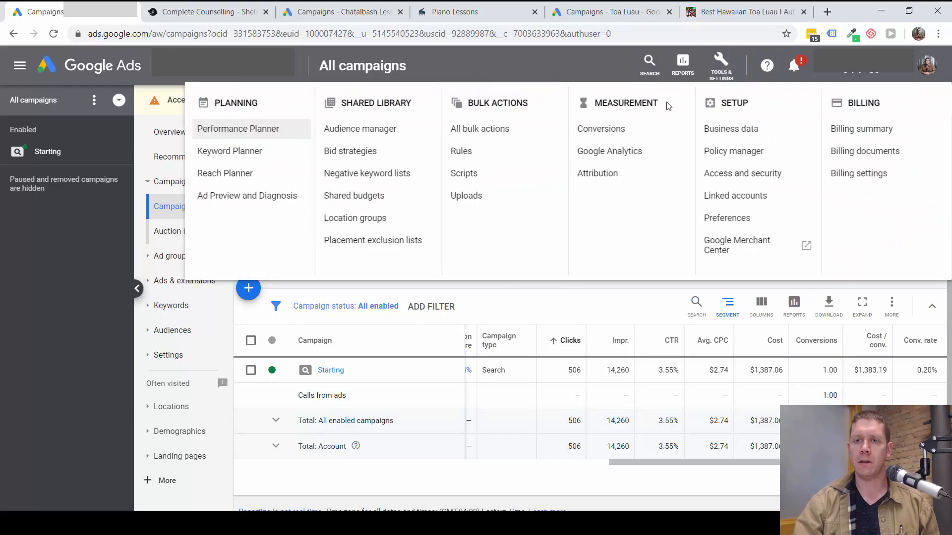
click(600, 129)
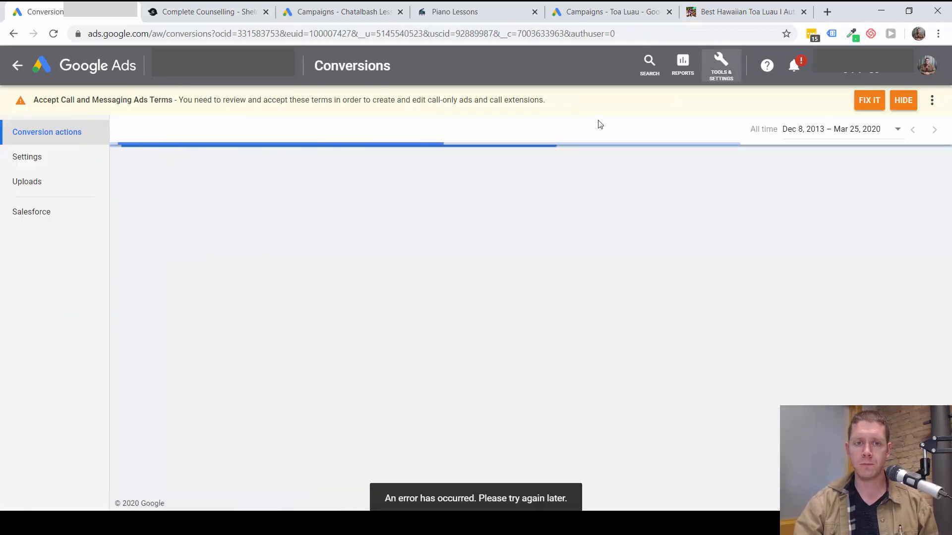
mouse_move(645, 142)
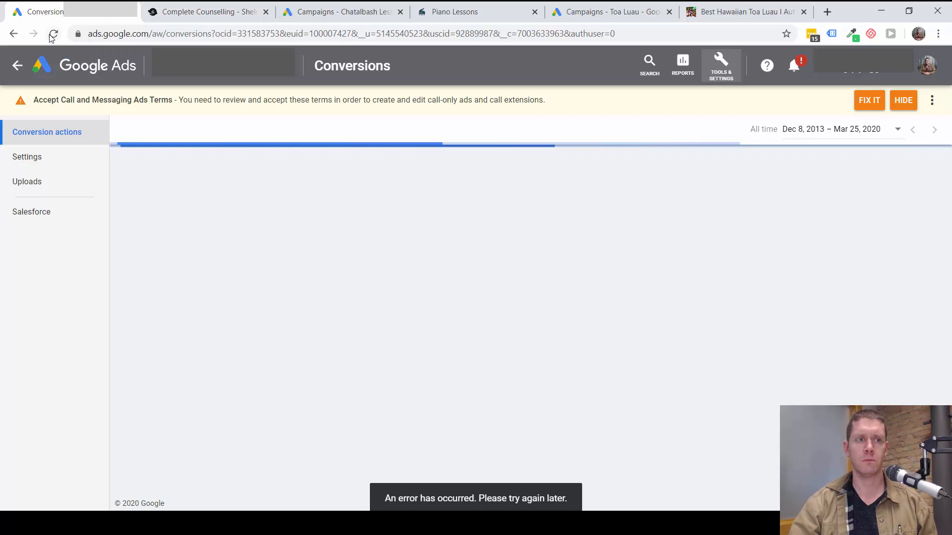
click(53, 34)
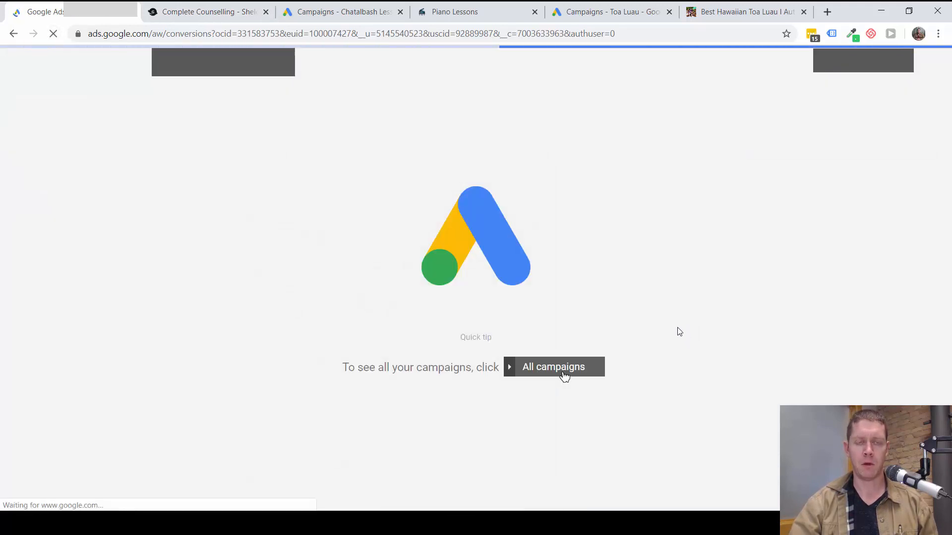
- Switch to the Complete Counselling tab and scroll through the therapycincinnati.com landing page
click(207, 12)
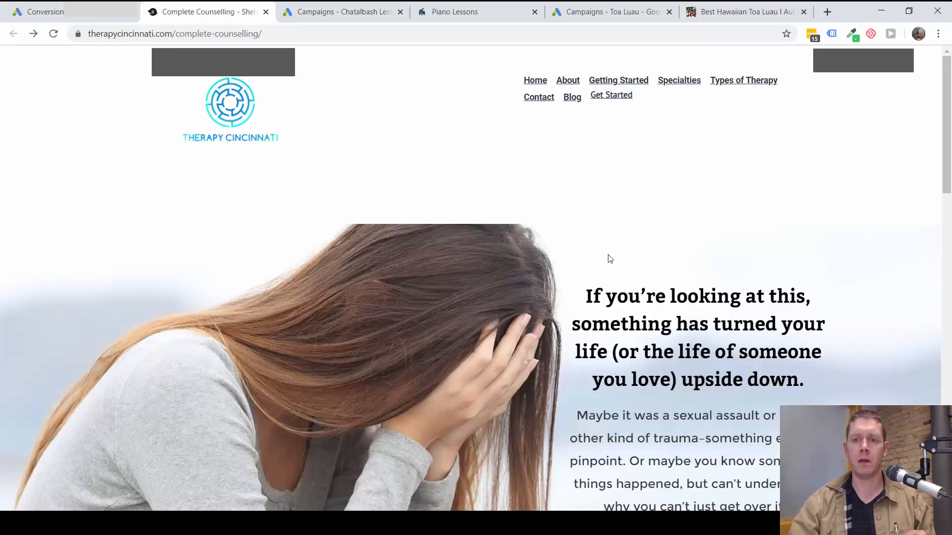
scroll(down, 3)
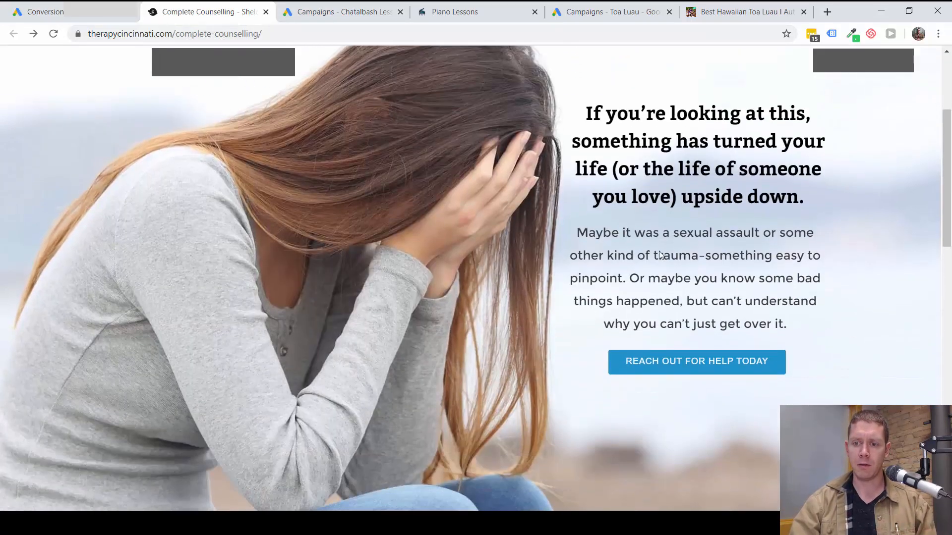
scroll(down, 3)
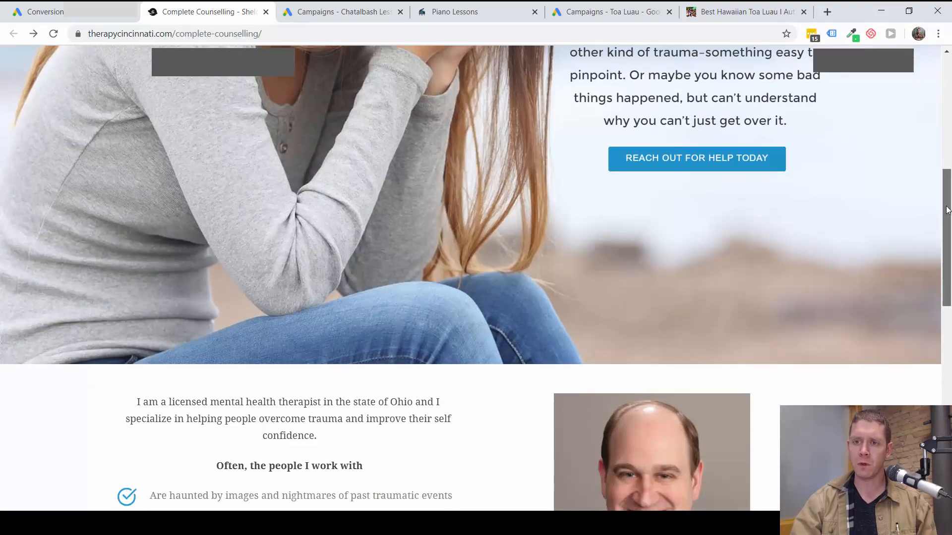
scroll(up, 3)
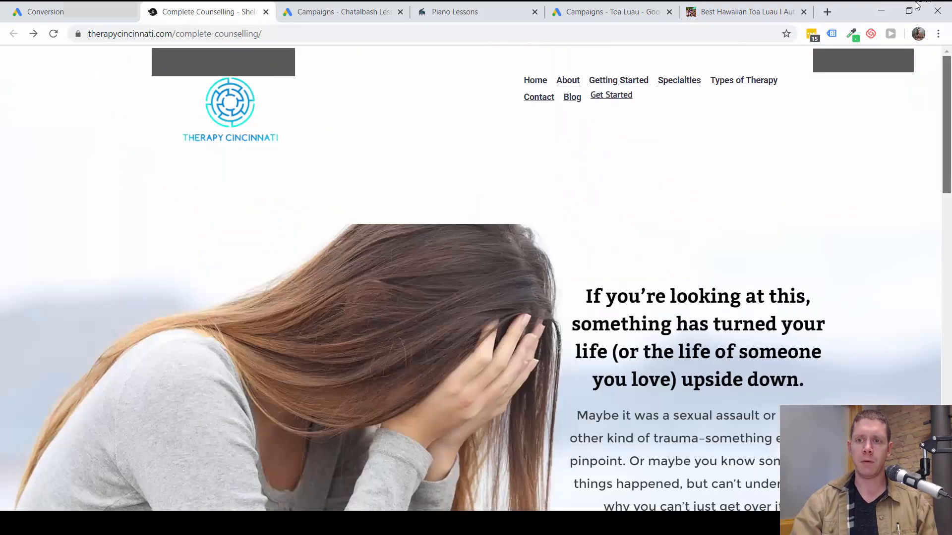
scroll(down, 3)
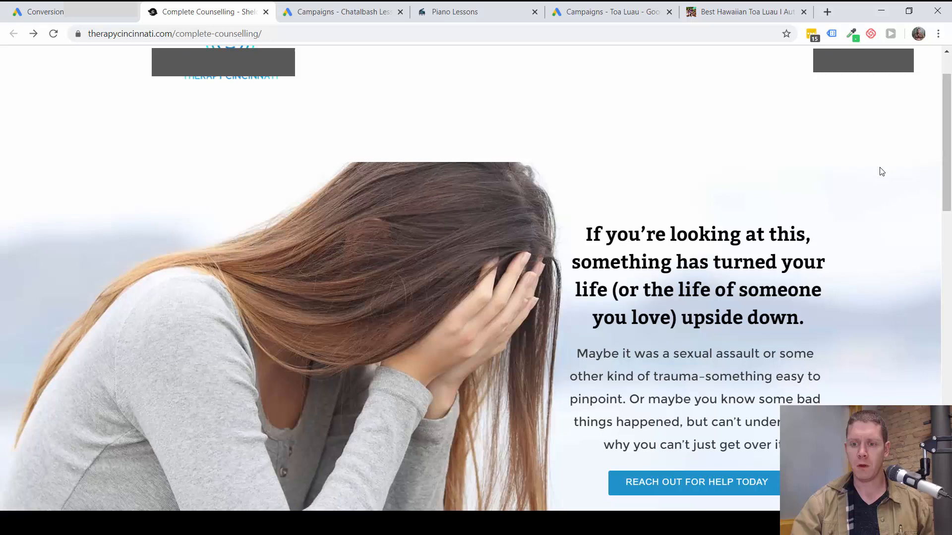
mouse_move(696, 482)
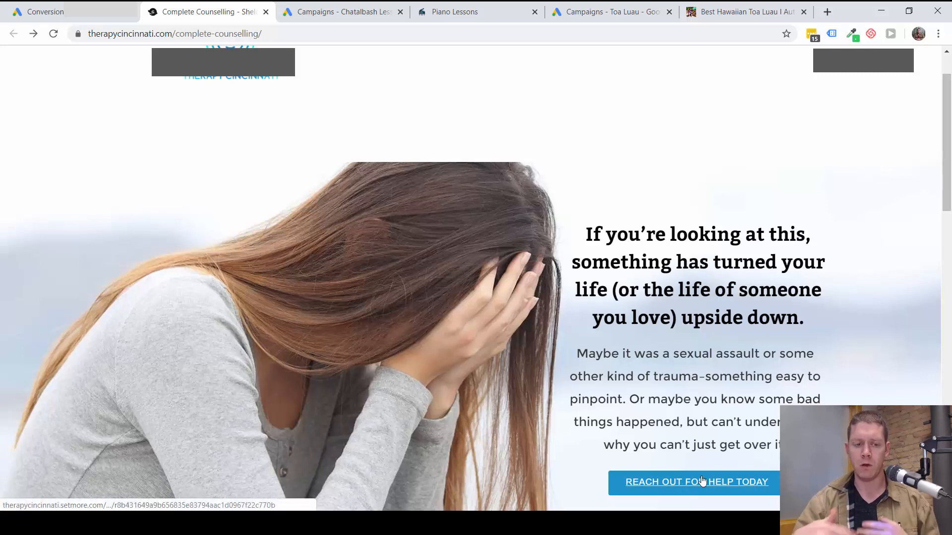
mouse_move(544, 298)
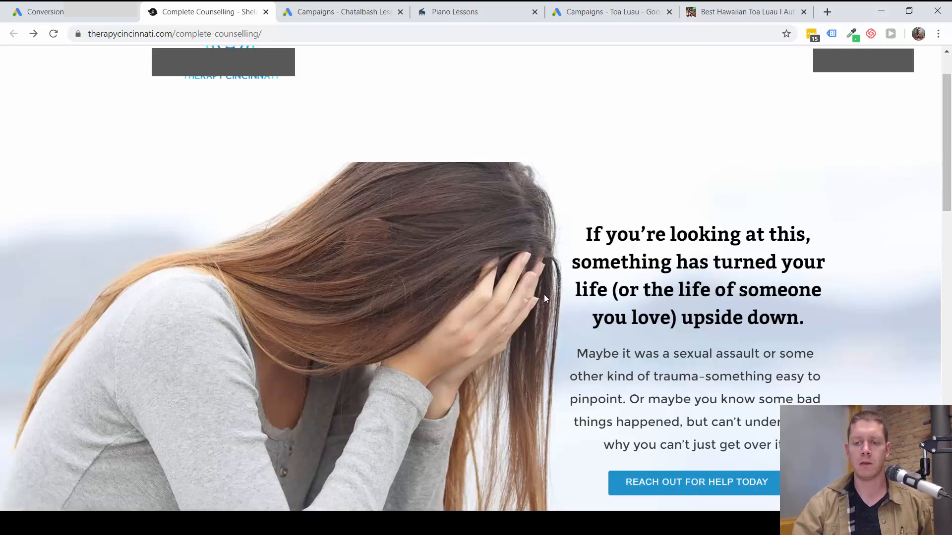
scroll(up, 3)
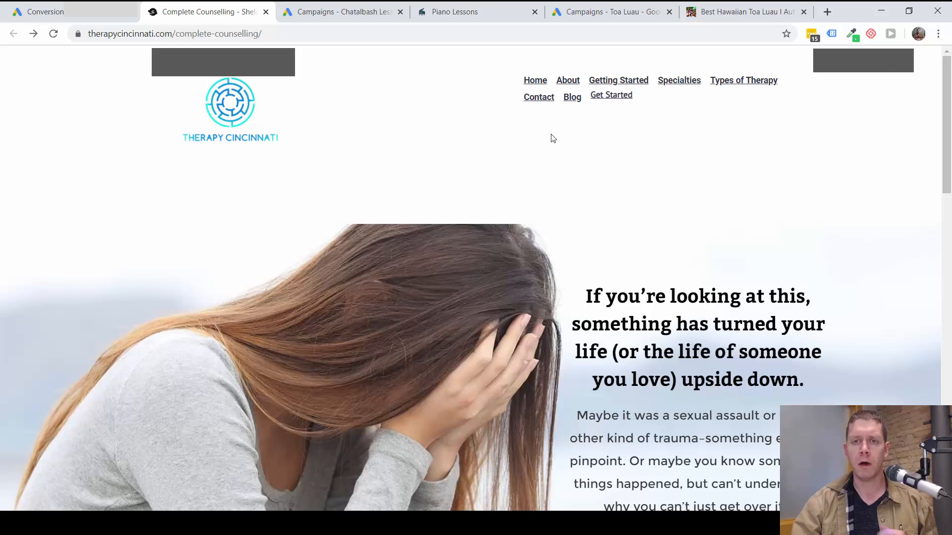
mouse_move(538, 97)
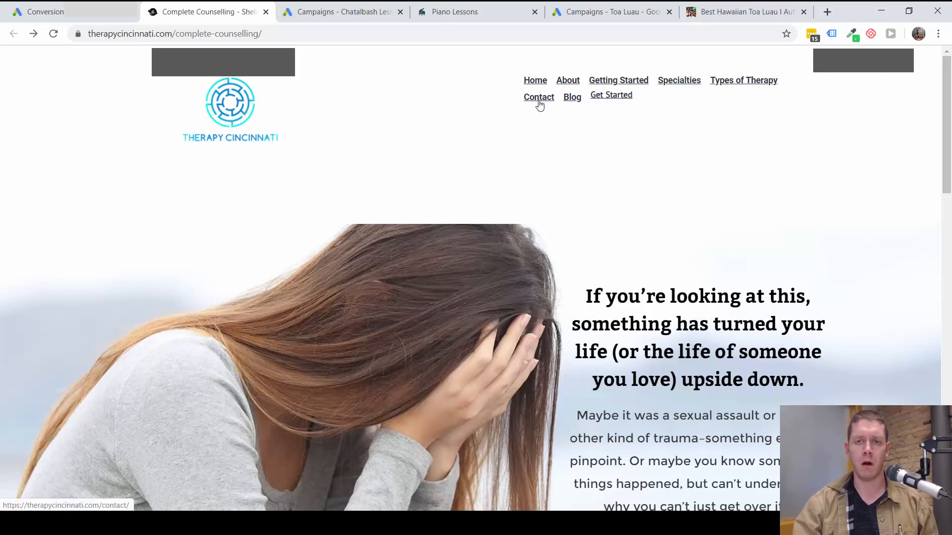
mouse_move(866, 240)
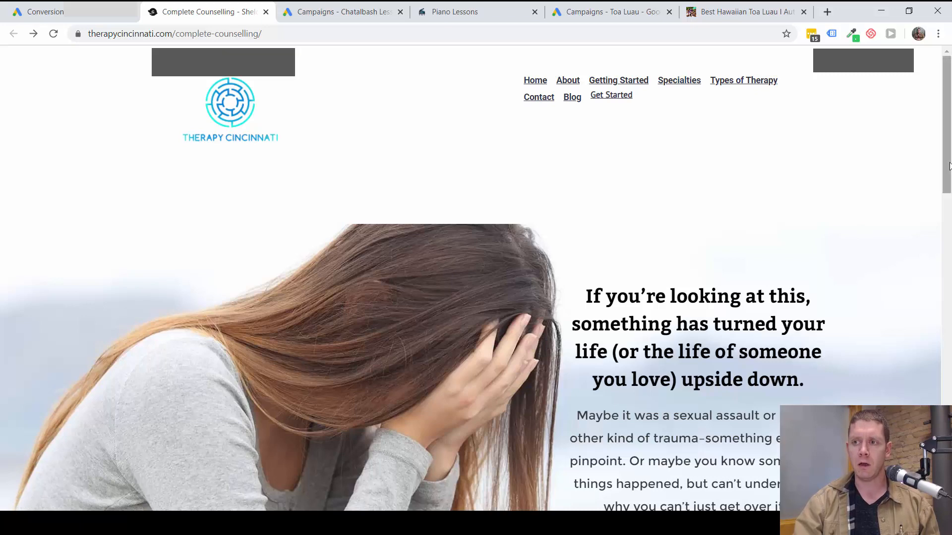
scroll(down, 3)
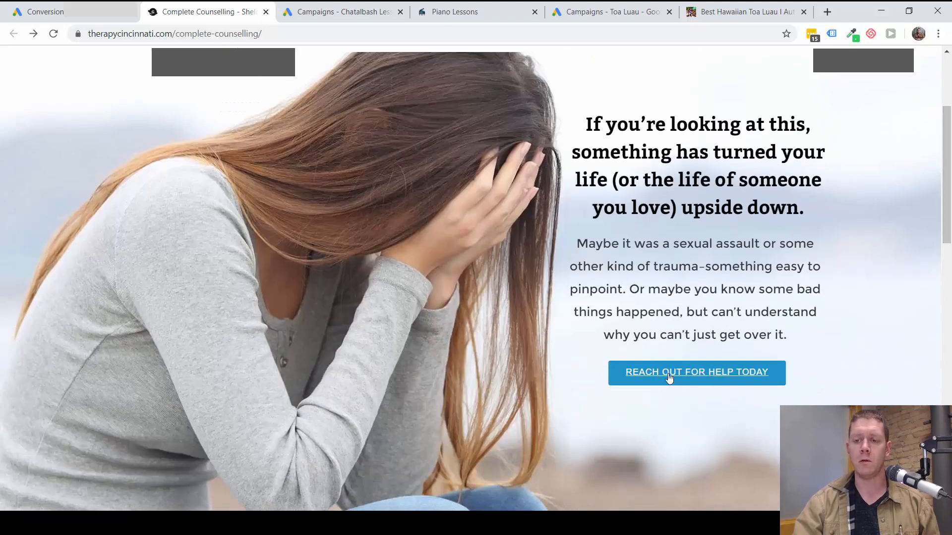
mouse_move(712, 362)
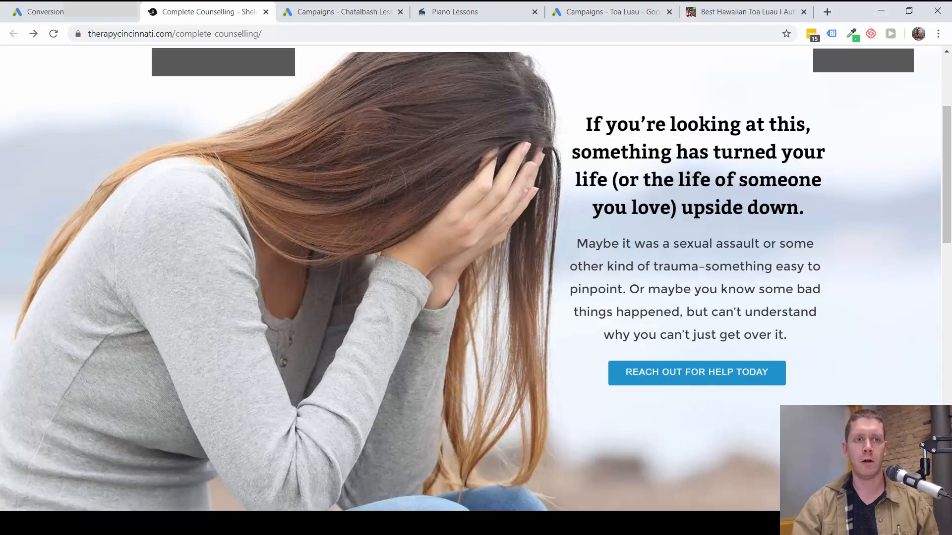
mouse_move(485, 369)
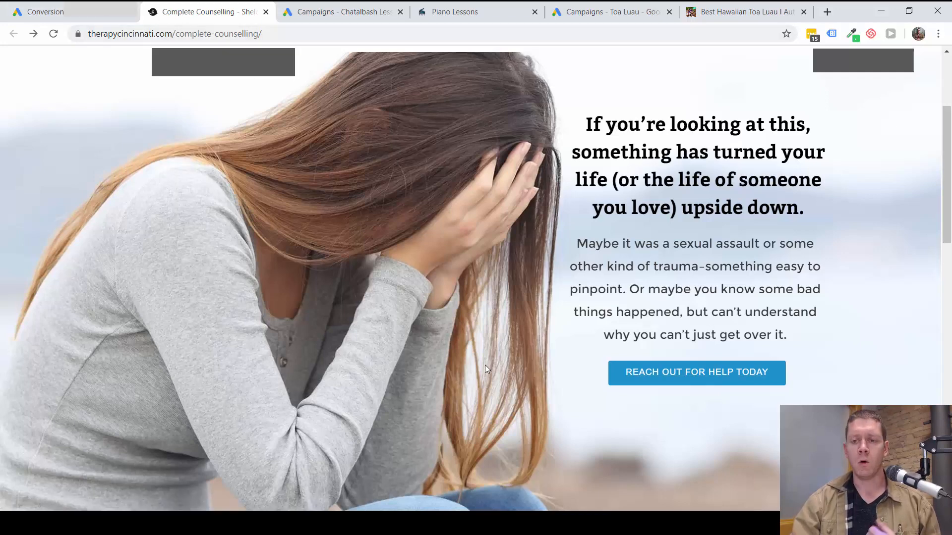
scroll(up, 3)
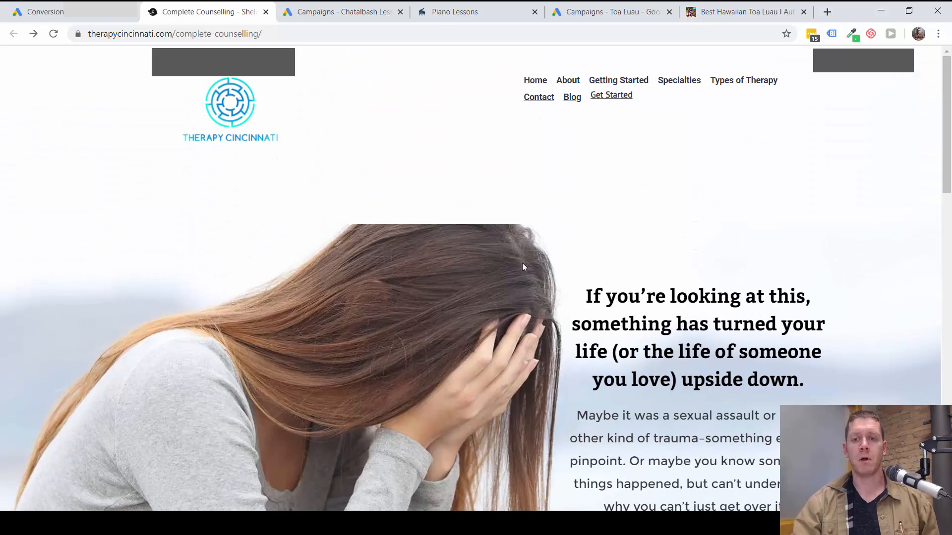
mouse_move(658, 224)
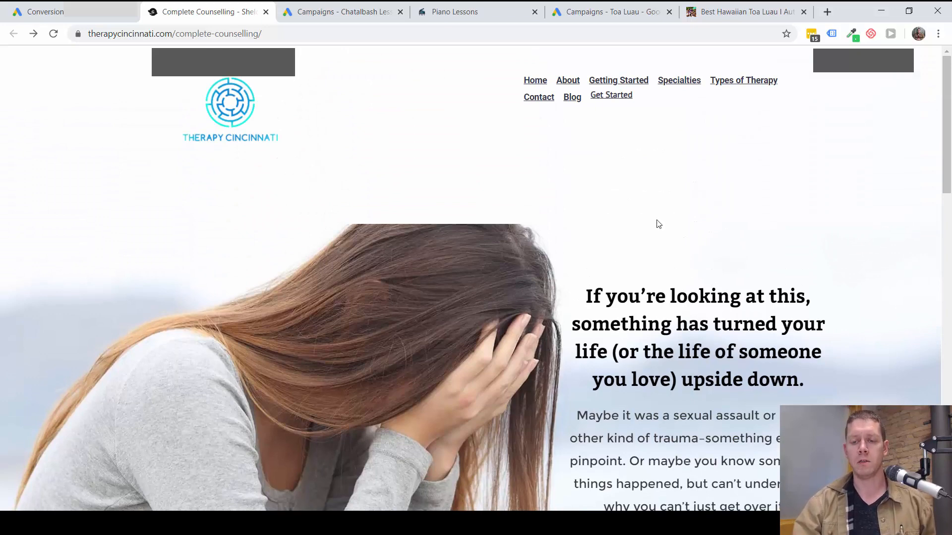
- Return from Conversions to the Campaigns list and scroll right to the Conversions columns
click(45, 11)
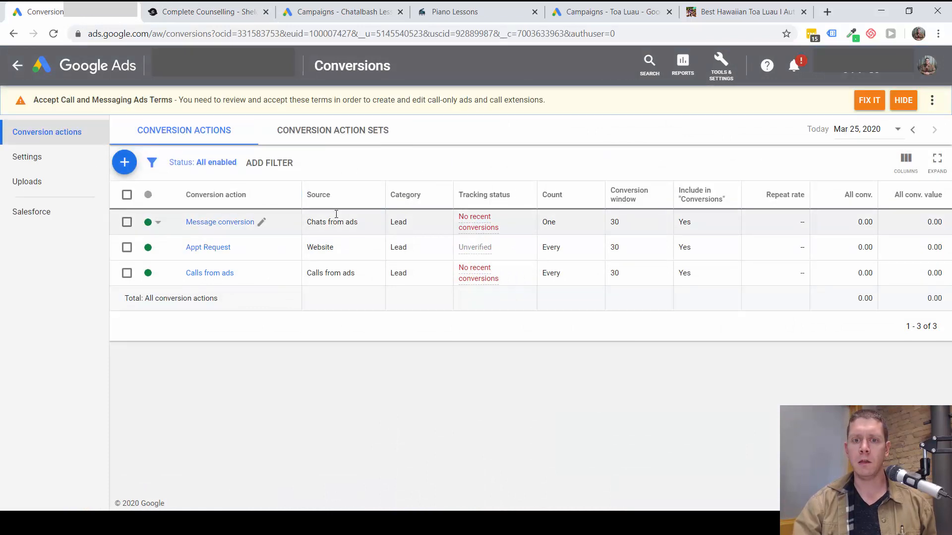
mouse_move(286, 266)
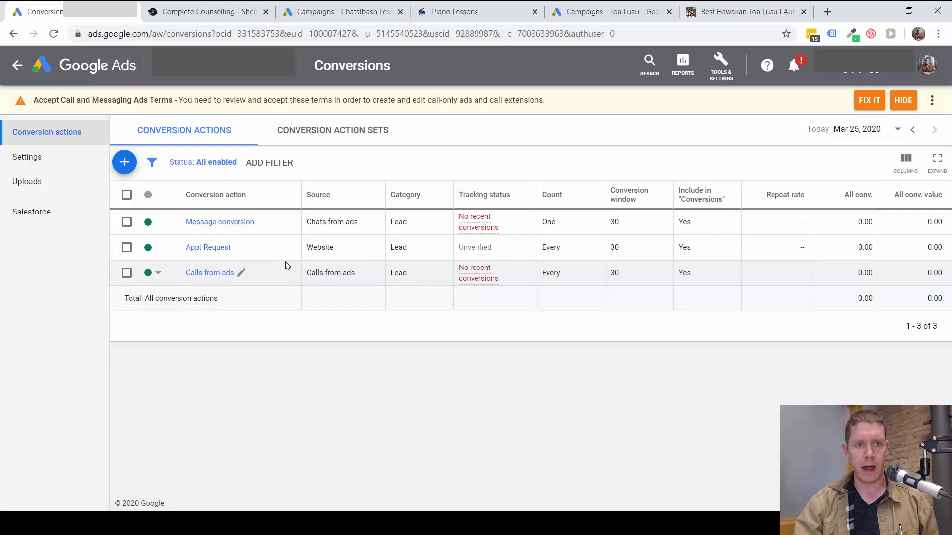
mouse_move(194, 249)
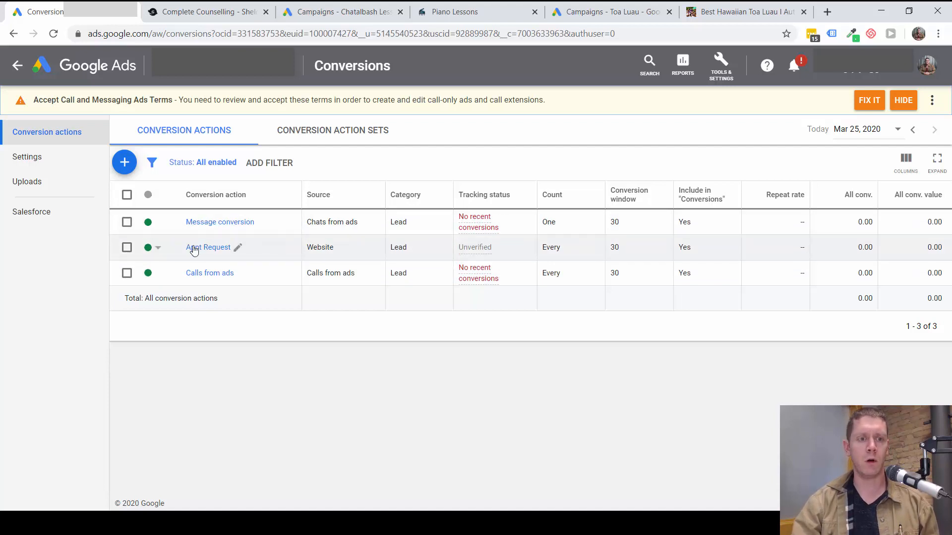
mouse_move(188, 251)
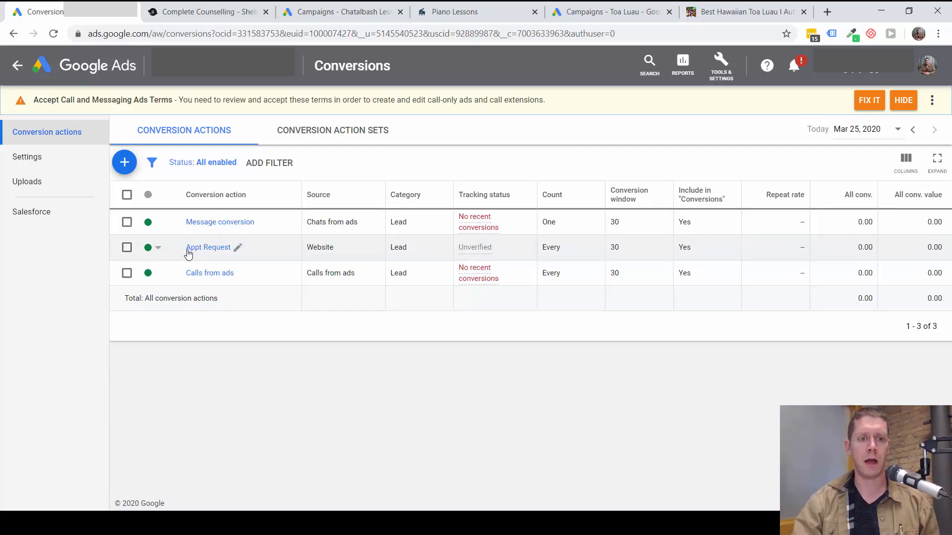
mouse_move(375, 253)
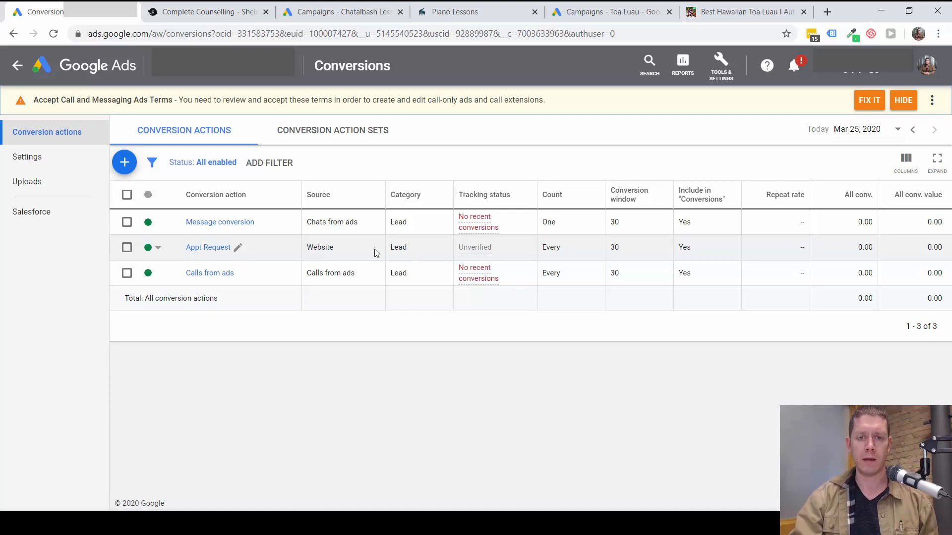
mouse_move(501, 255)
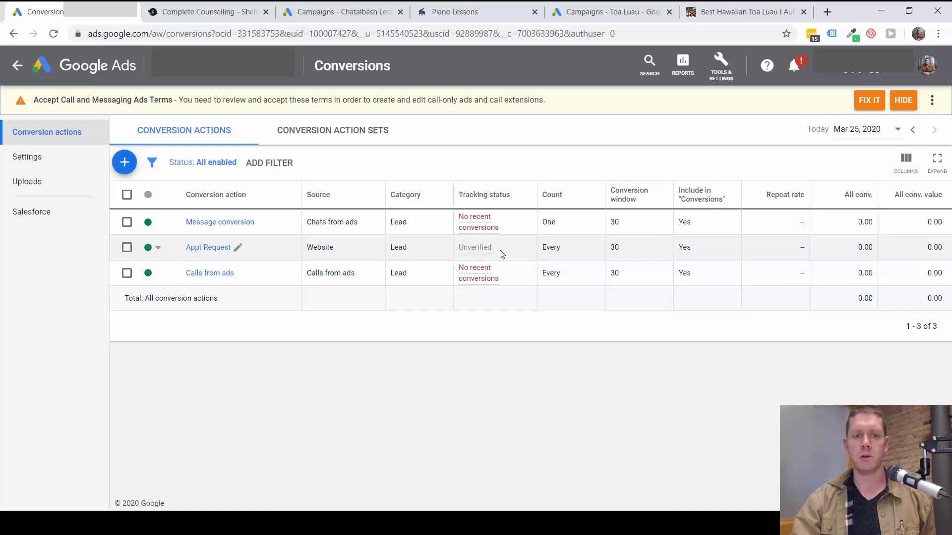
mouse_move(631, 248)
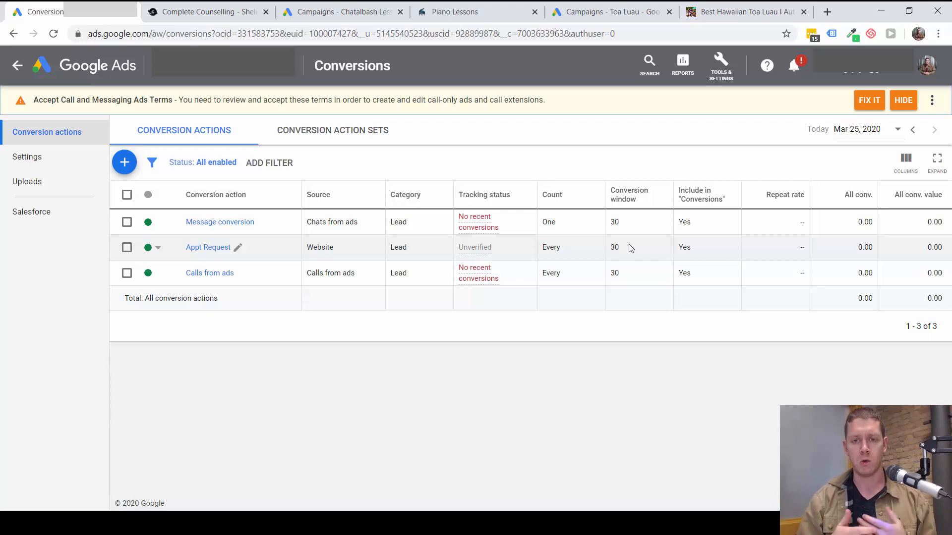
mouse_move(297, 259)
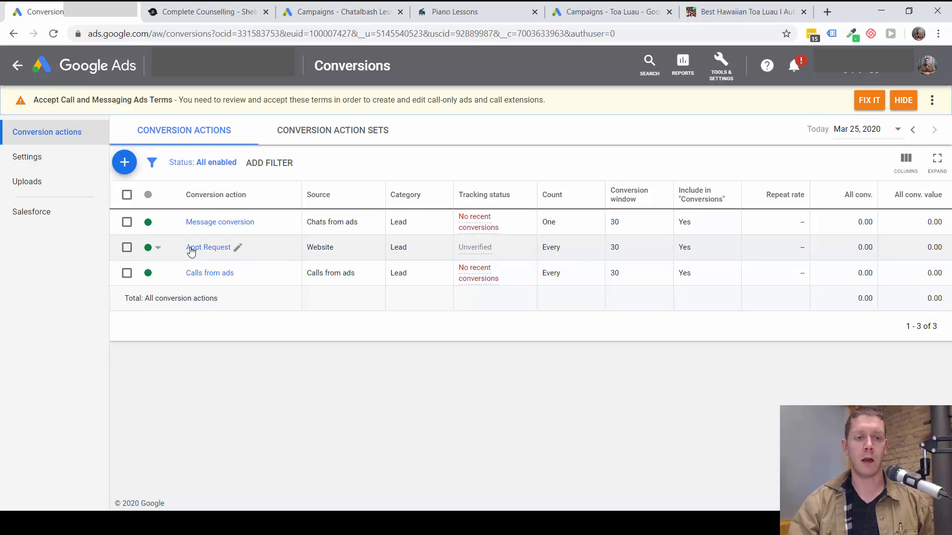
mouse_move(186, 251)
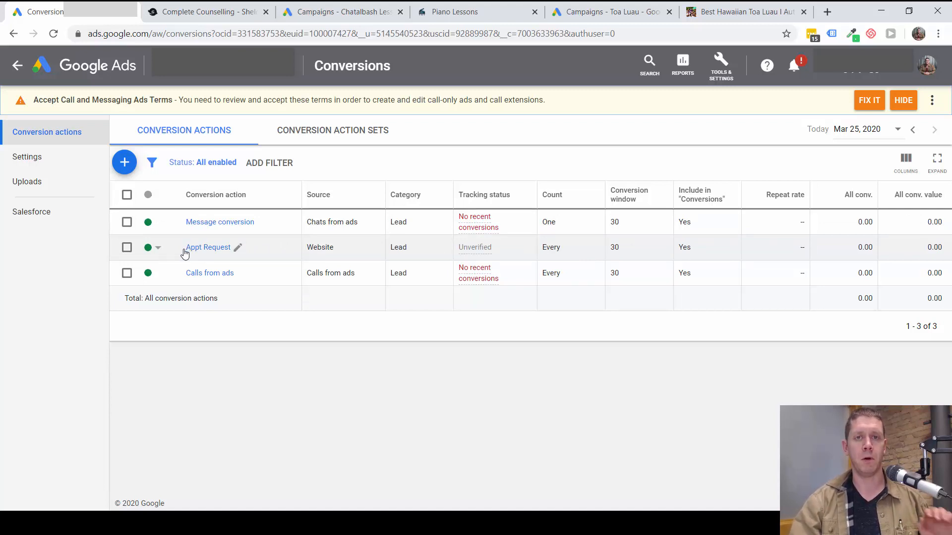
mouse_move(215, 248)
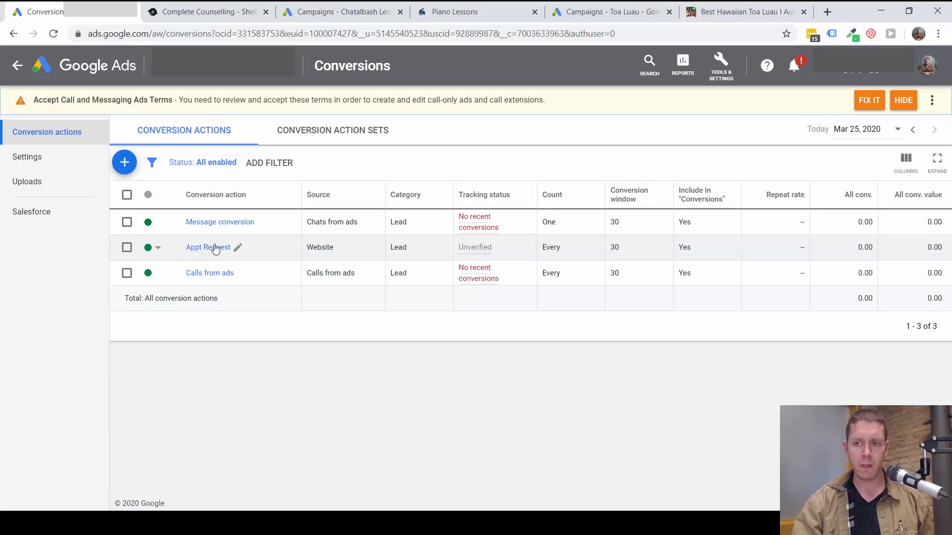
mouse_move(254, 236)
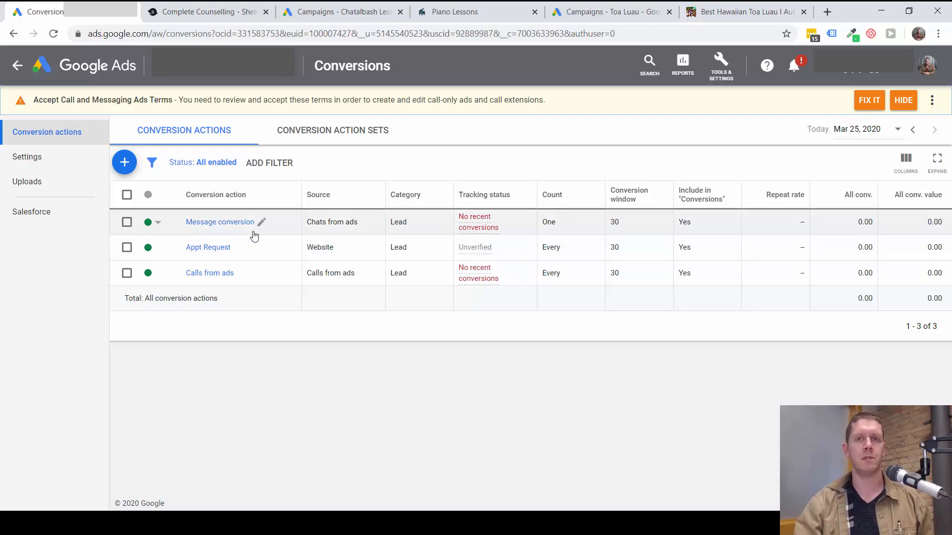
mouse_move(252, 202)
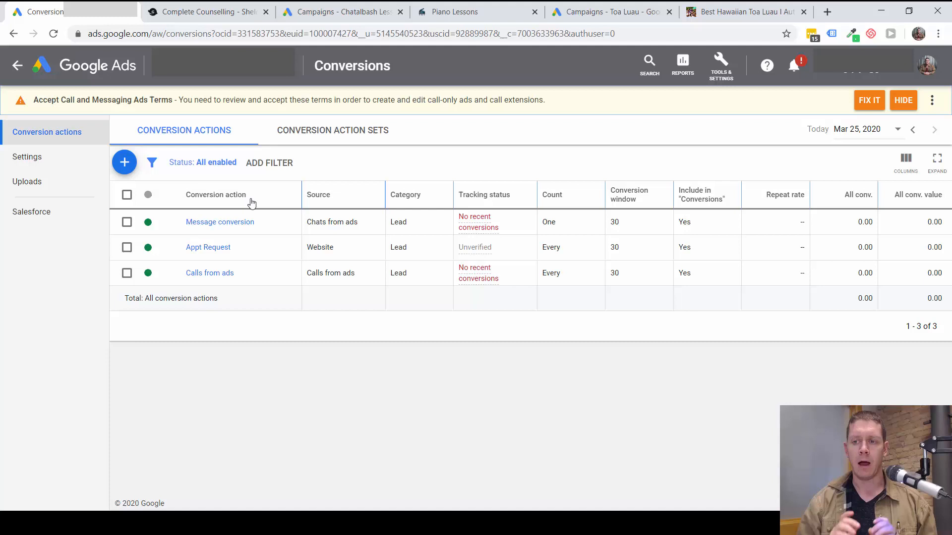
mouse_move(260, 200)
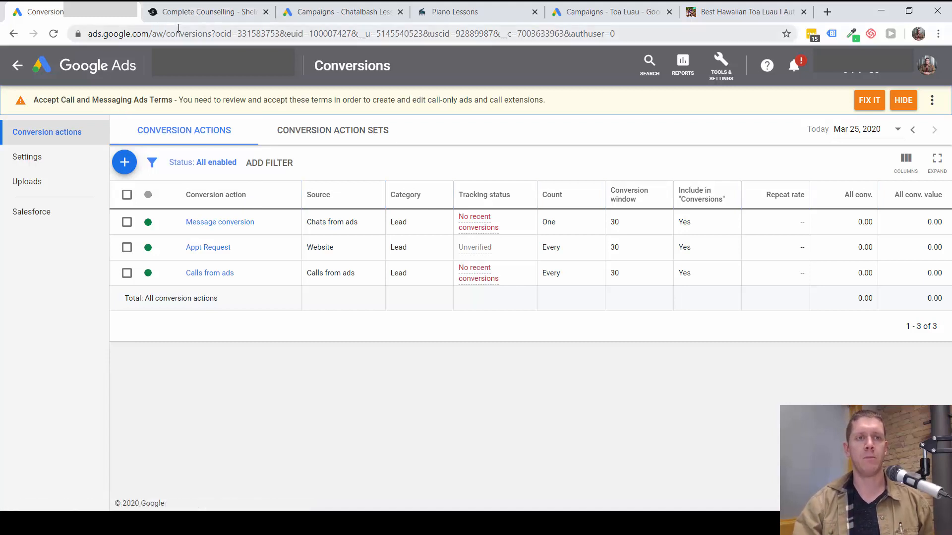
mouse_move(207, 12)
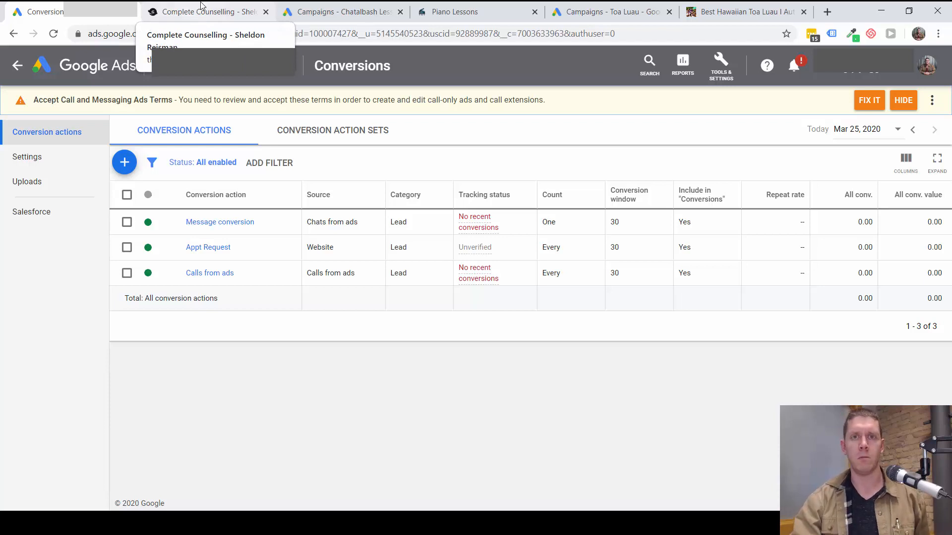
mouse_move(209, 6)
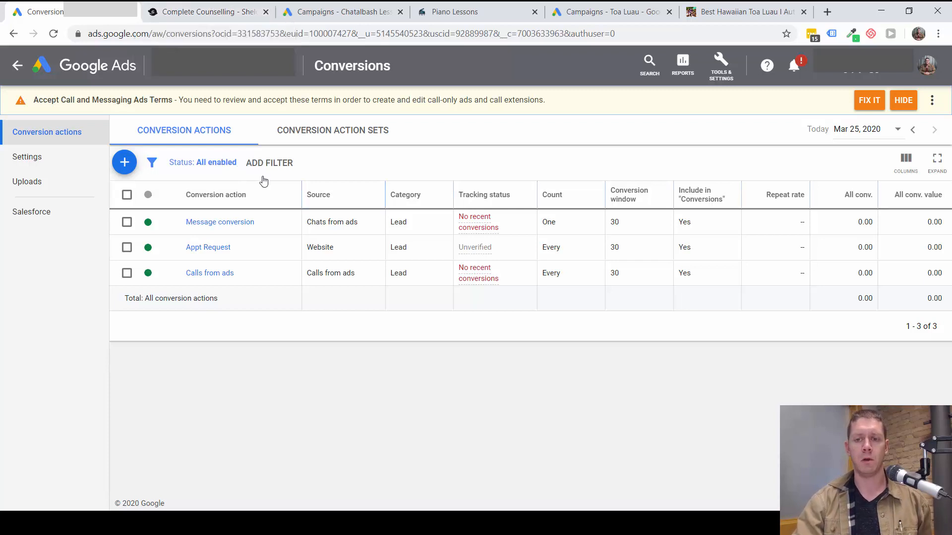
mouse_move(218, 280)
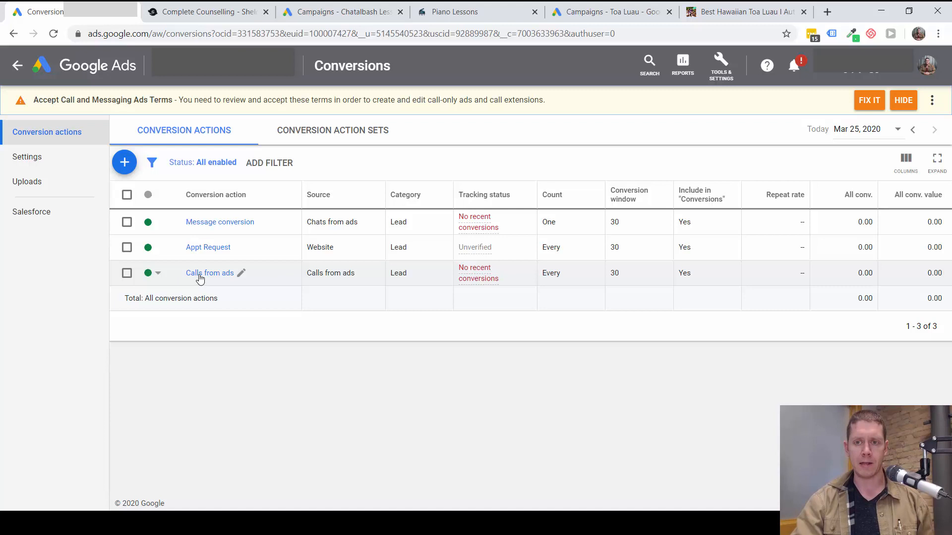
mouse_move(18, 68)
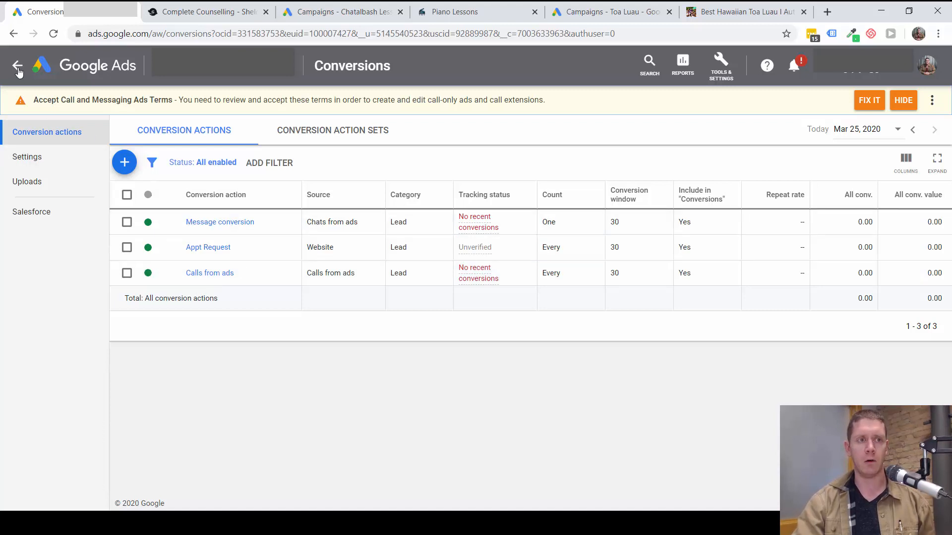
click(14, 66)
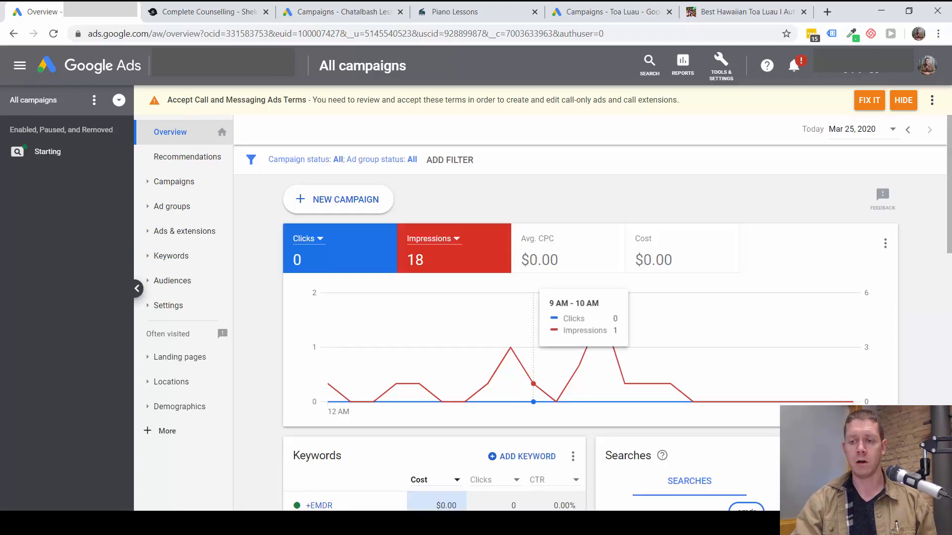
click(175, 181)
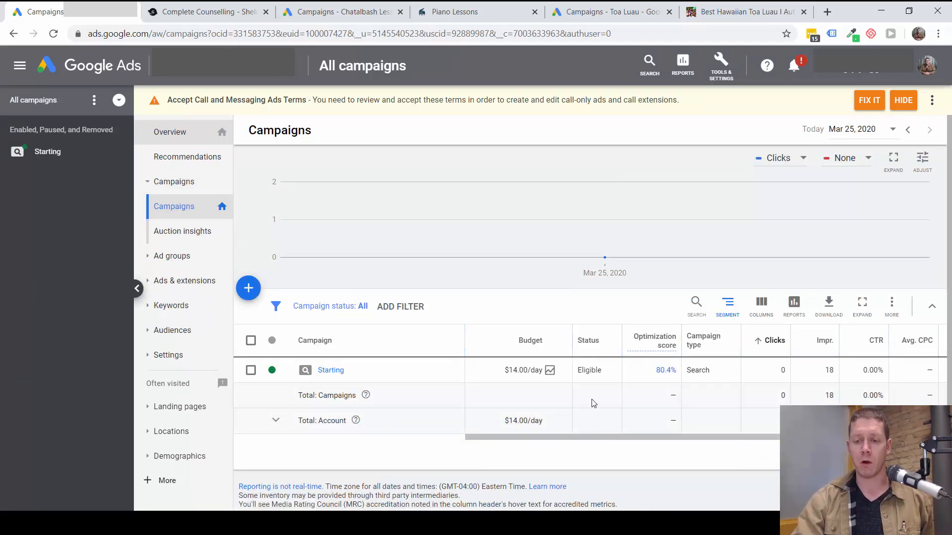
scroll(right, 3)
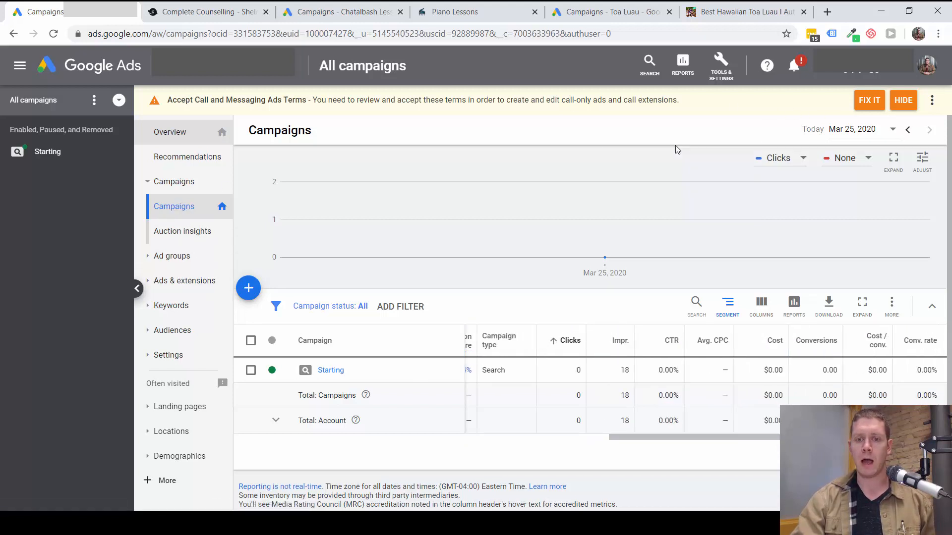
mouse_move(400, 53)
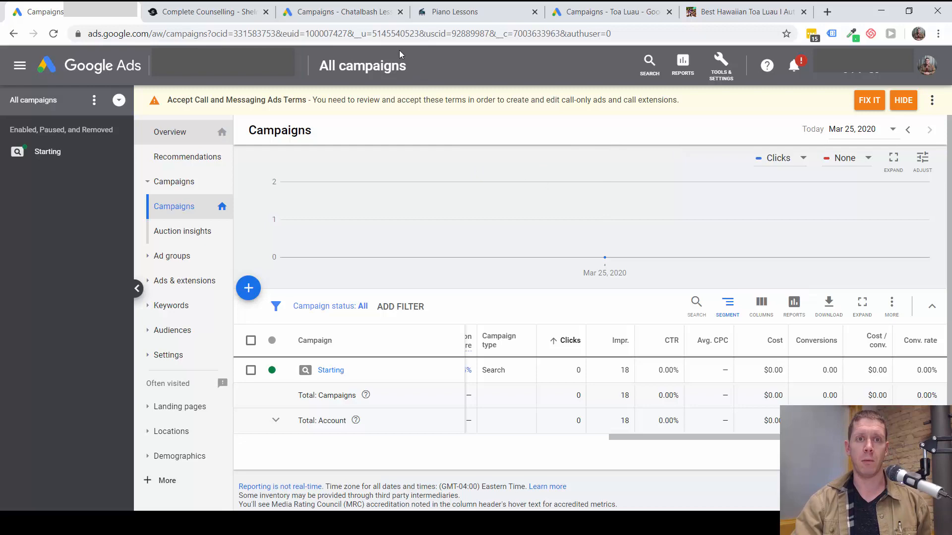
- Switch to the Chatalbash Lessons campaigns tab and scroll to the segmented conversion columns
click(340, 12)
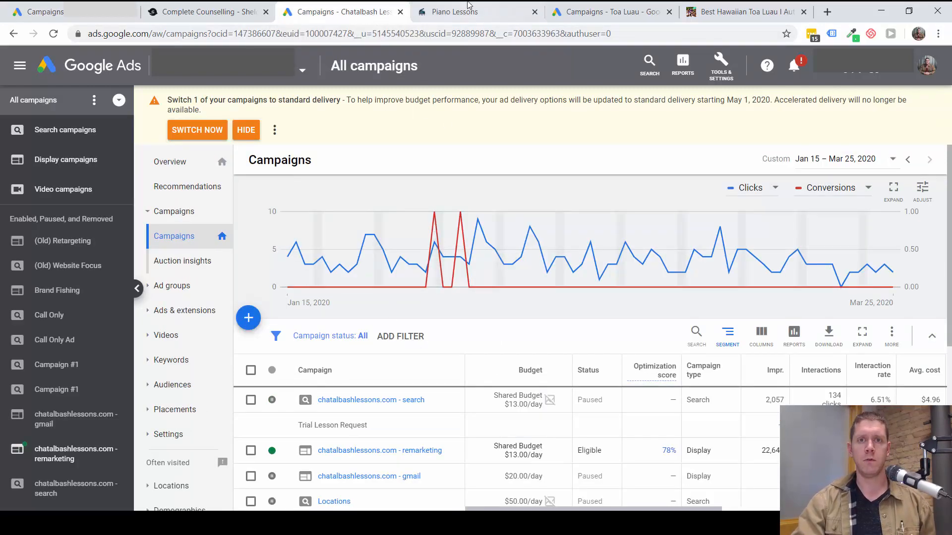
click(478, 12)
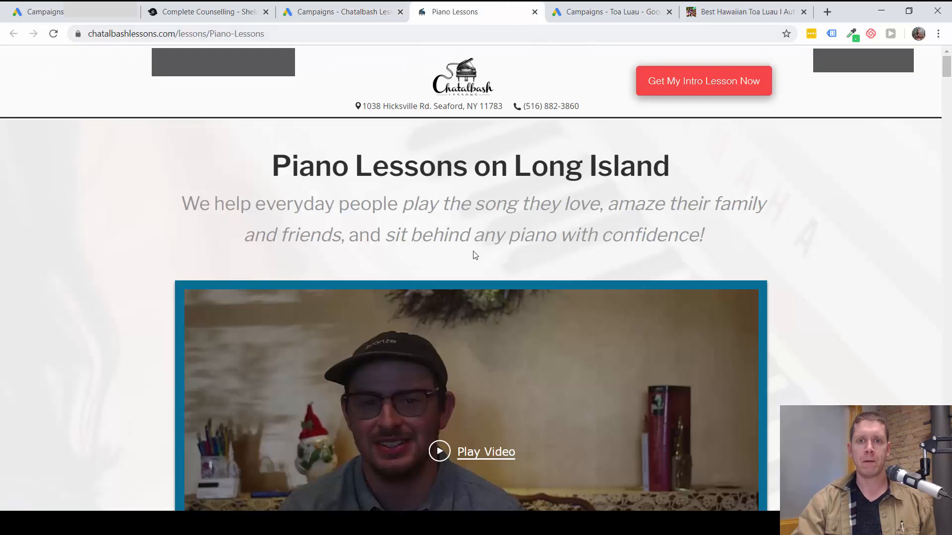
mouse_move(775, 195)
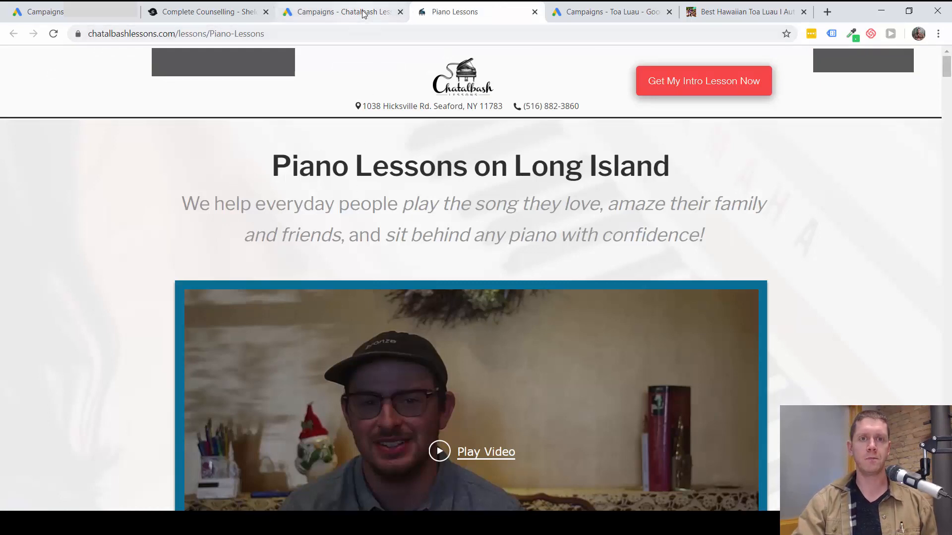
click(340, 12)
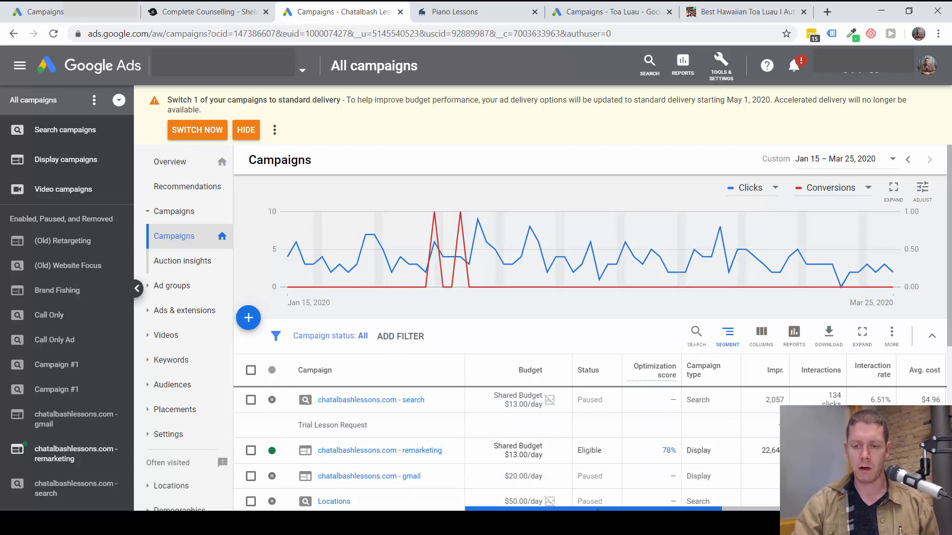
scroll(right, 3)
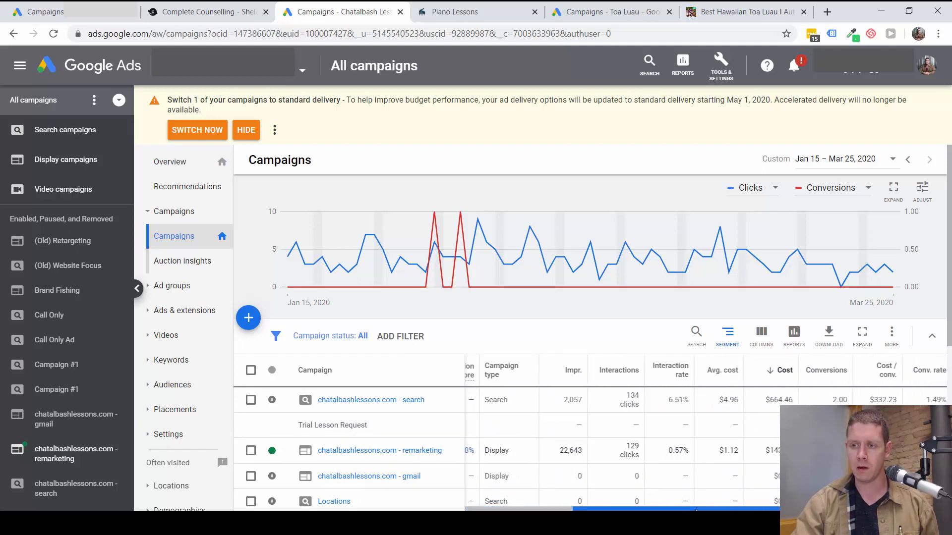
scroll(right, 3)
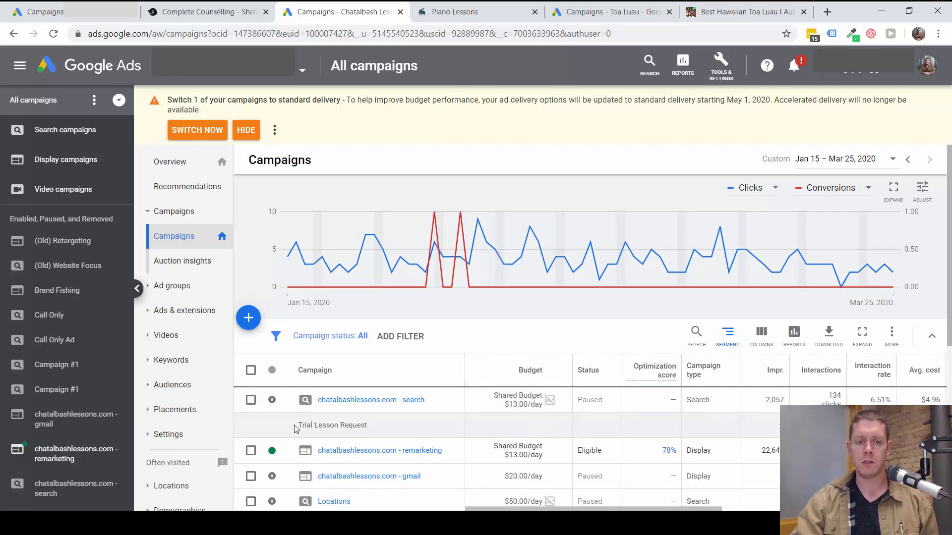
double_click(332, 425)
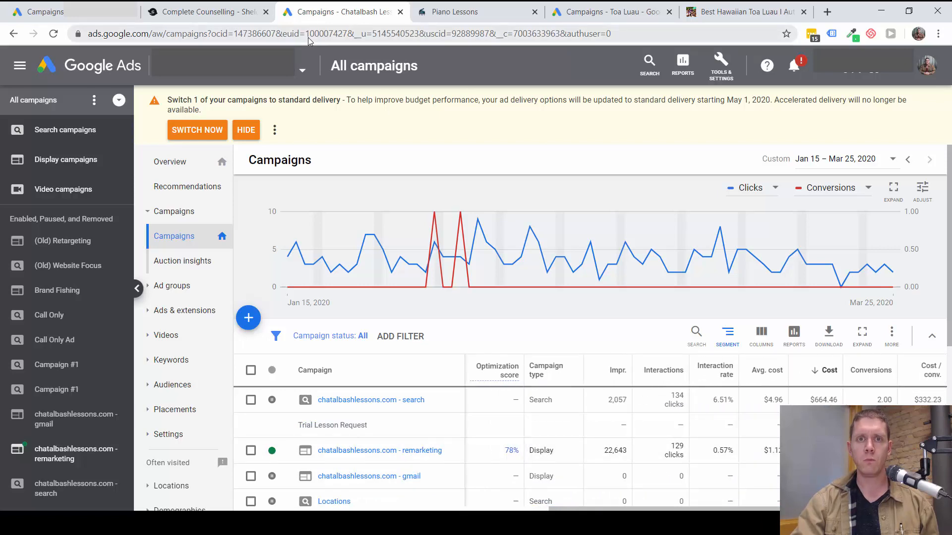
- Visit the Get My Intro Lesson Now form, then go back to the Piano Lessons landing page
click(477, 12)
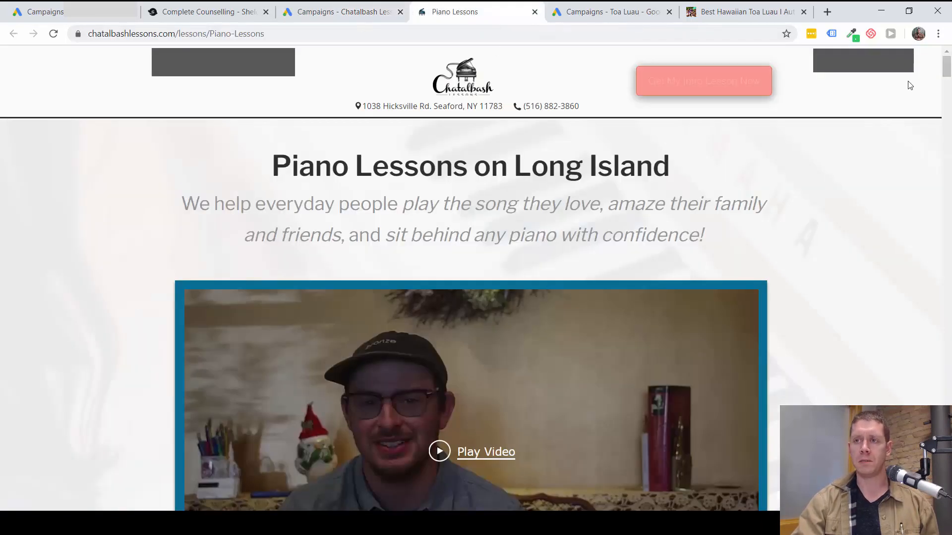
click(704, 80)
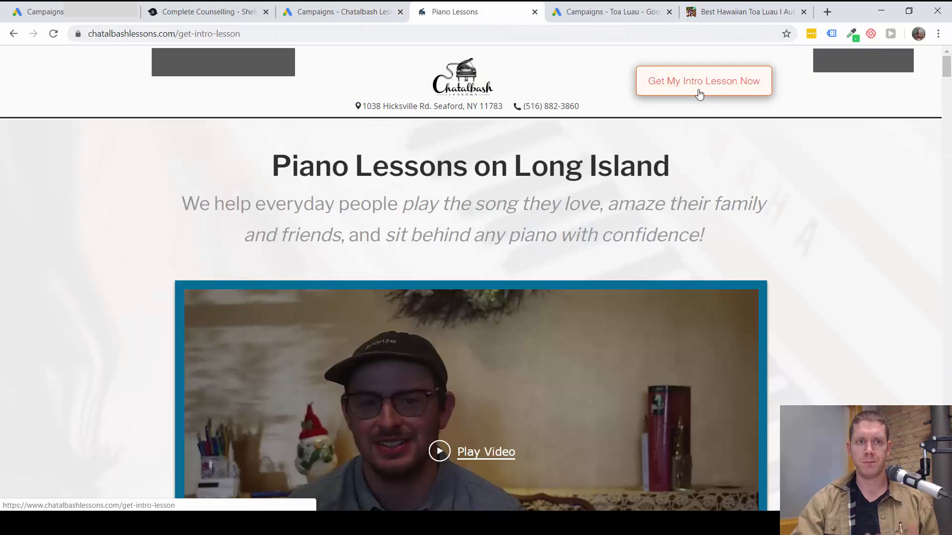
click(702, 80)
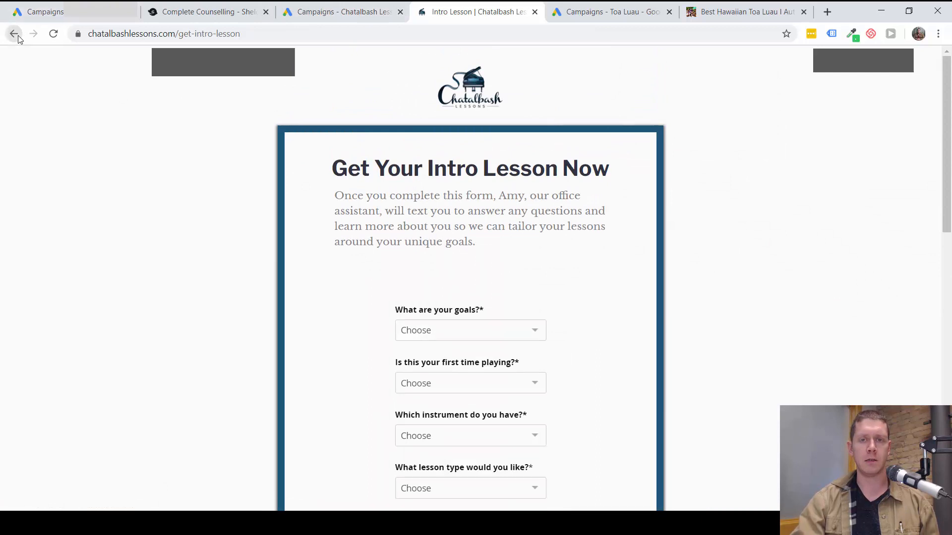
click(13, 33)
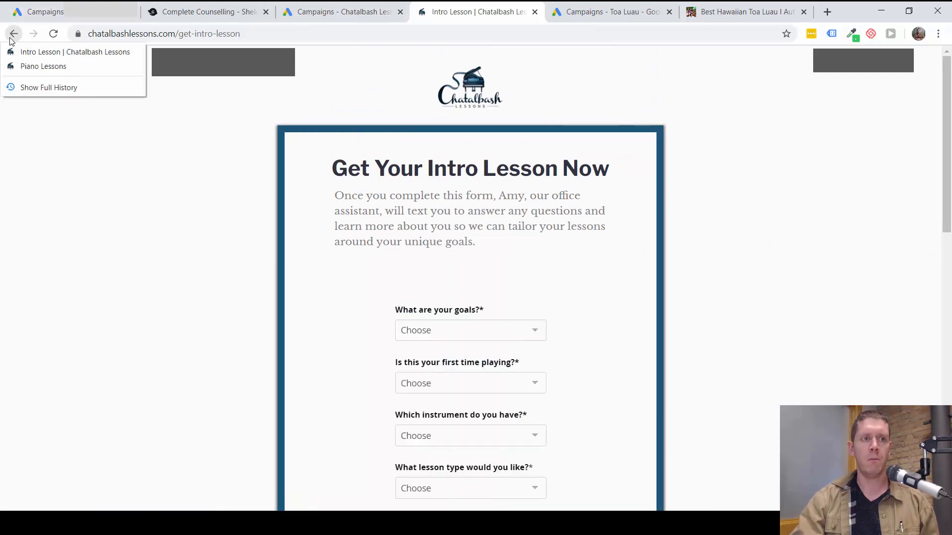
click(43, 66)
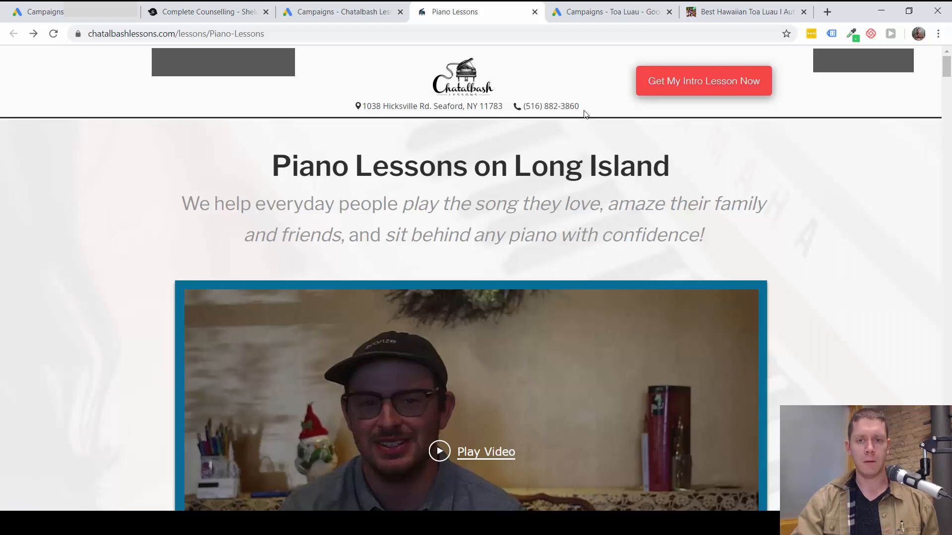
mouse_move(578, 91)
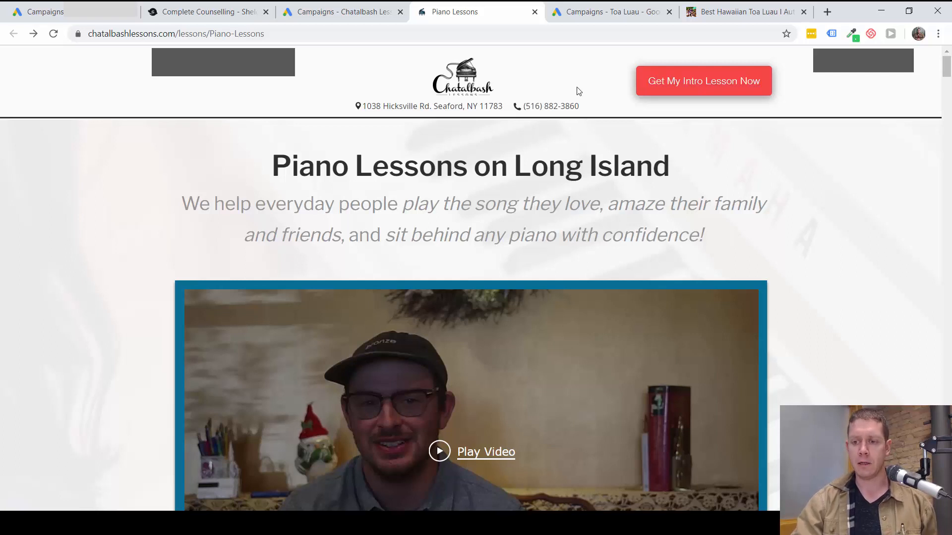
mouse_move(511, 172)
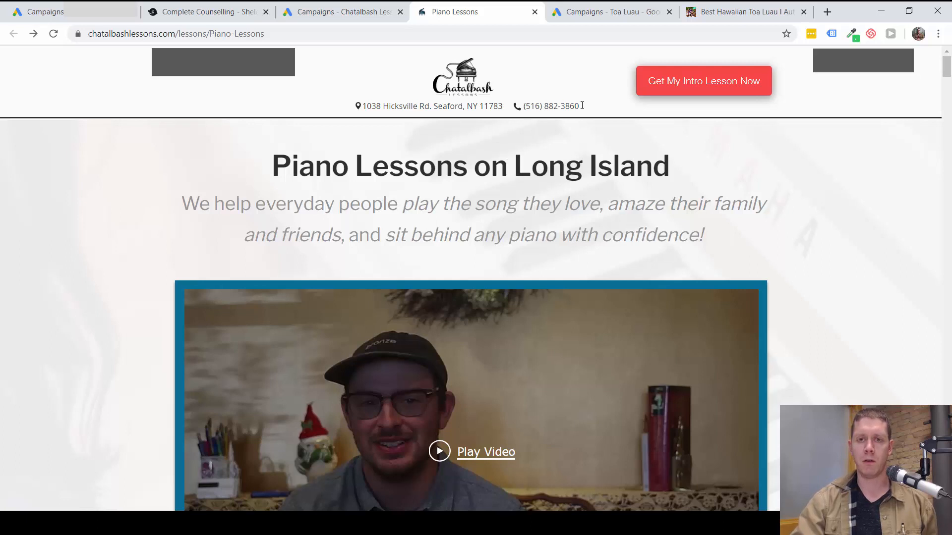
mouse_move(703, 80)
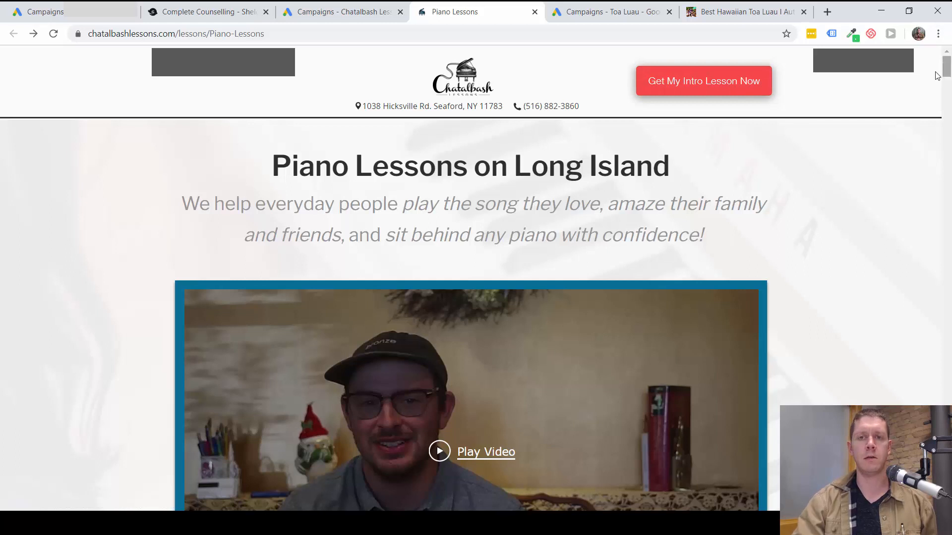
mouse_move(553, 120)
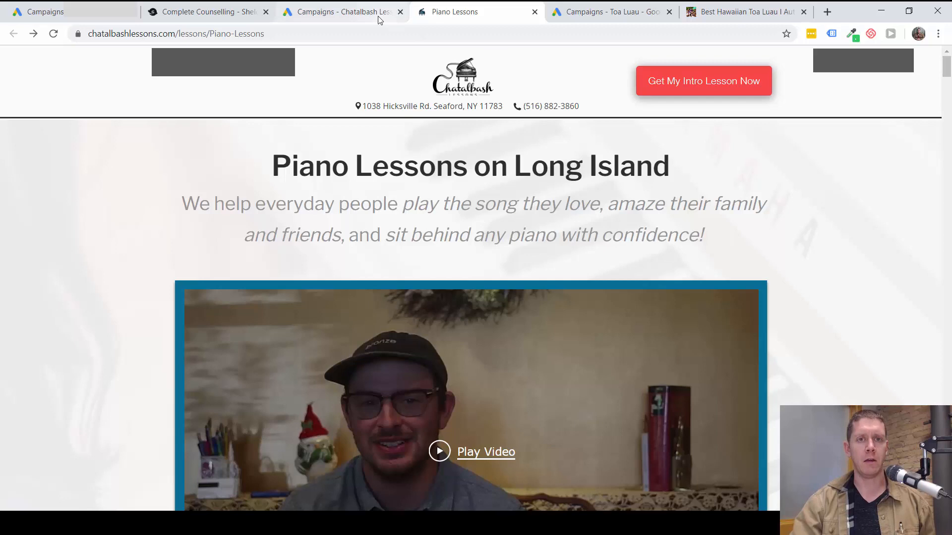
- Open the piano-lessons account's Conversions page via Tools & Settings > Measurement
click(340, 12)
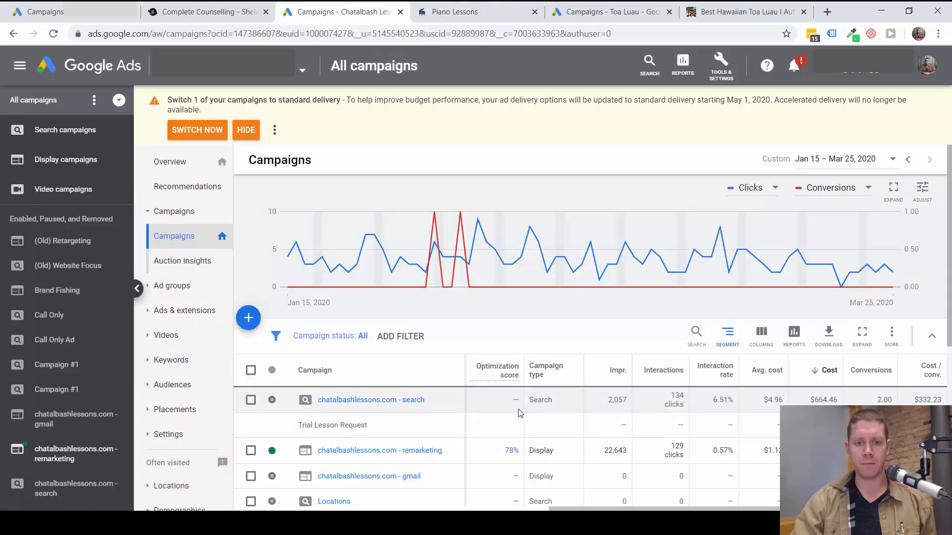
mouse_move(716, 391)
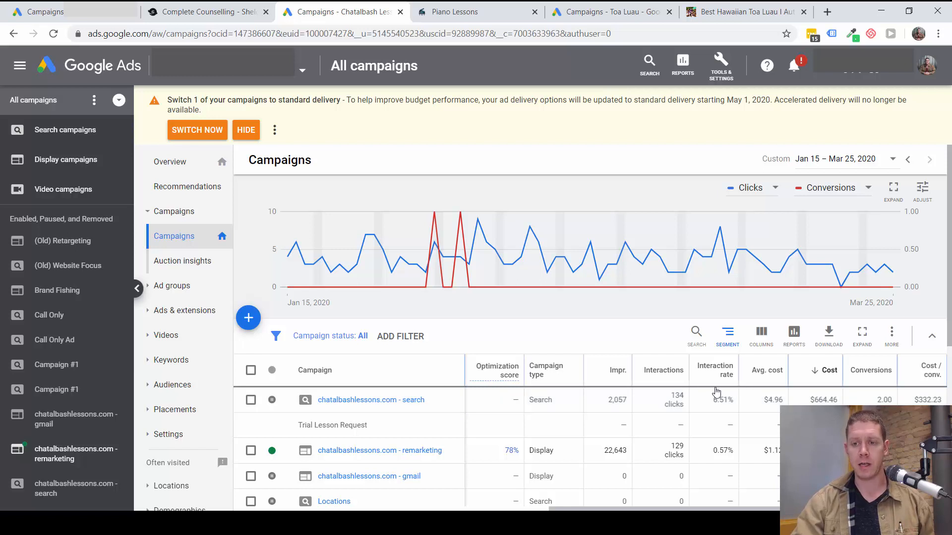
mouse_move(459, 403)
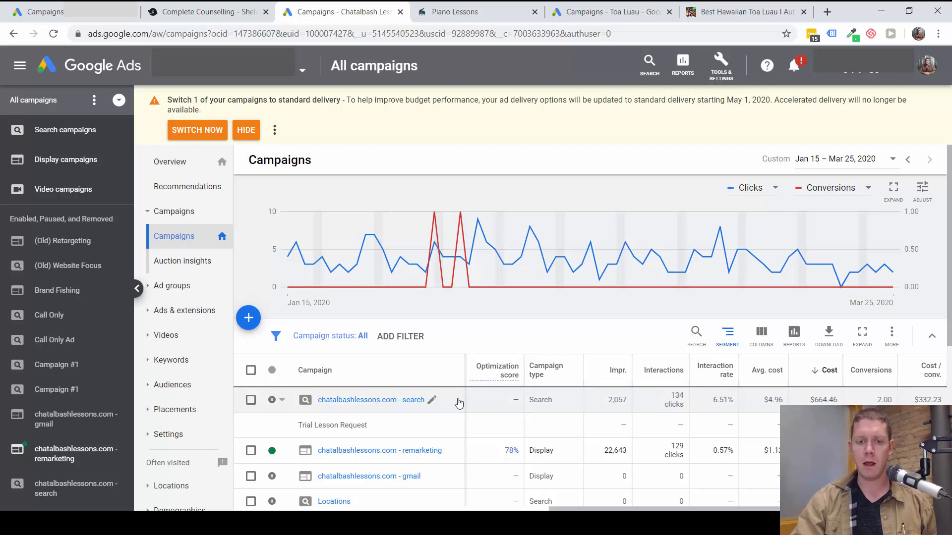
mouse_move(379, 419)
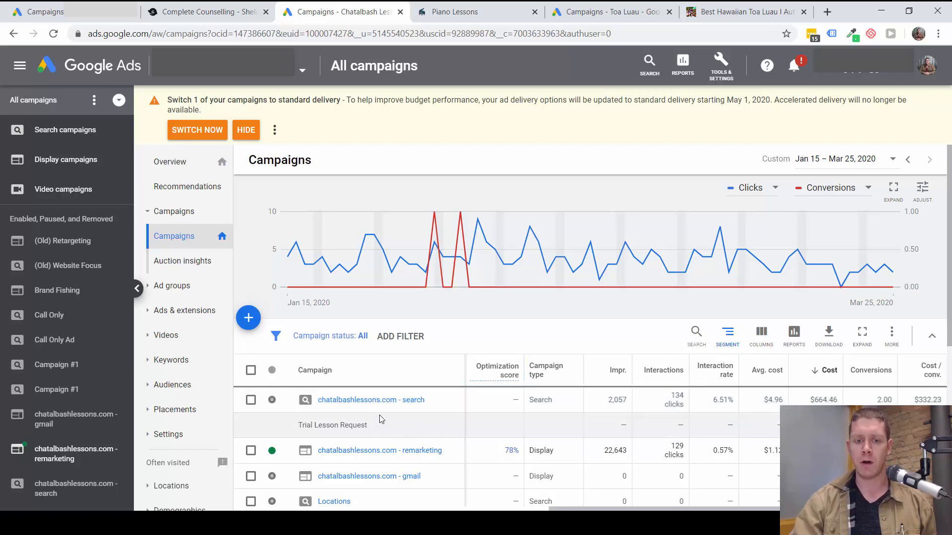
click(719, 65)
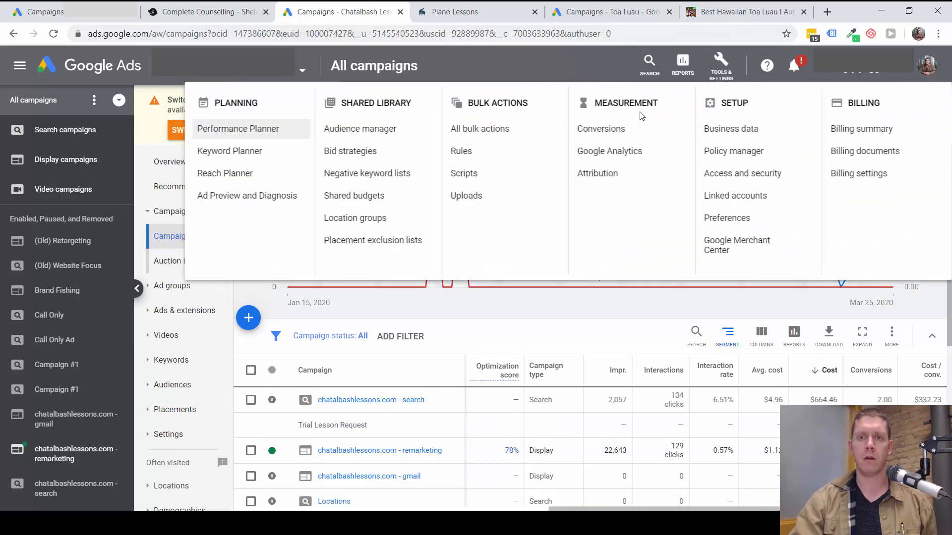
click(601, 129)
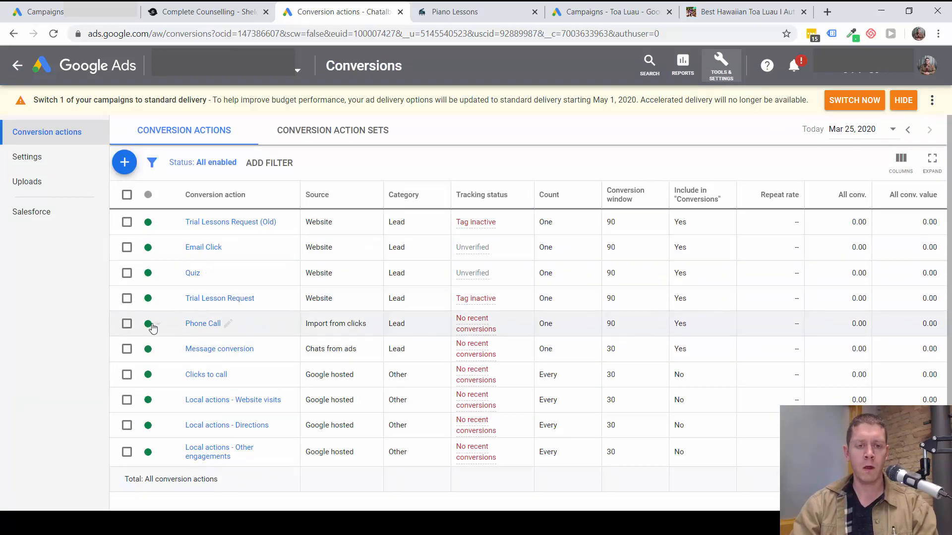
mouse_move(161, 323)
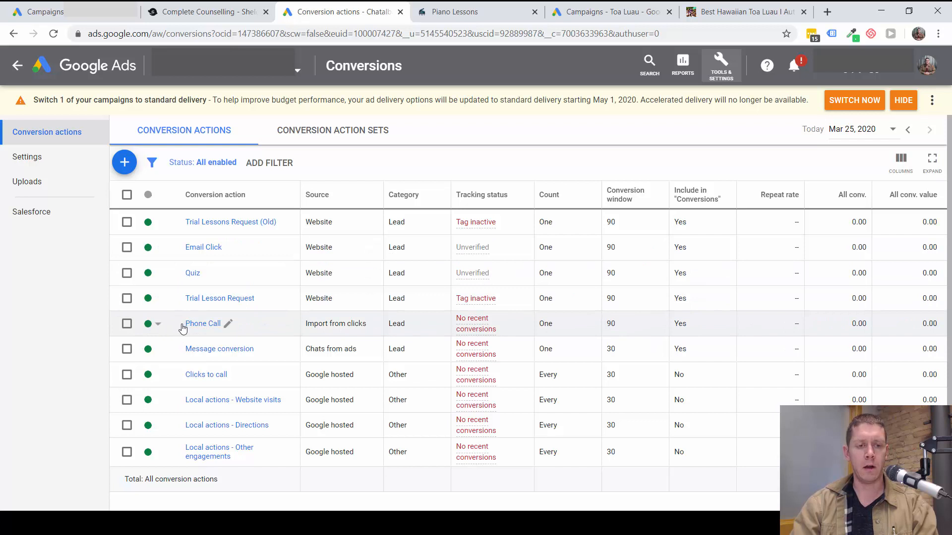
mouse_move(376, 323)
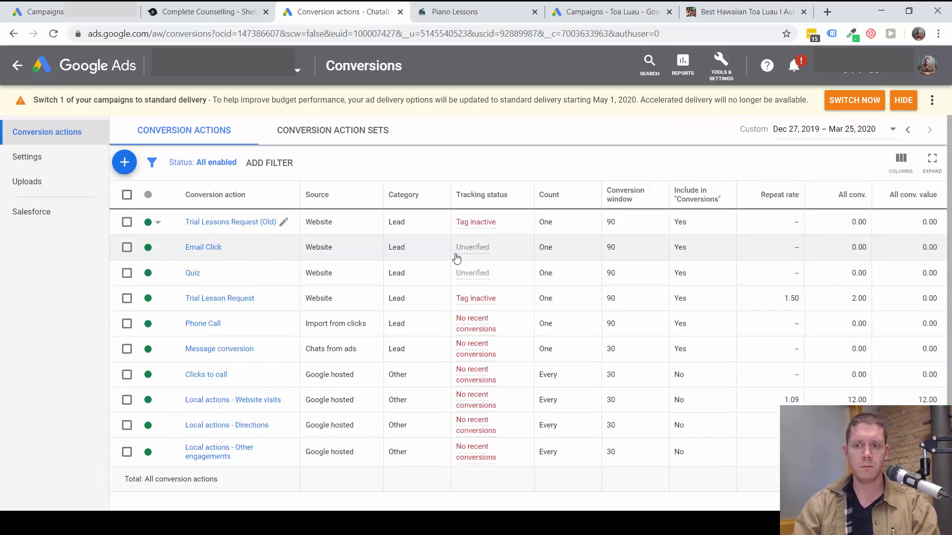
mouse_move(846, 340)
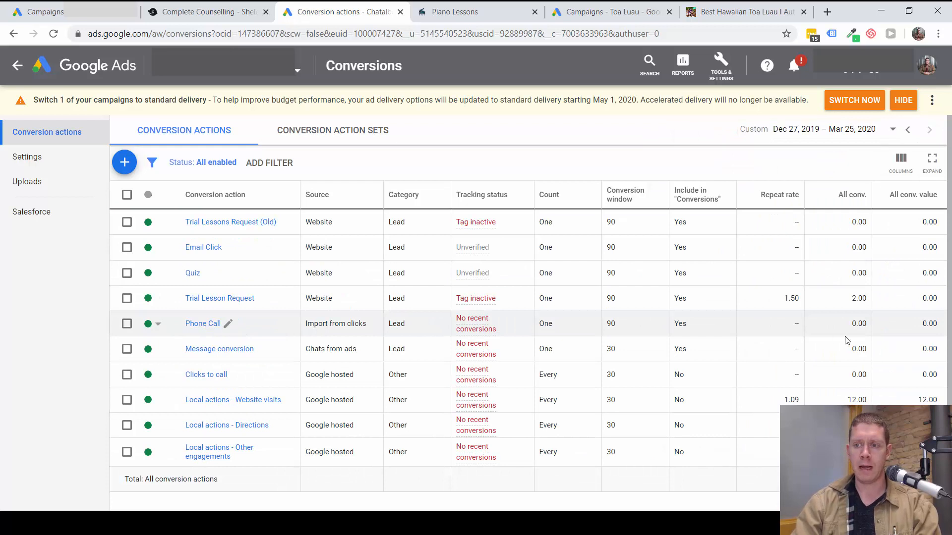
mouse_move(314, 310)
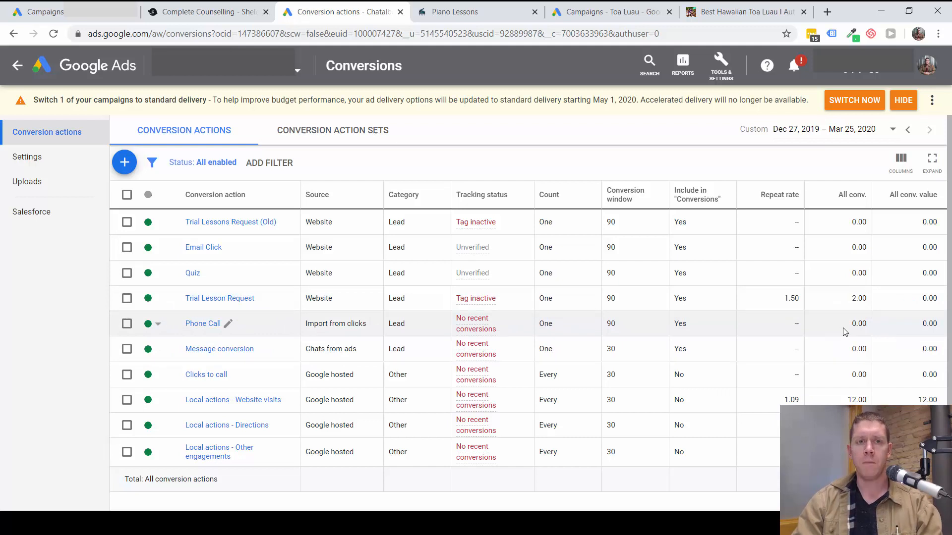
mouse_move(387, 146)
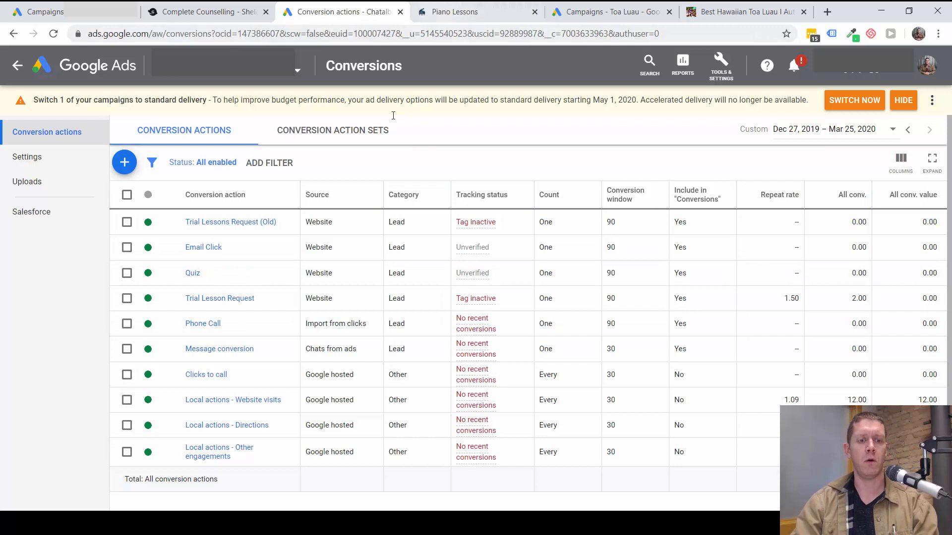
mouse_move(336, 225)
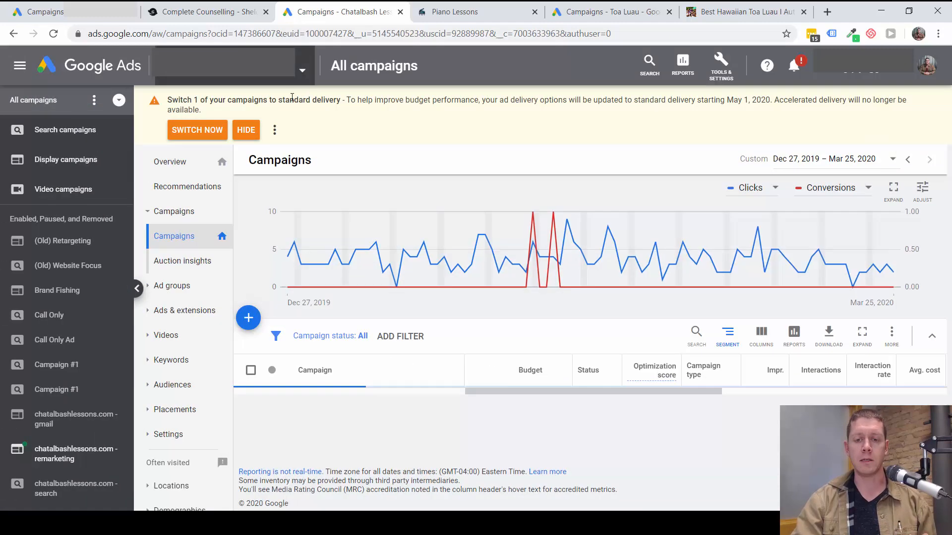
- Go back to All campaigns and highlight the Trial Lesson Request row under the search campaign
click(301, 70)
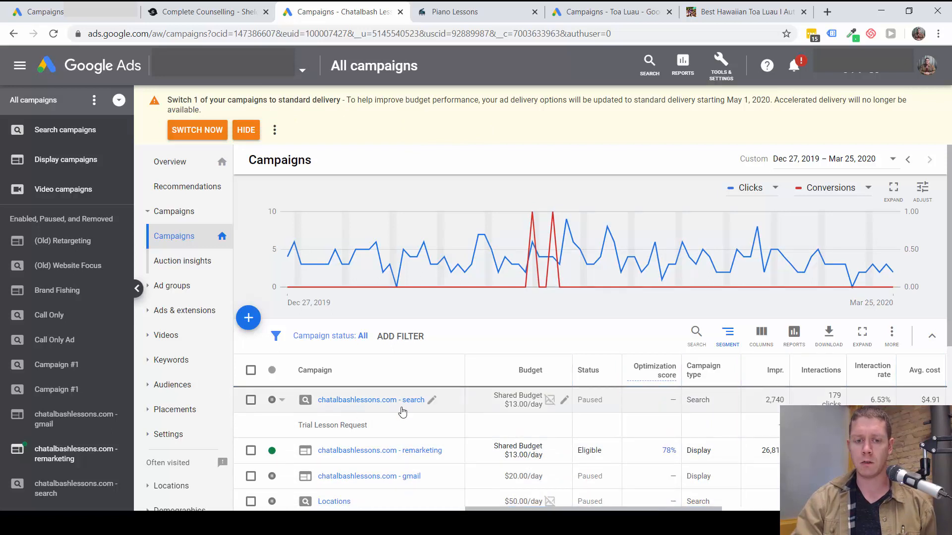
mouse_move(394, 400)
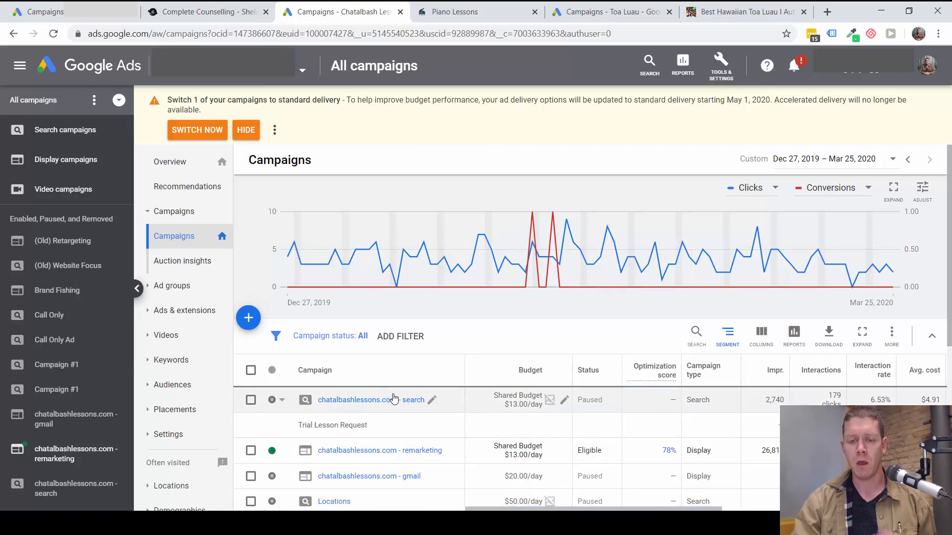
scroll(right, 3)
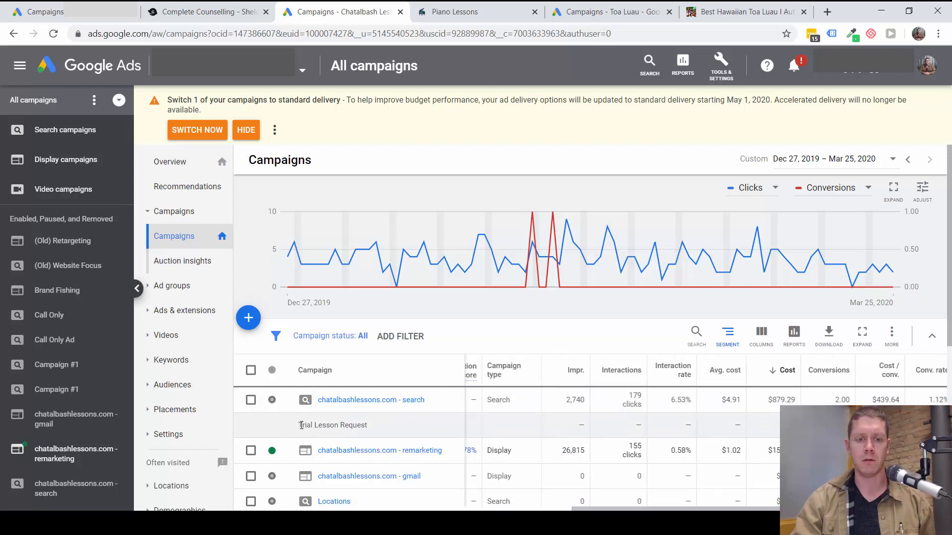
double_click(332, 425)
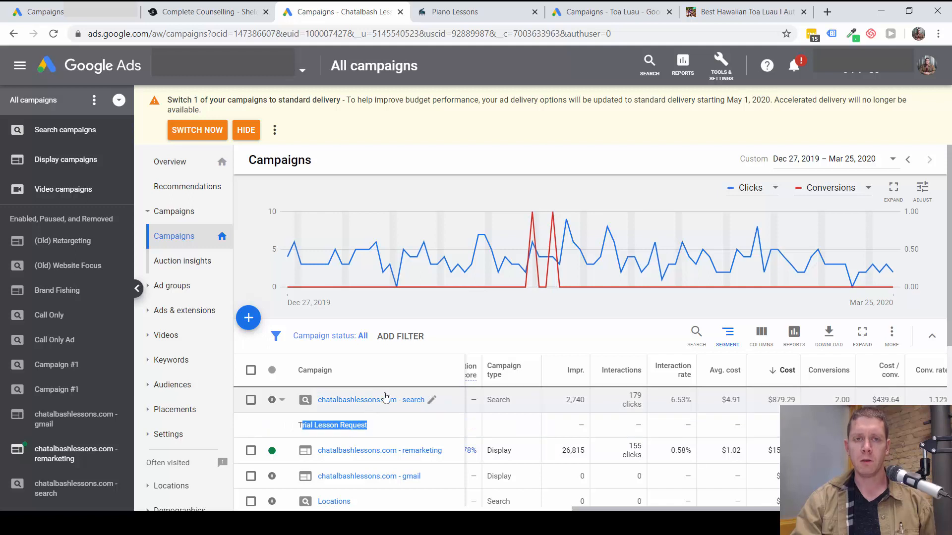
mouse_move(411, 380)
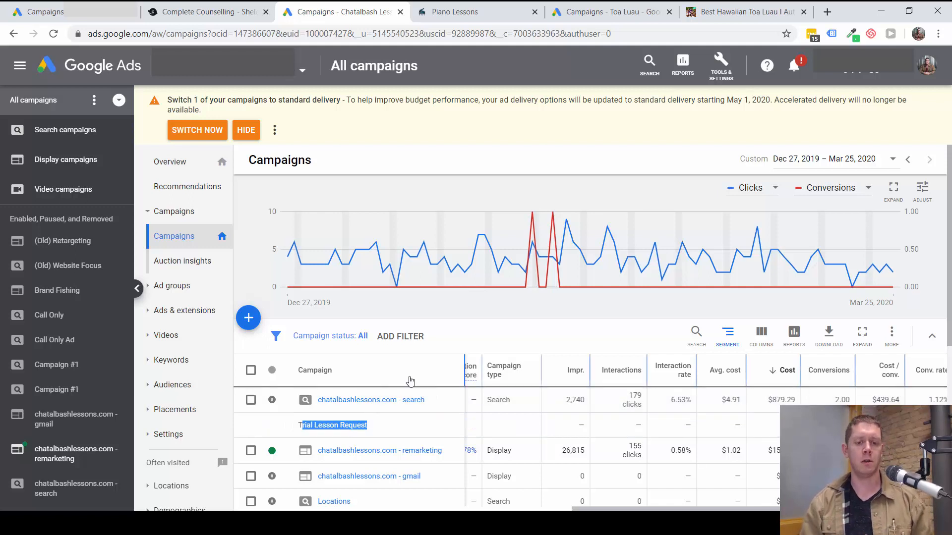
mouse_move(504, 123)
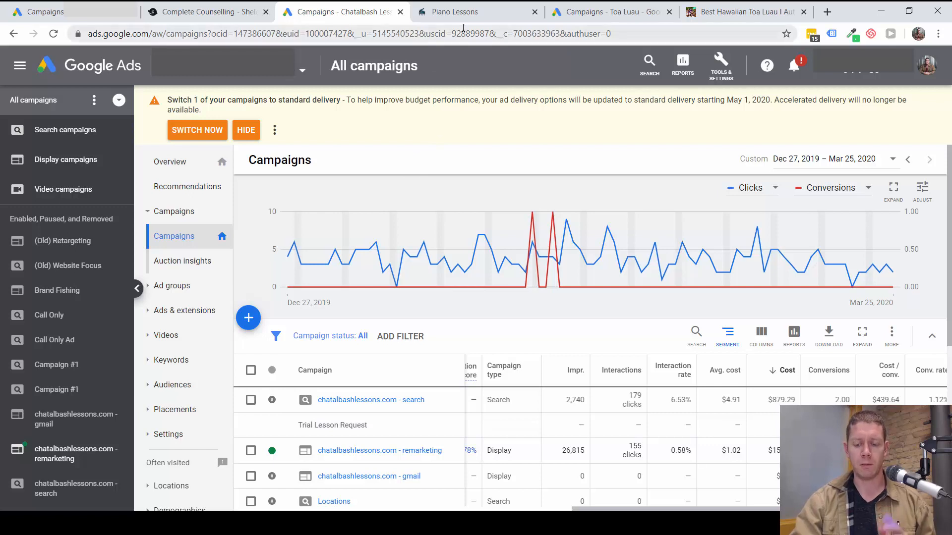
mouse_move(464, 12)
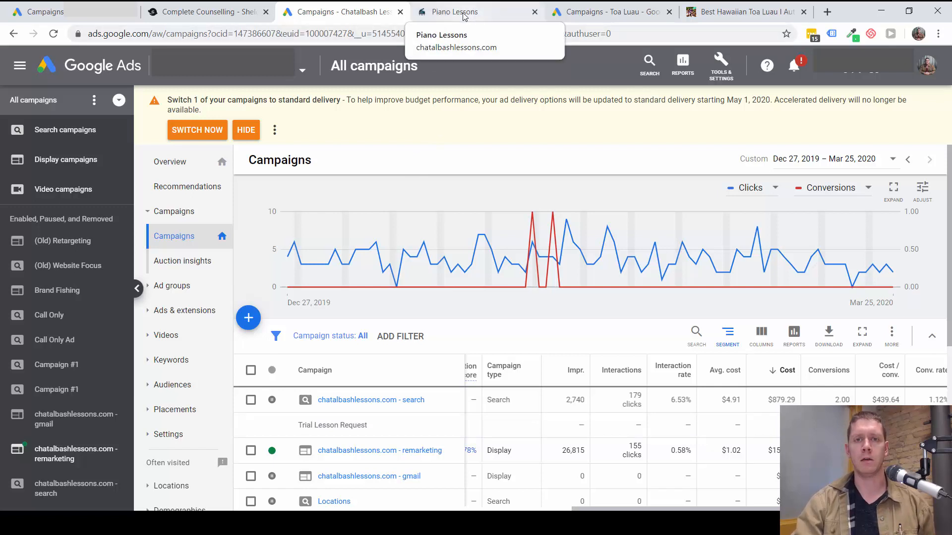
- Switch to the Toa Luau campaigns tab and highlight the Prices Page row under Toa Luau - General
click(606, 12)
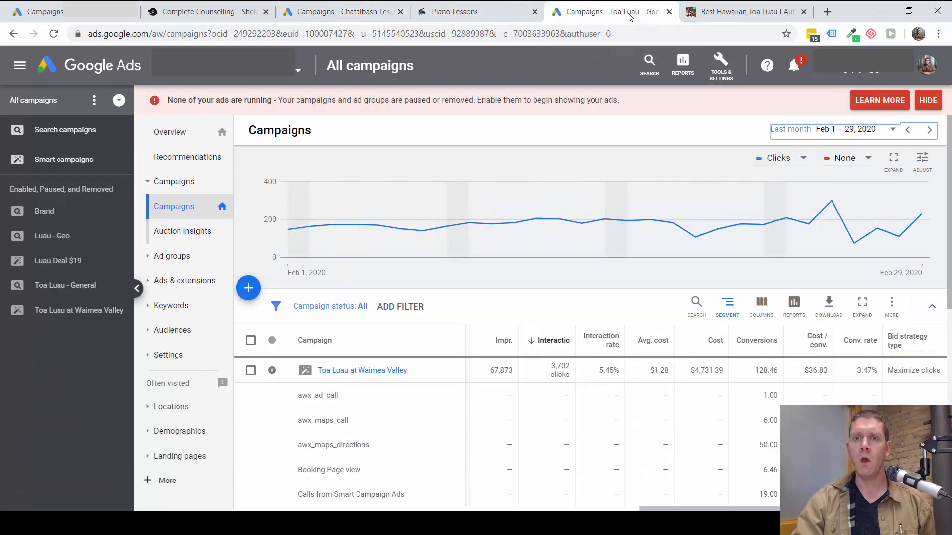
mouse_move(649, 65)
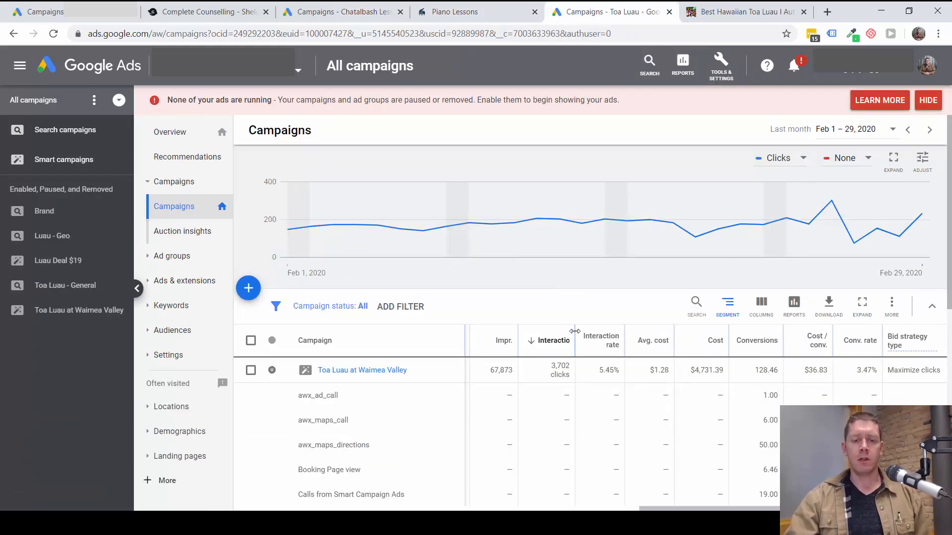
scroll(down, 3)
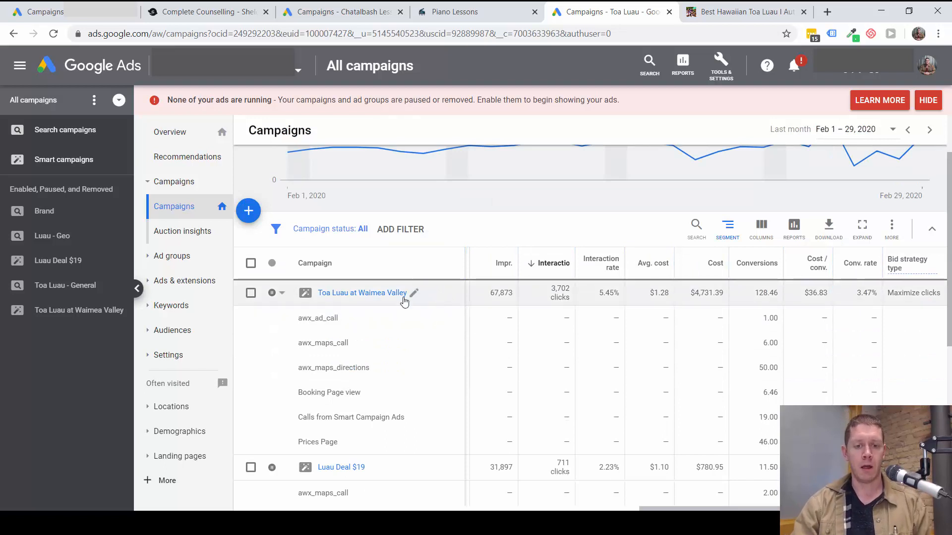
mouse_move(366, 360)
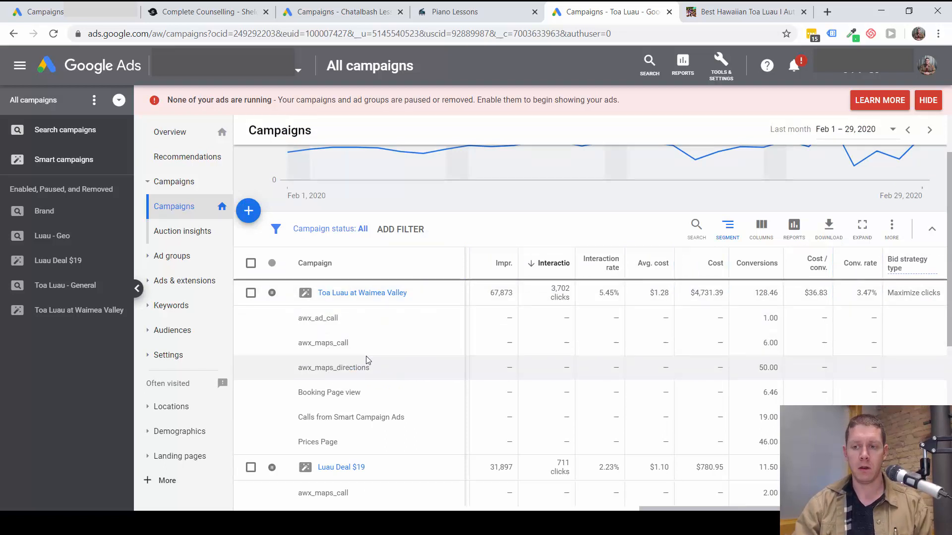
scroll(down, 3)
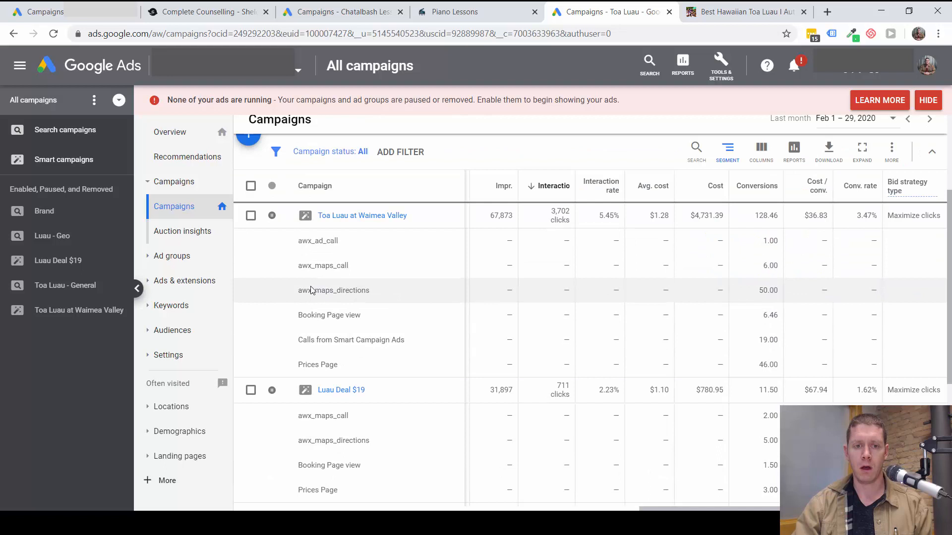
scroll(down, 3)
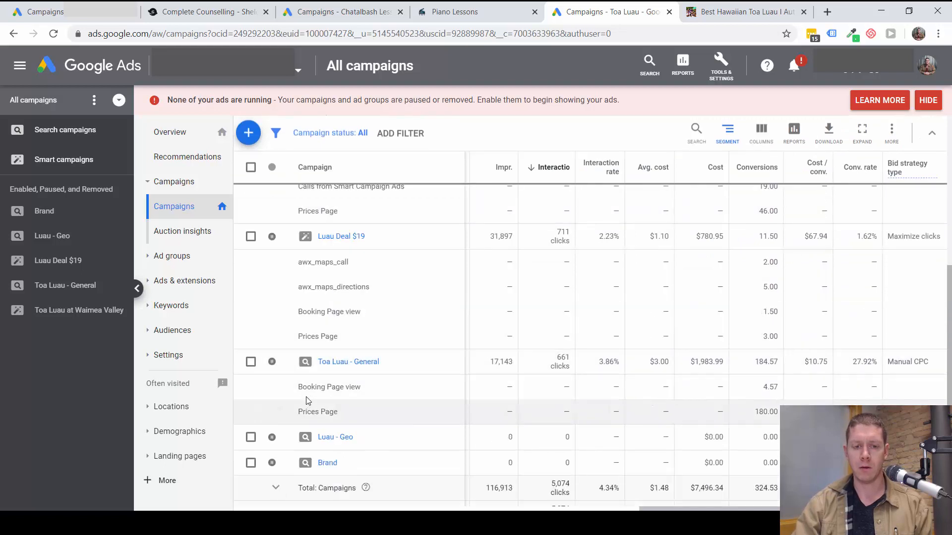
double_click(329, 387)
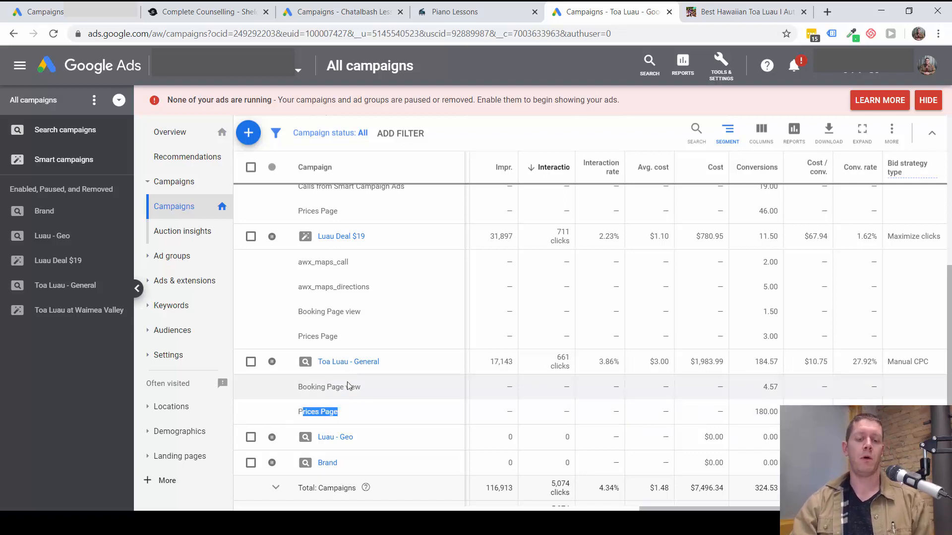
mouse_move(561, 299)
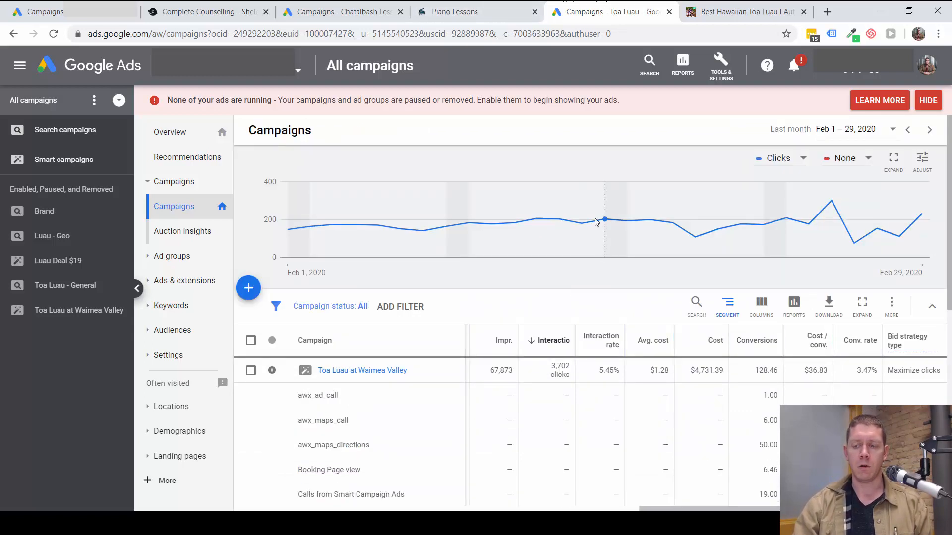
mouse_move(604, 220)
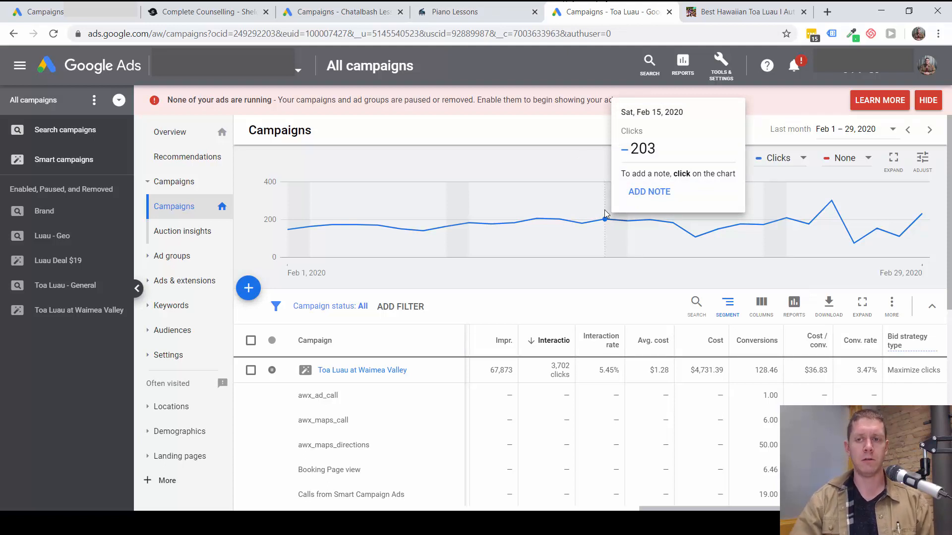
mouse_move(637, 142)
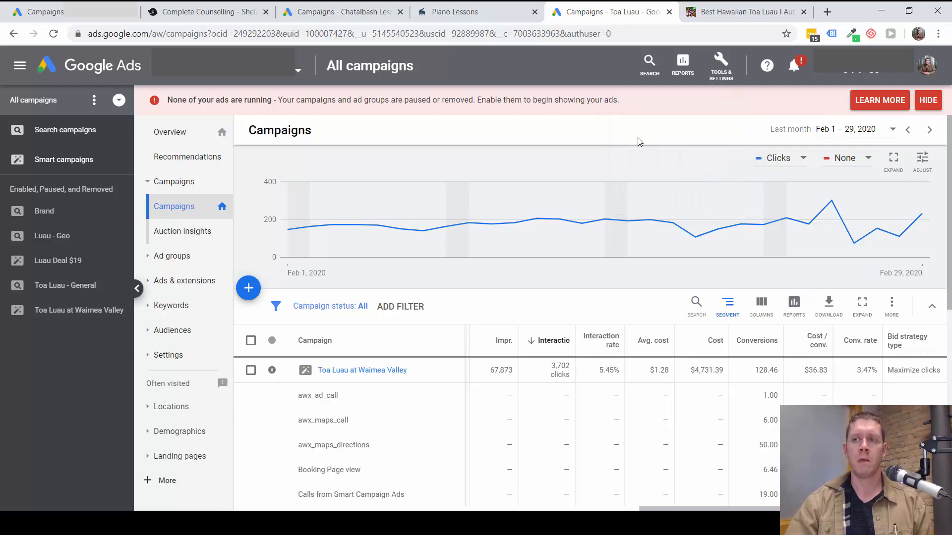
mouse_move(648, 66)
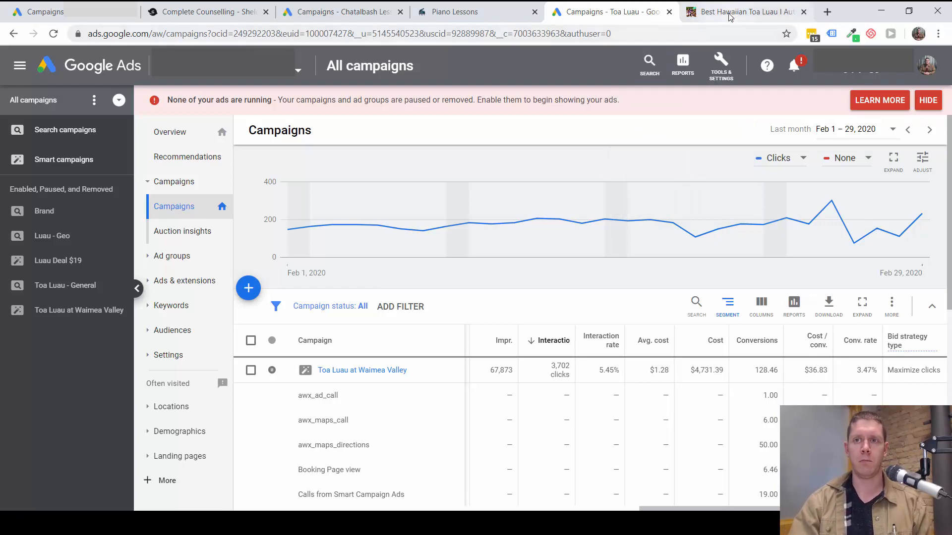
- Switch to the Best Hawaiian Toa Luau tab and scroll through its packages, pricing and schedule
click(741, 11)
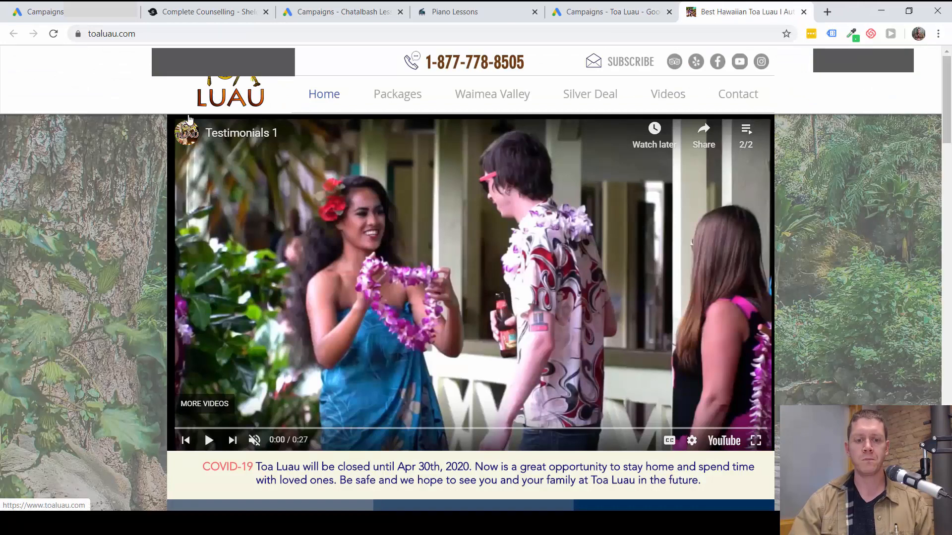
mouse_move(231, 85)
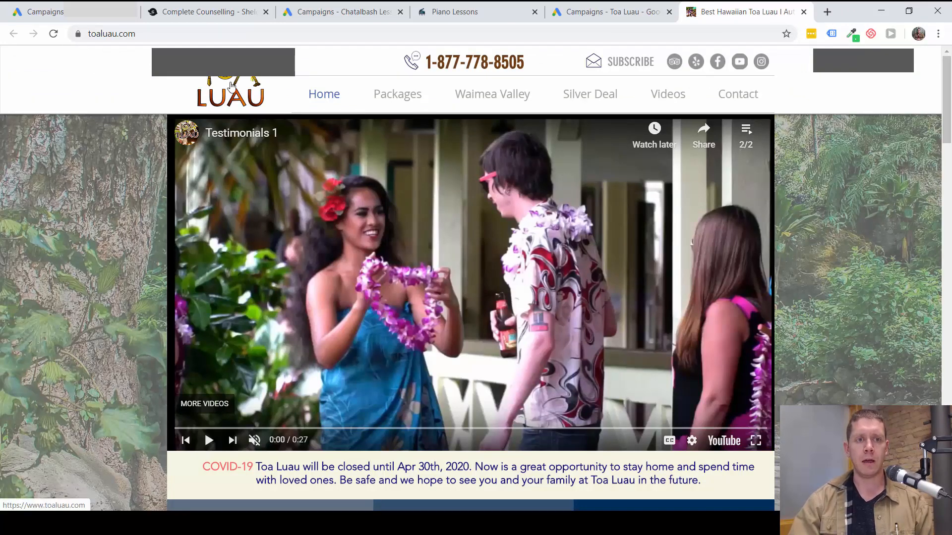
scroll(down, 3)
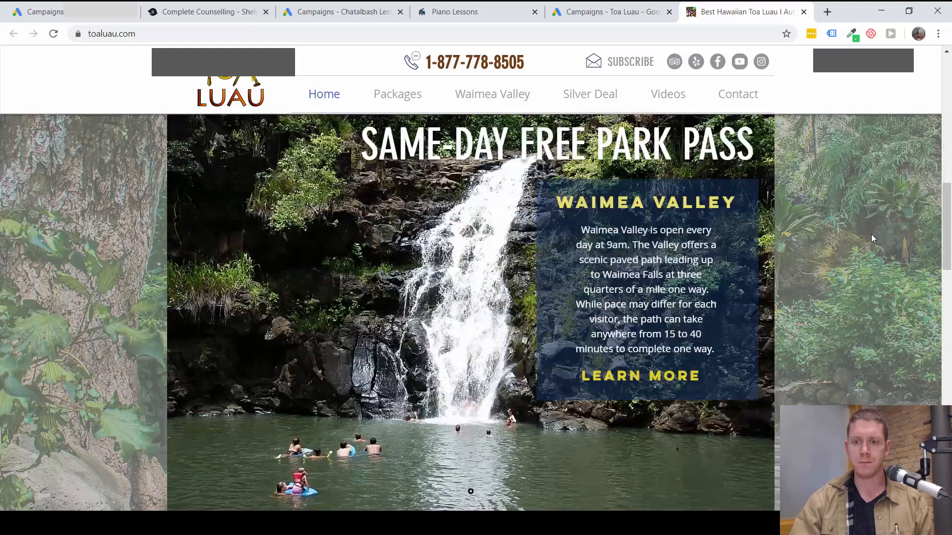
scroll(down, 3)
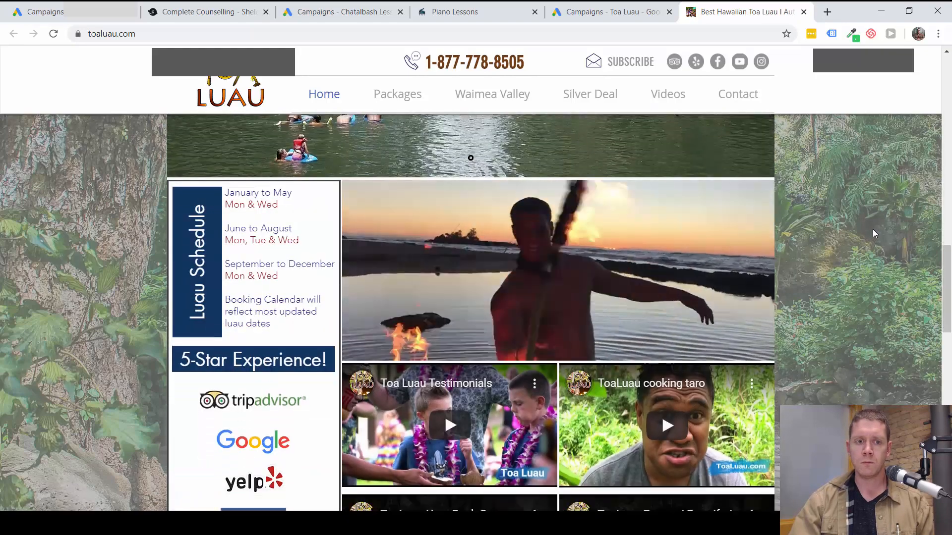
scroll(down, 3)
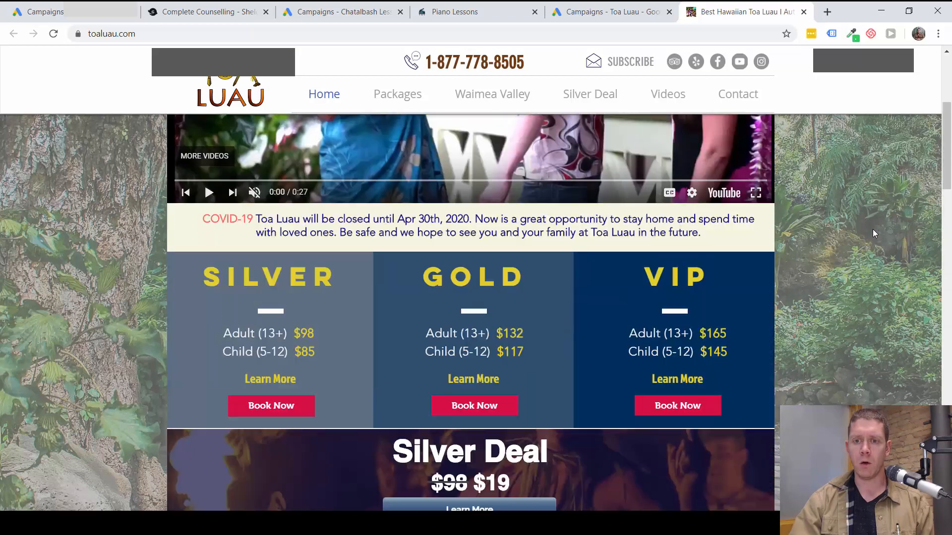
scroll(up, 3)
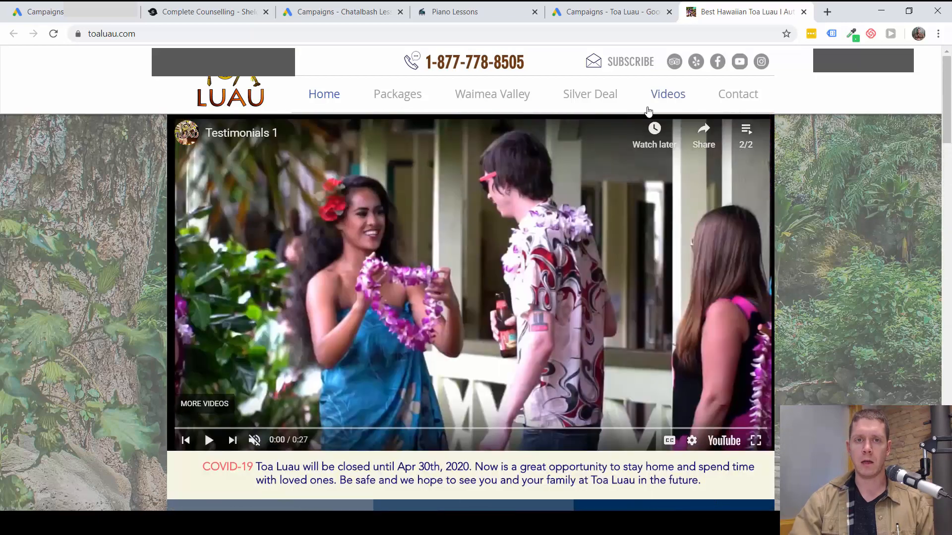
mouse_move(528, 66)
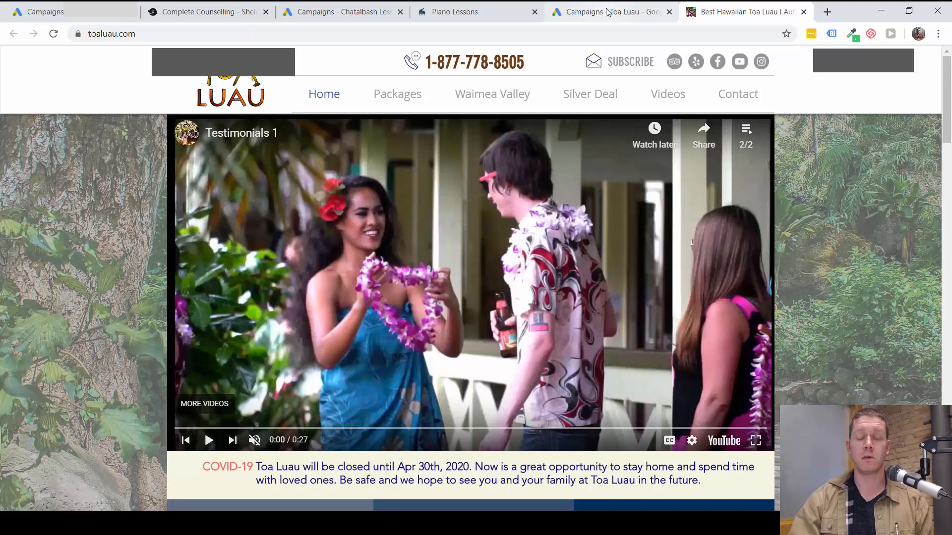
mouse_move(607, 12)
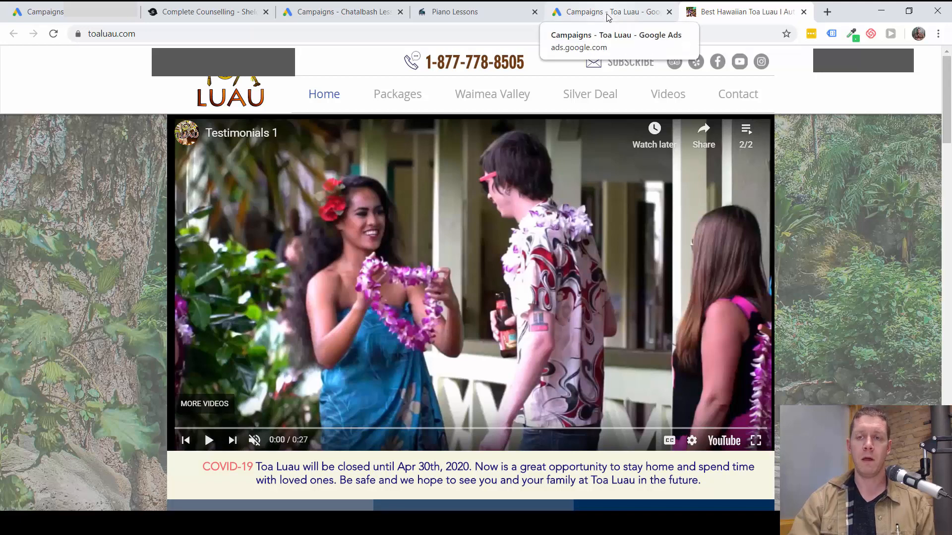
mouse_move(564, 47)
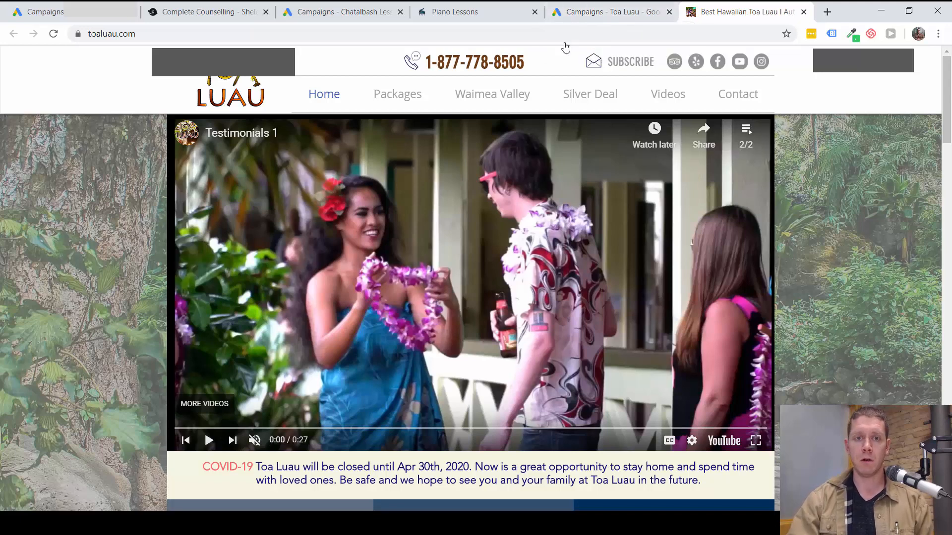
- Bring up the Toa Luau account's conversion actions list and review its entries
click(606, 12)
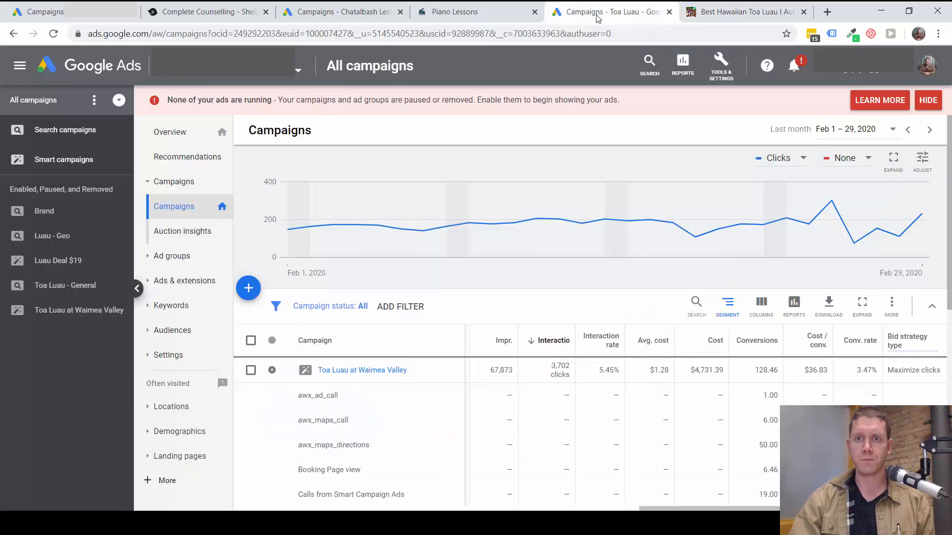
click(720, 65)
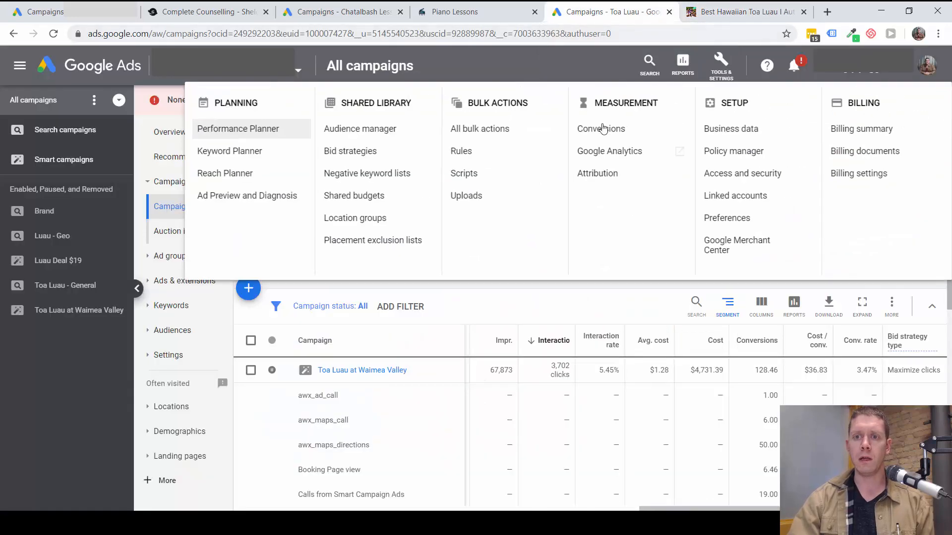
click(601, 128)
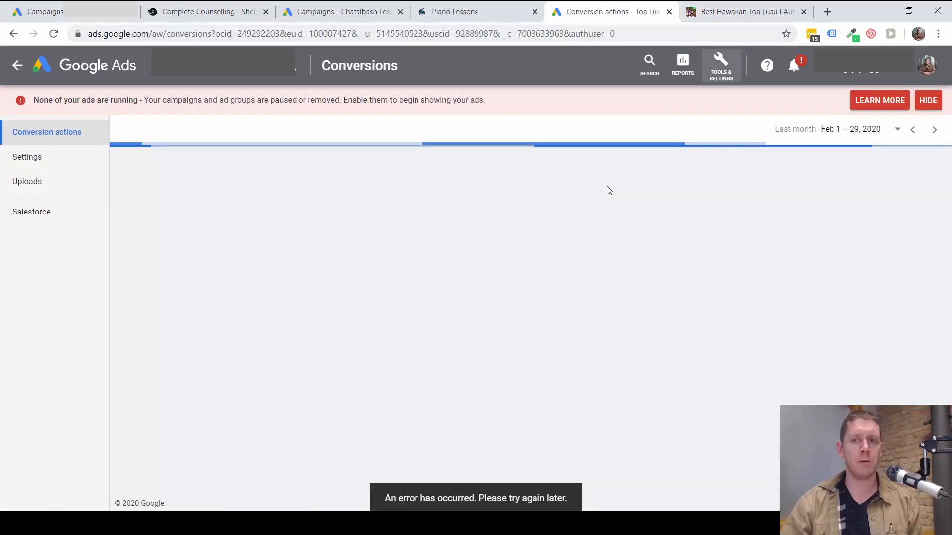
mouse_move(667, 257)
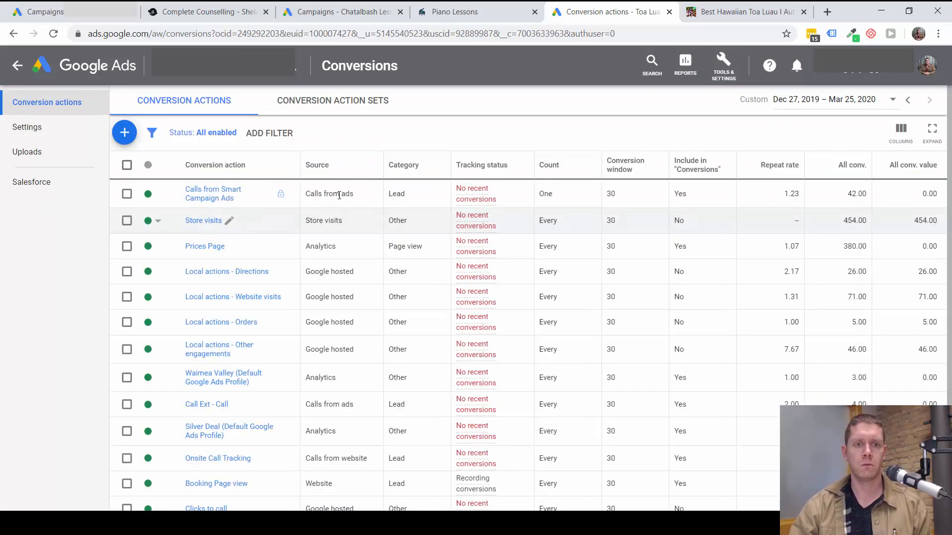
scroll(down, 3)
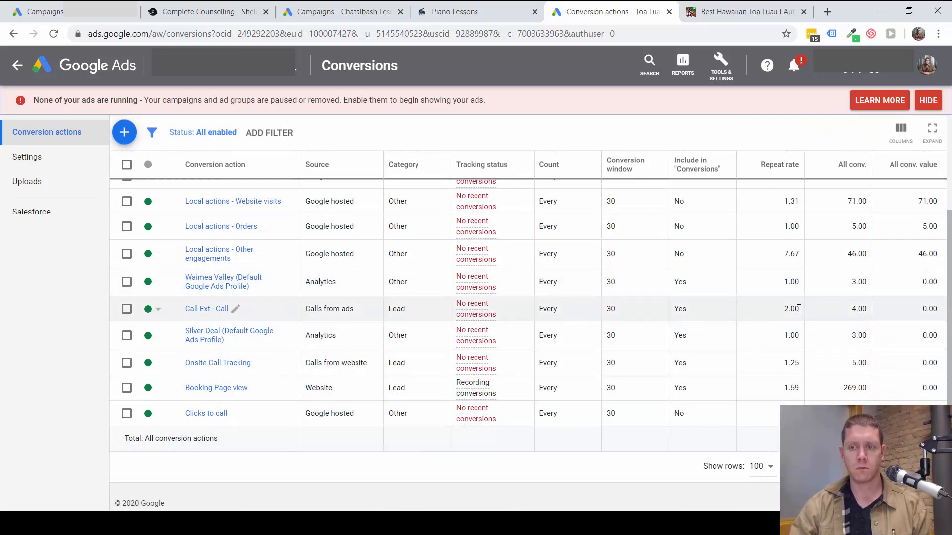
scroll(up, 3)
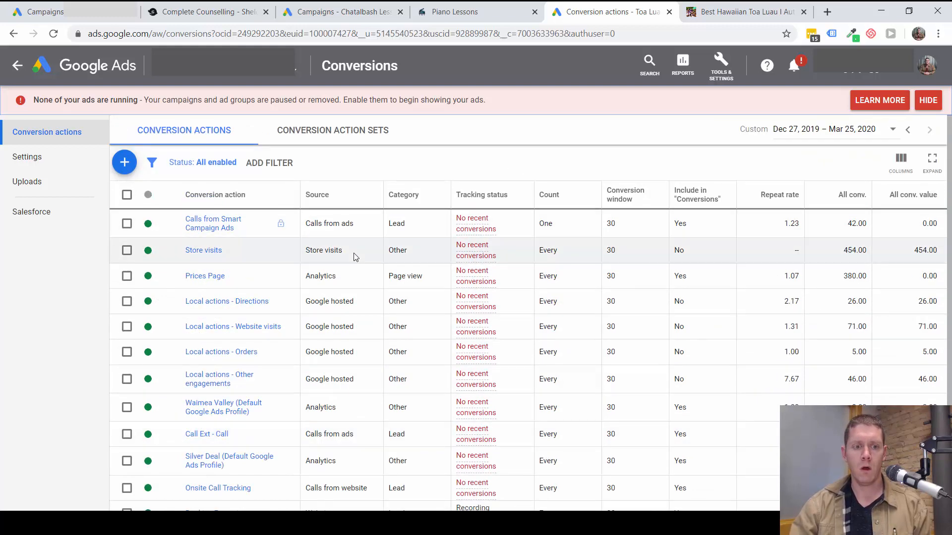
scroll(down, 3)
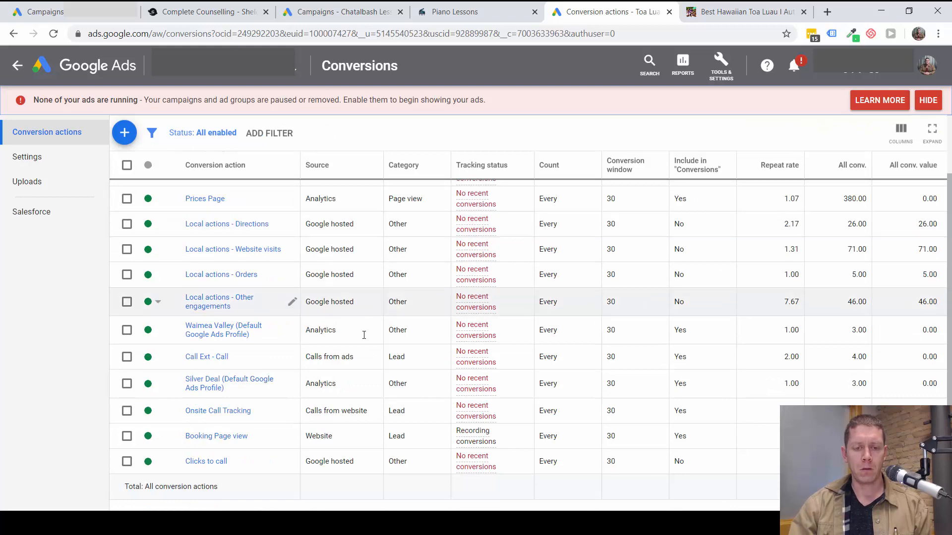
scroll(up, 3)
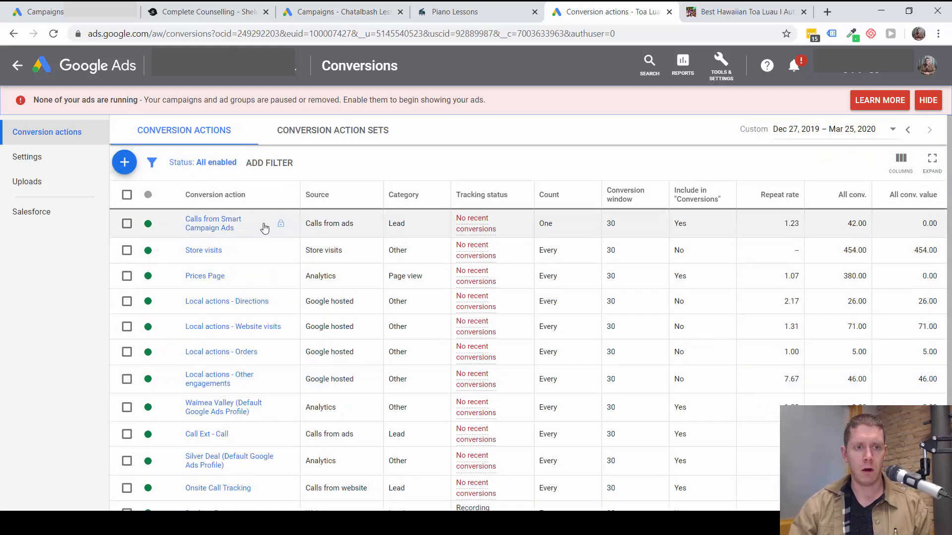
mouse_move(204, 276)
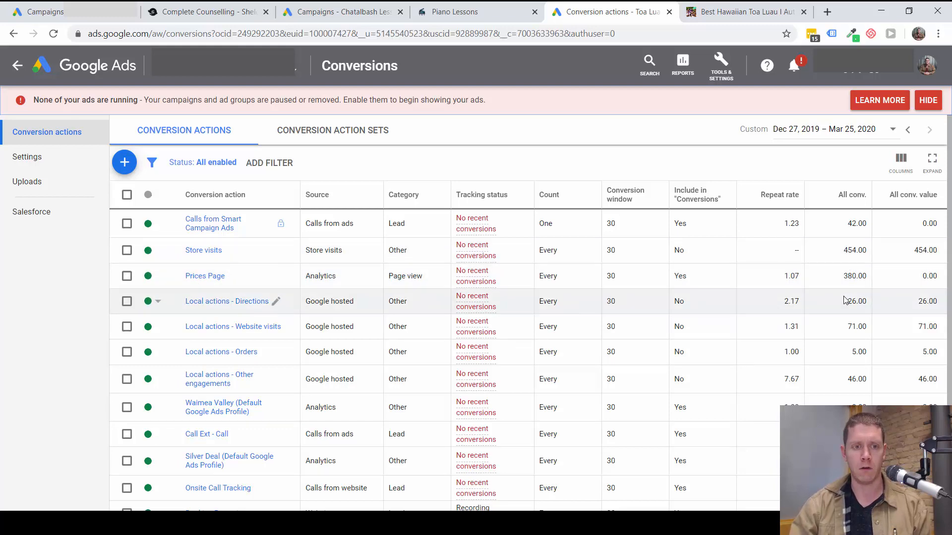
scroll(down, 3)
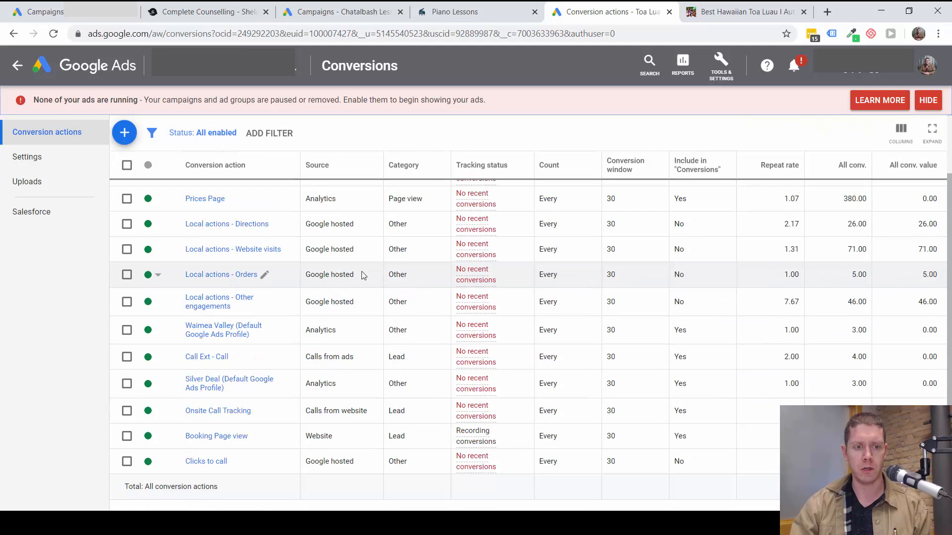
mouse_move(189, 361)
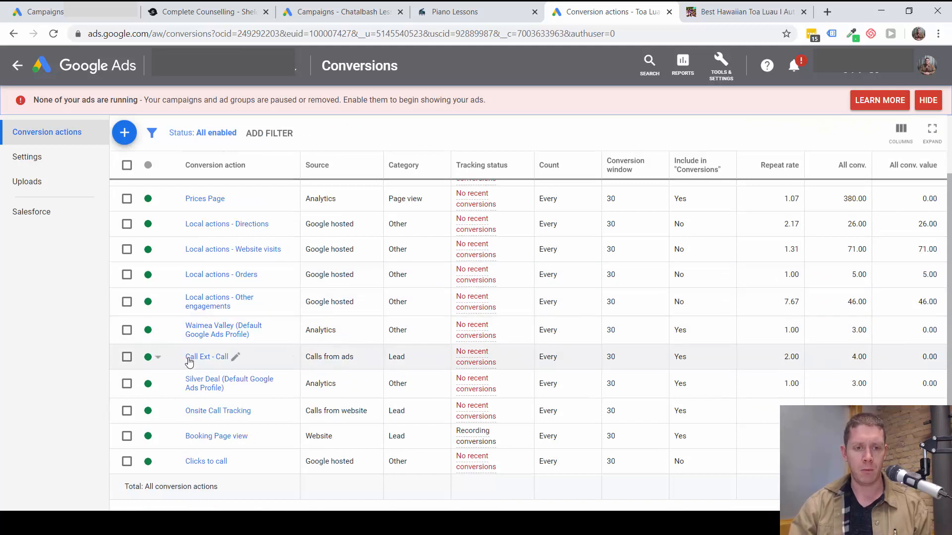
mouse_move(375, 363)
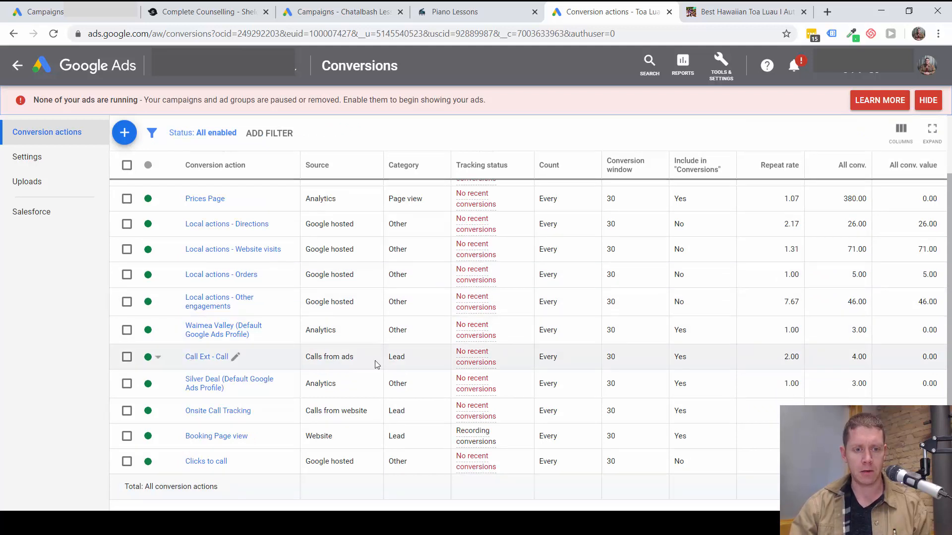
mouse_move(218, 415)
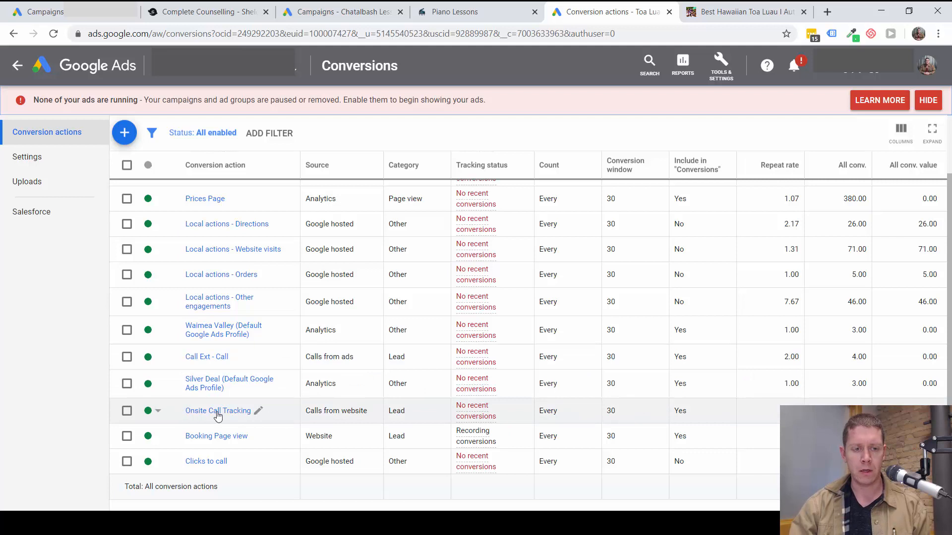
mouse_move(244, 418)
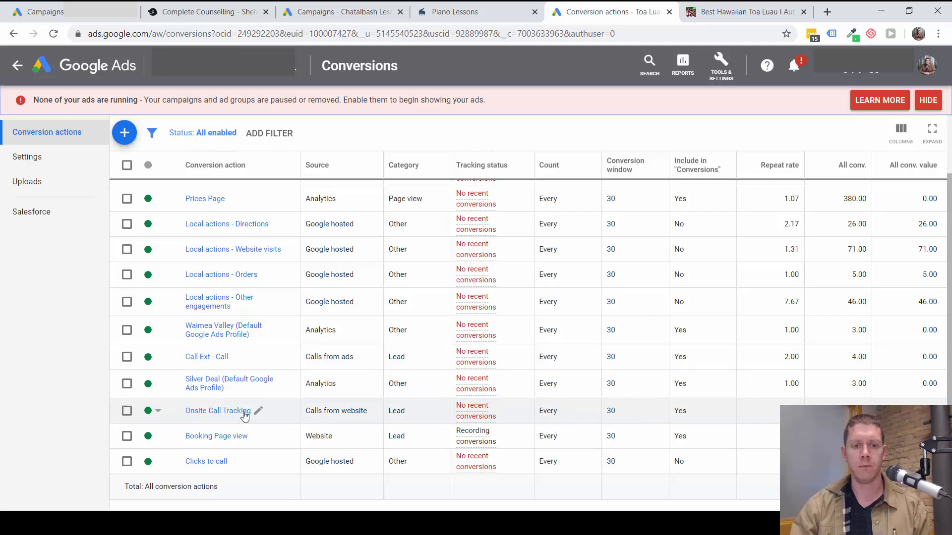
mouse_move(242, 420)
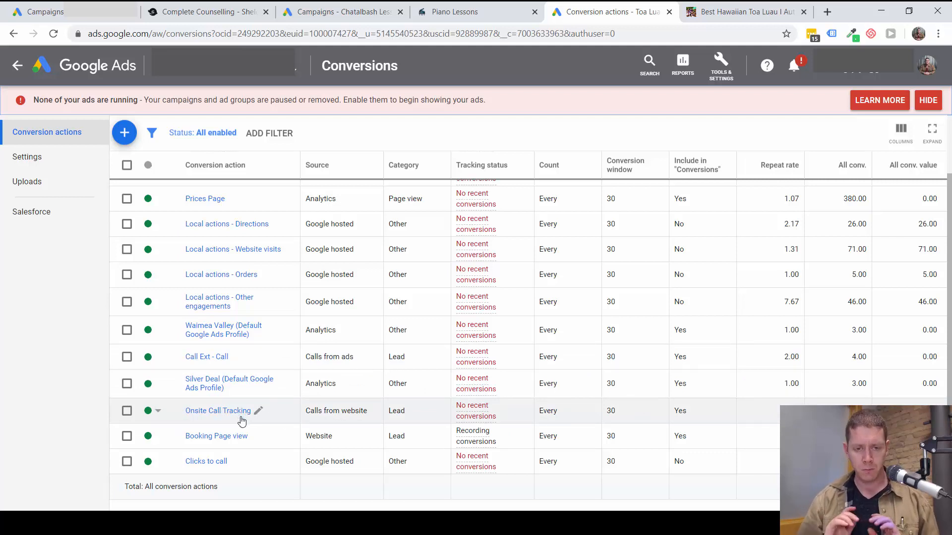
mouse_move(586, 433)
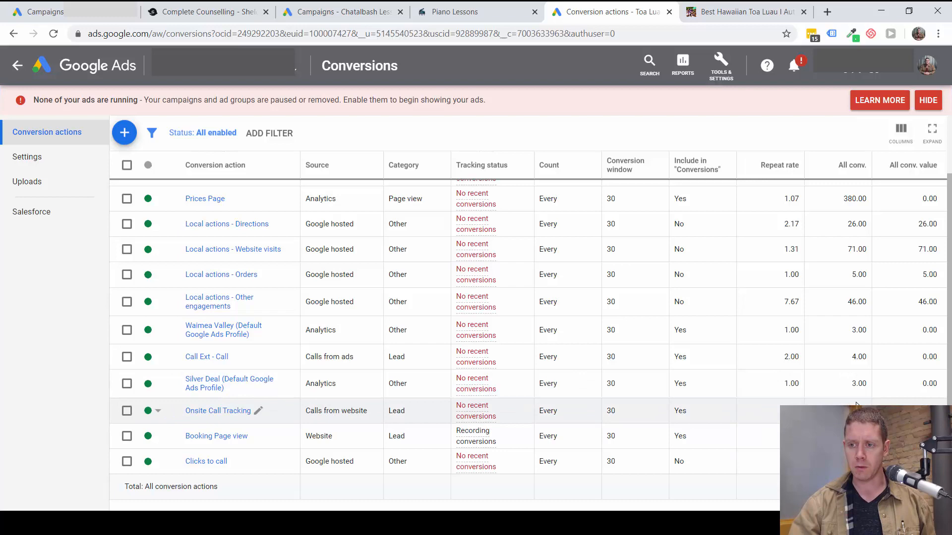
mouse_move(435, 417)
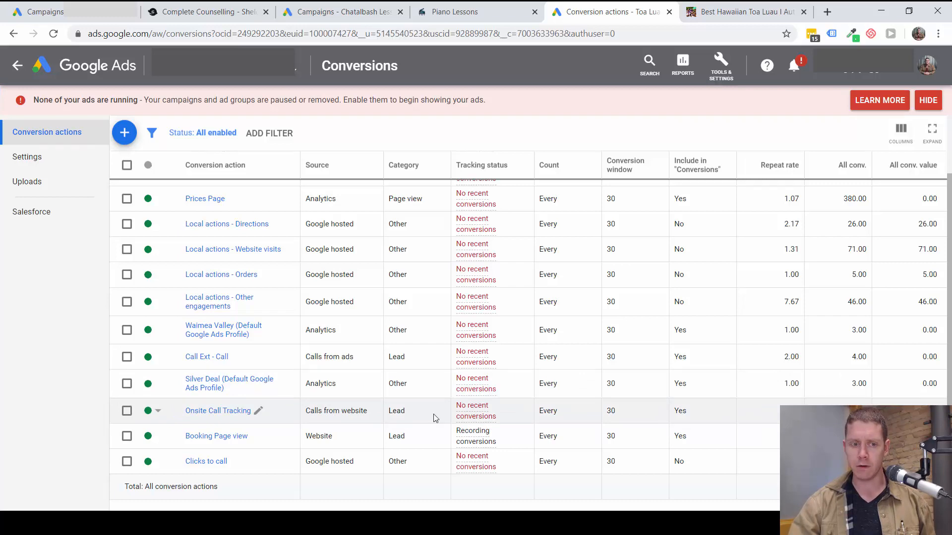
mouse_move(689, 410)
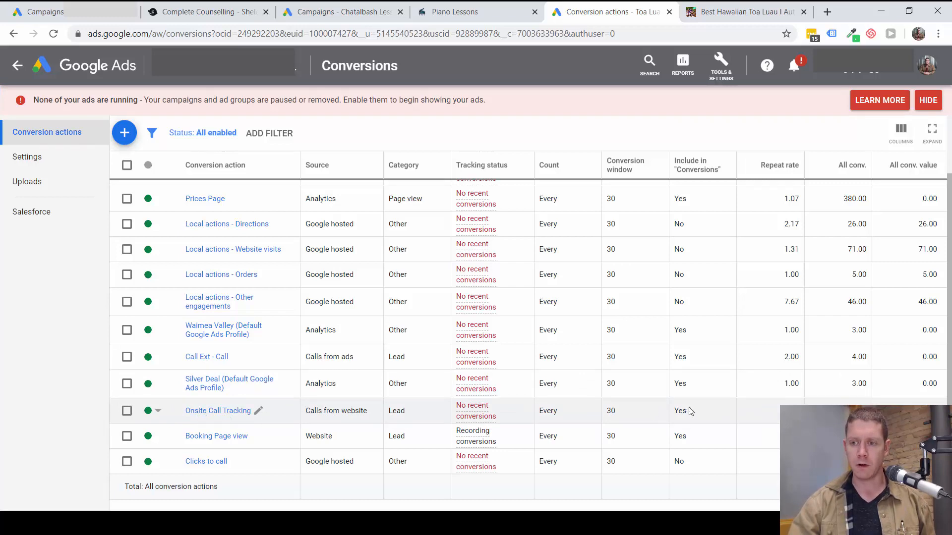
scroll(up, 3)
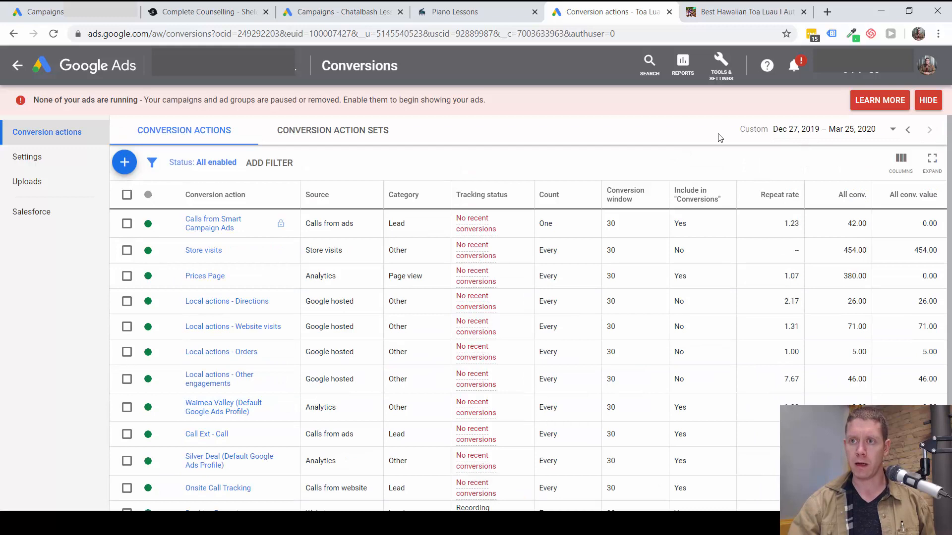
mouse_move(785, 139)
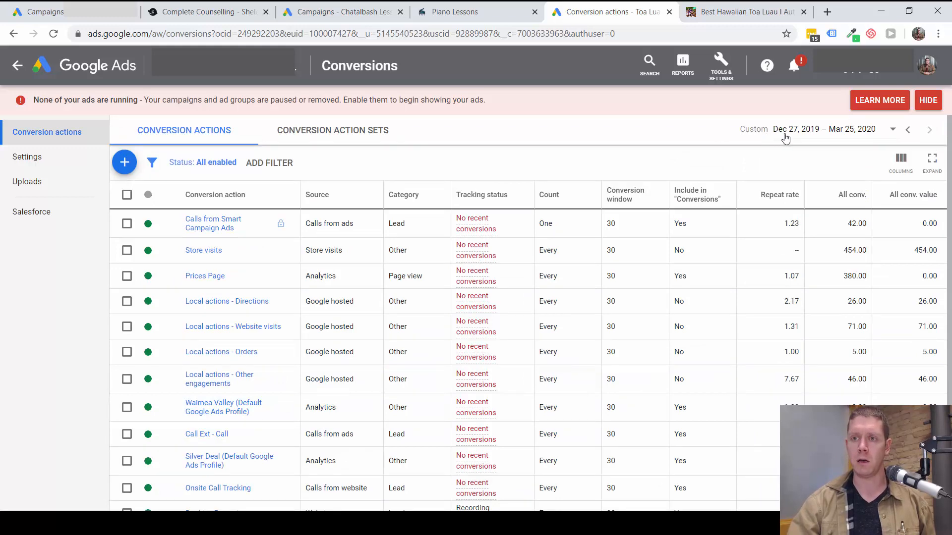
scroll(down, 3)
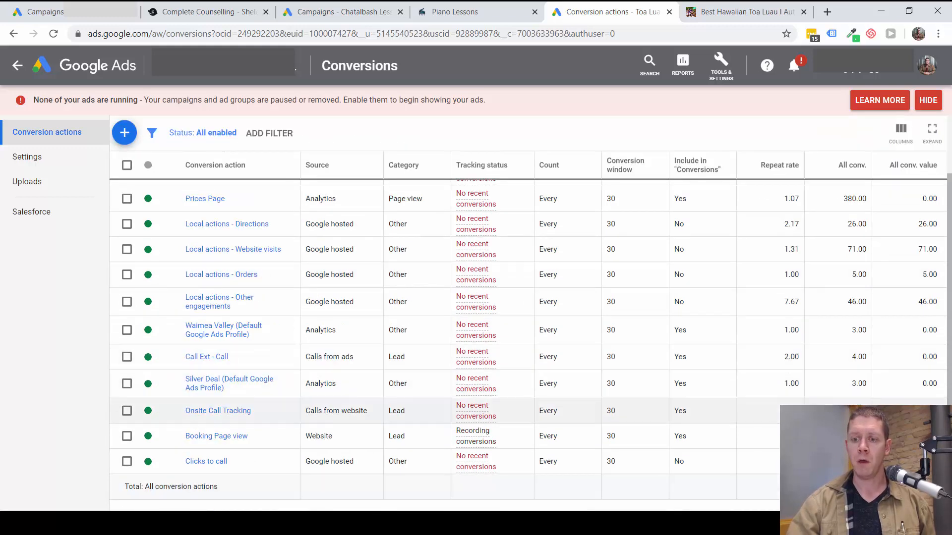
mouse_move(255, 453)
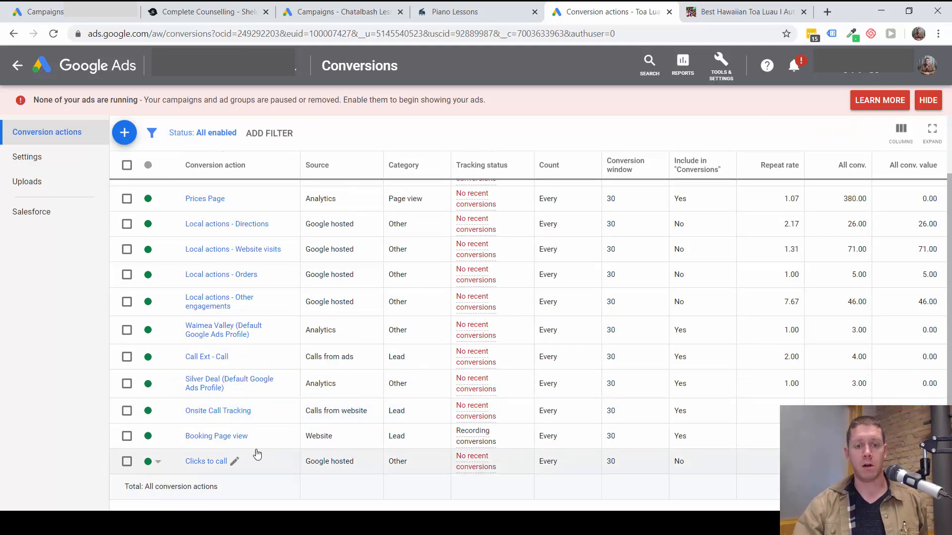
mouse_move(244, 410)
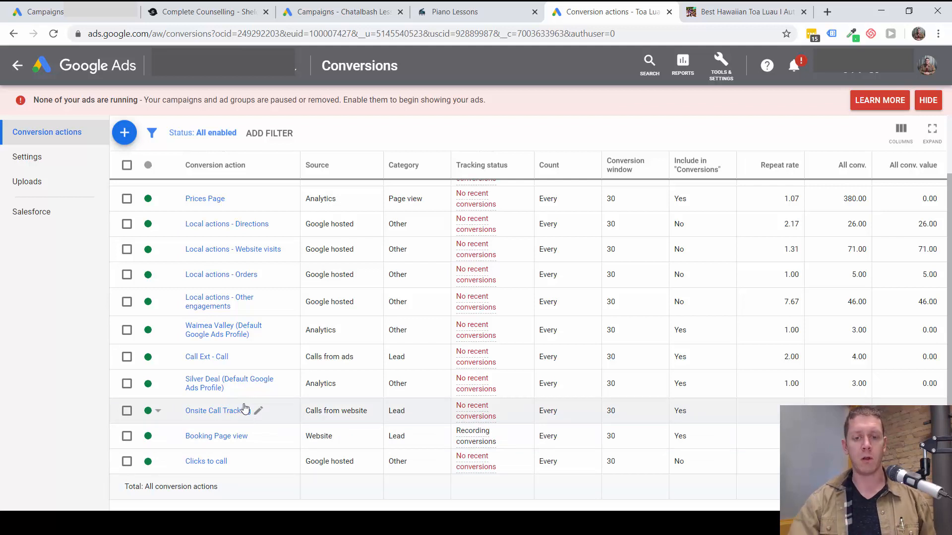
mouse_move(363, 382)
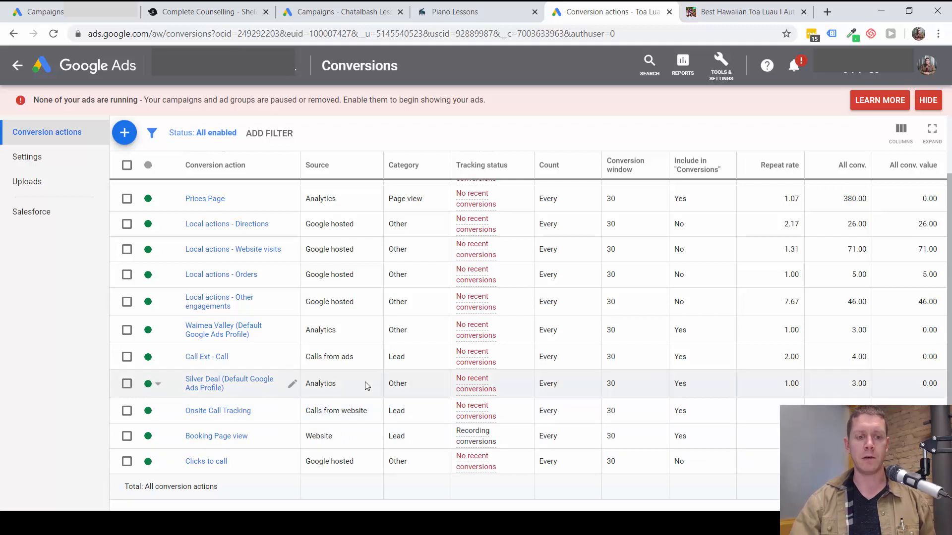
mouse_move(258, 419)
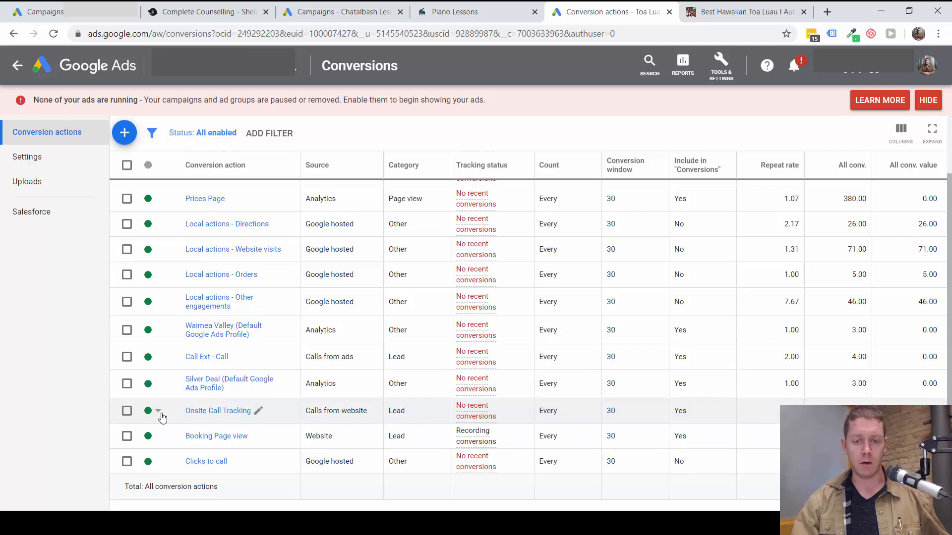
mouse_move(191, 407)
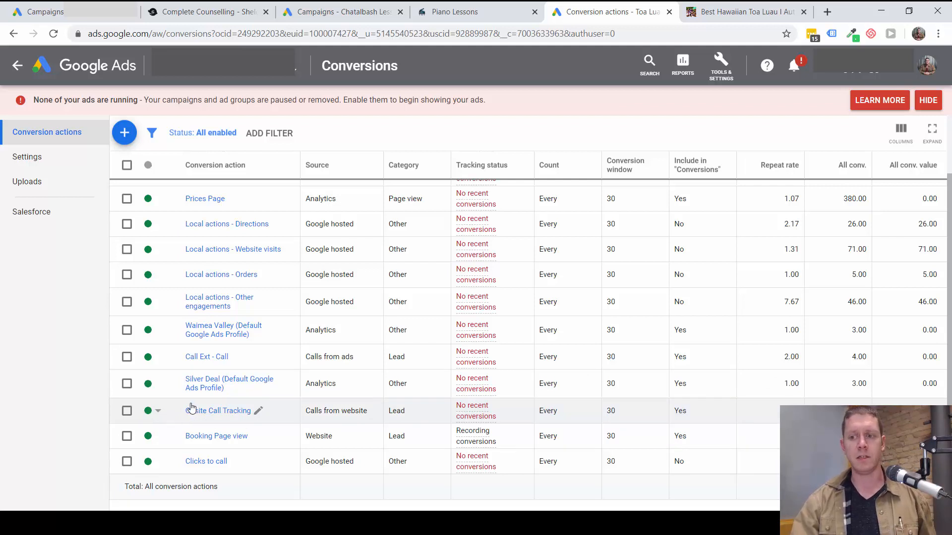
mouse_move(268, 398)
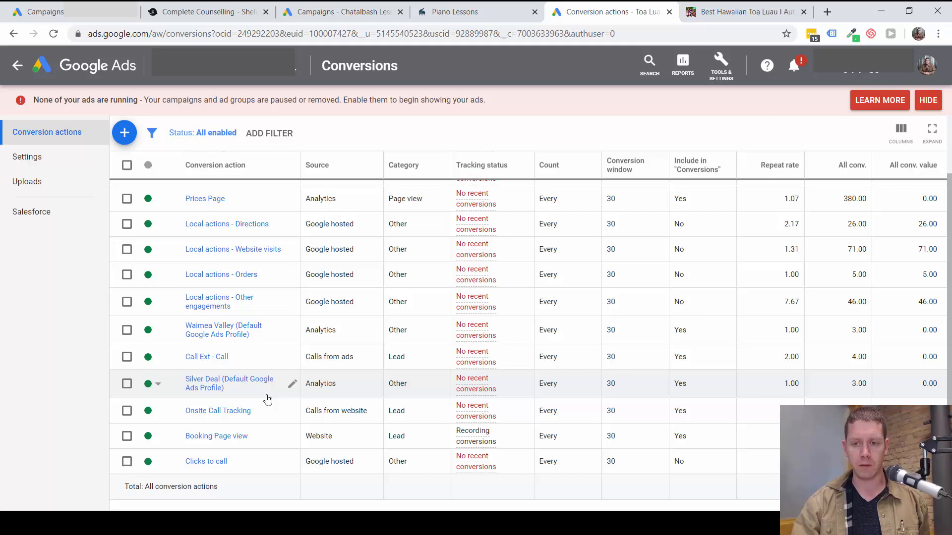
mouse_move(344, 410)
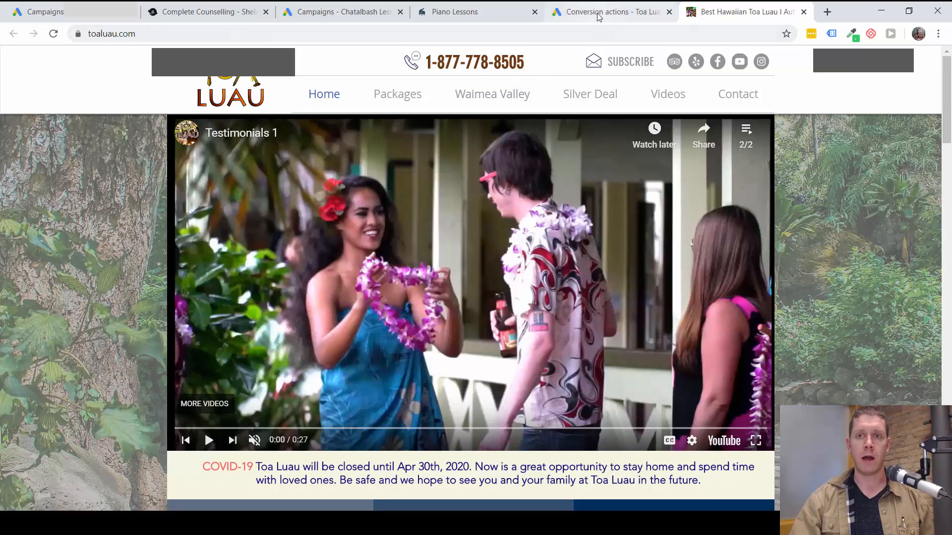
mouse_move(607, 12)
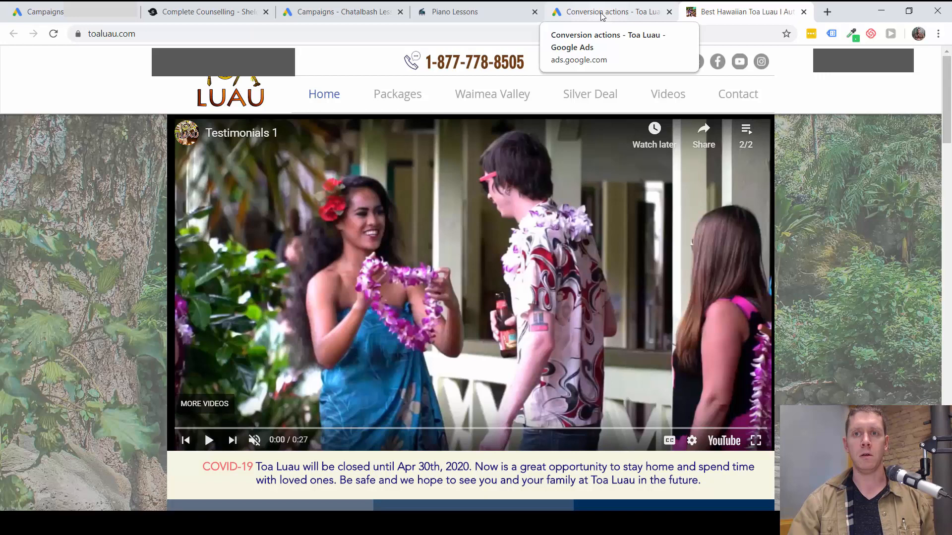
- Show the Silver Deal (Default Google Ads Profile) conversion action's details
click(607, 12)
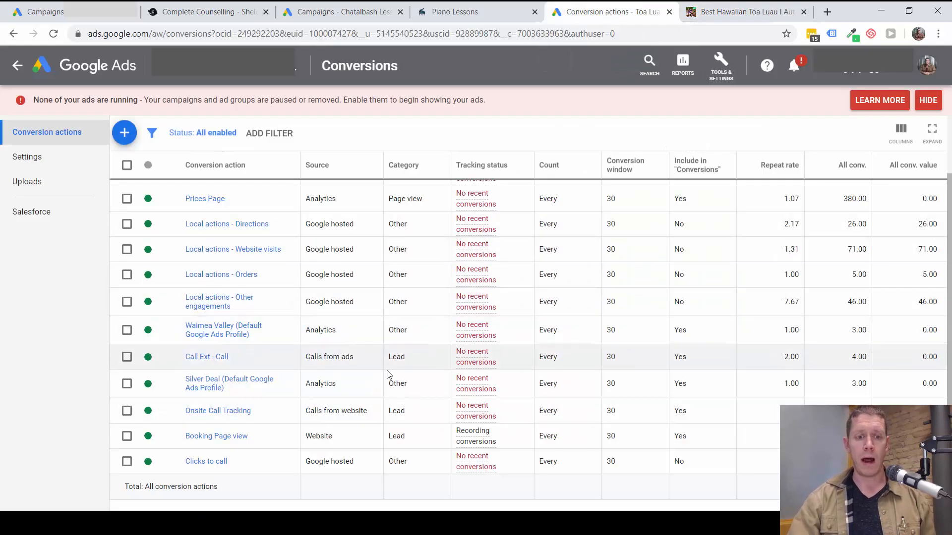
mouse_move(218, 301)
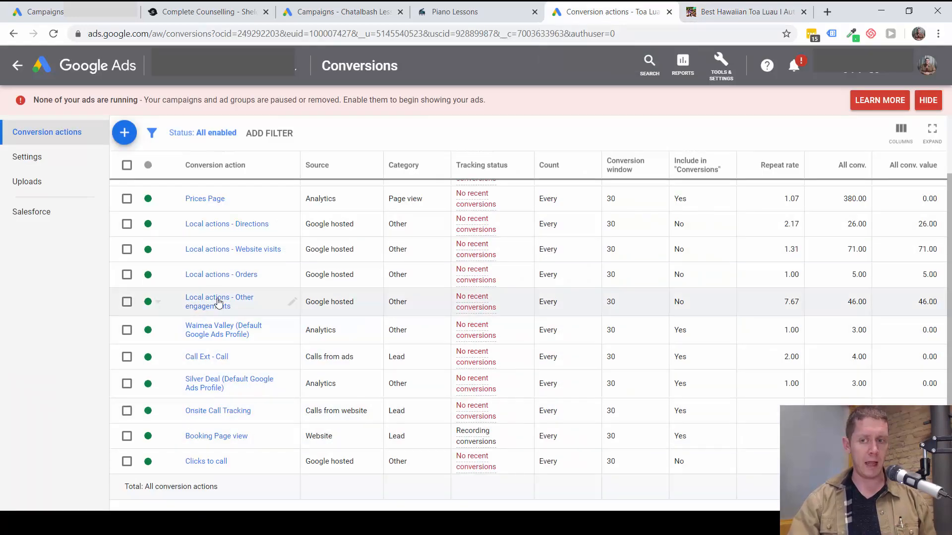
mouse_move(235, 239)
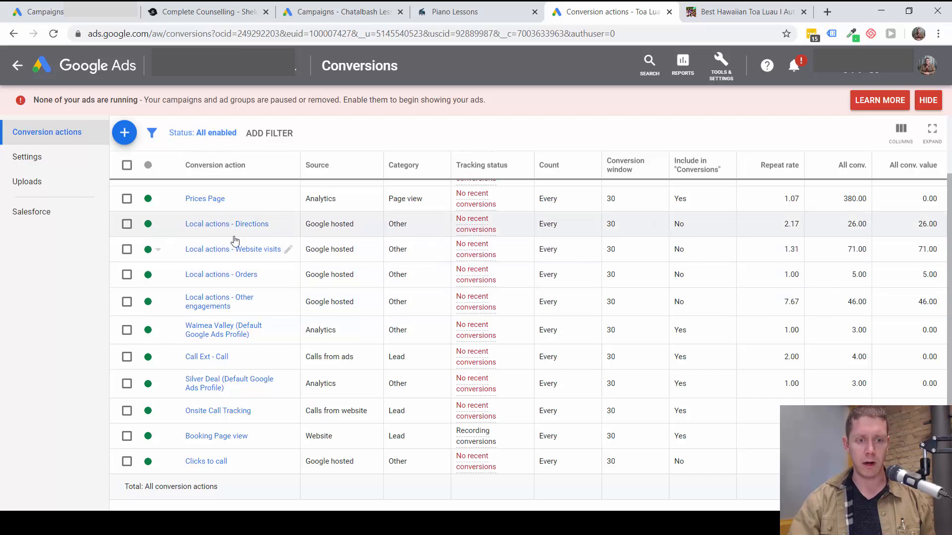
mouse_move(243, 382)
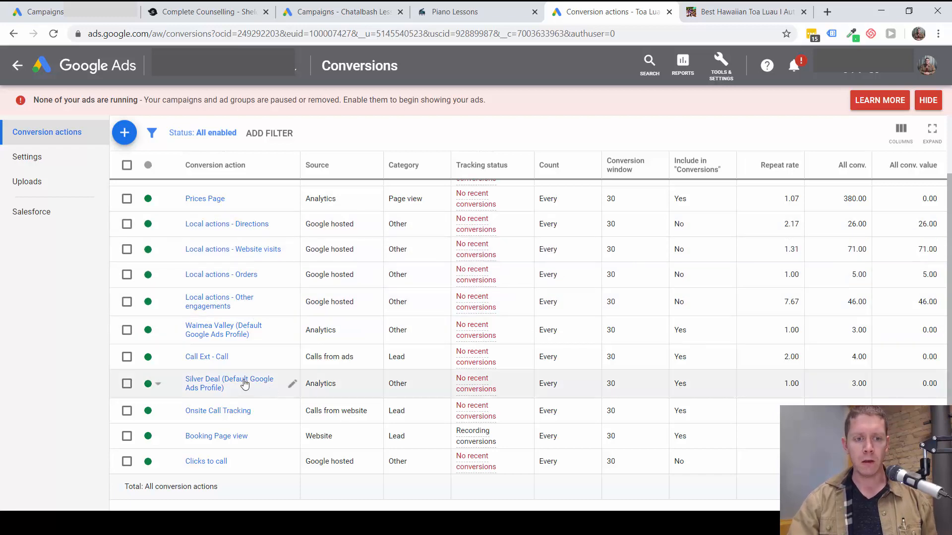
mouse_move(194, 328)
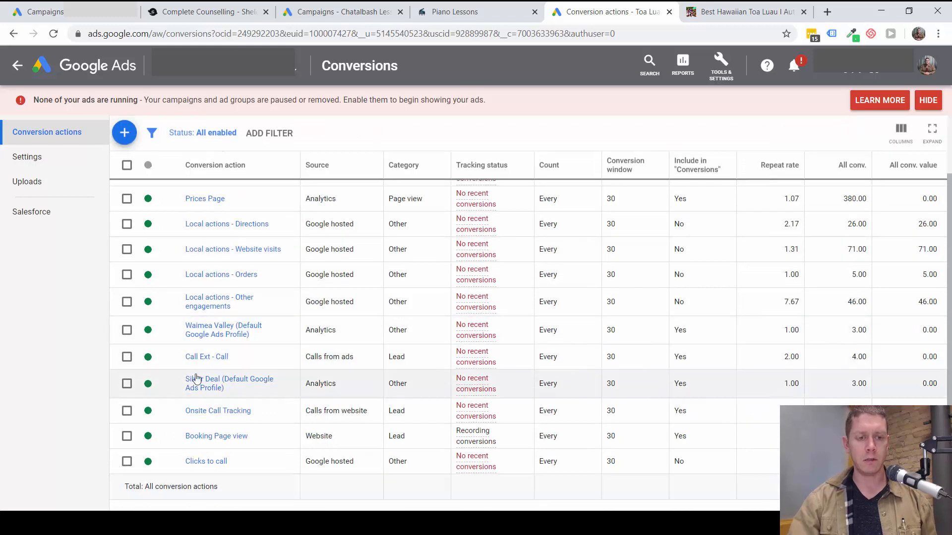
mouse_move(229, 382)
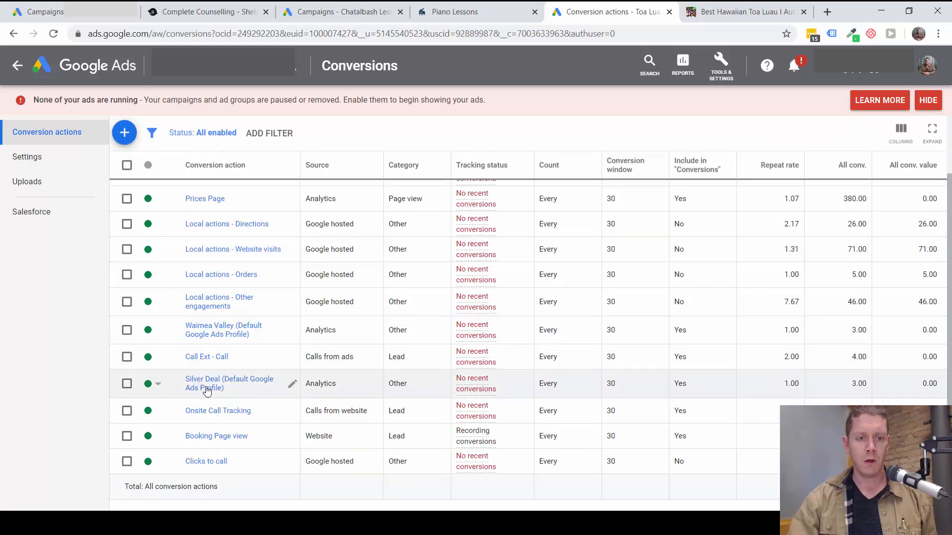
click(229, 382)
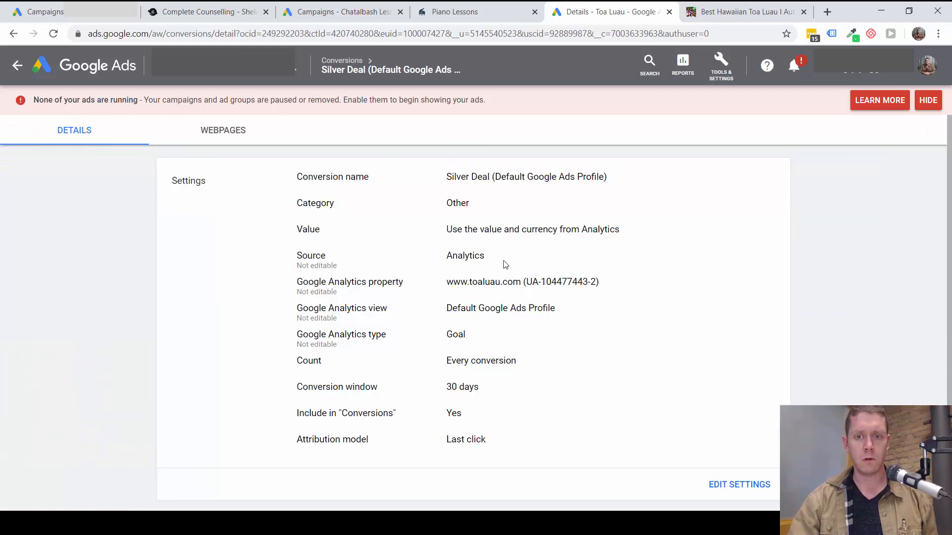
mouse_move(466, 297)
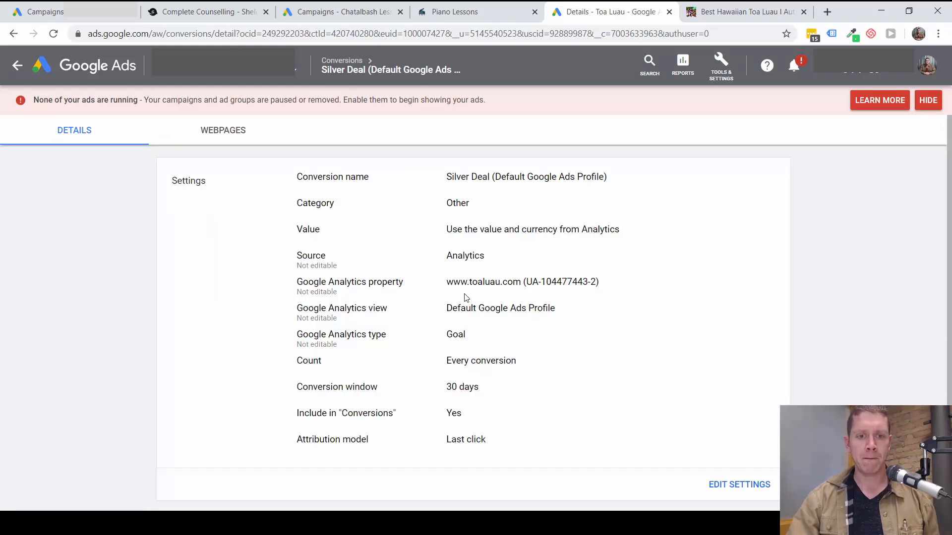
- Try BOOK NOW on the Silver Deal offer page, then return to the Toa Luau account overview
scroll(down, 3)
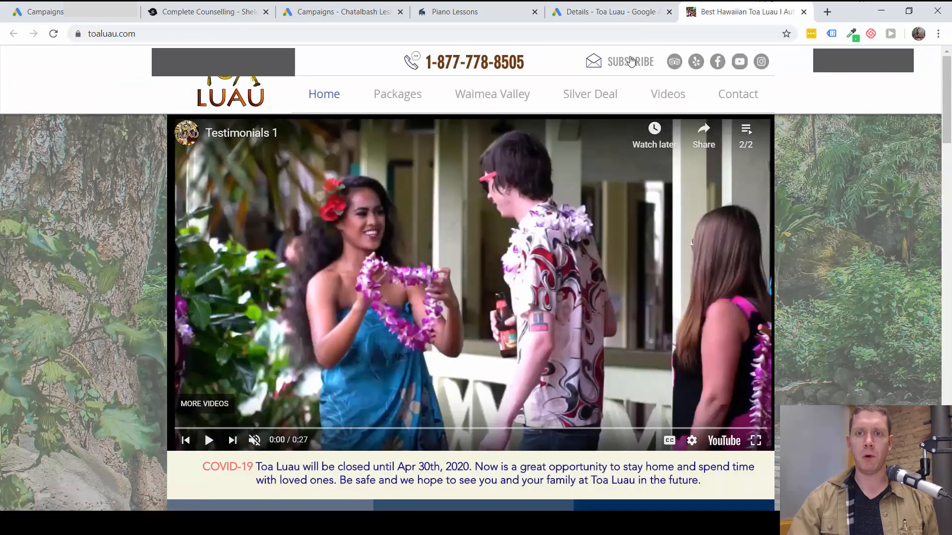
click(589, 94)
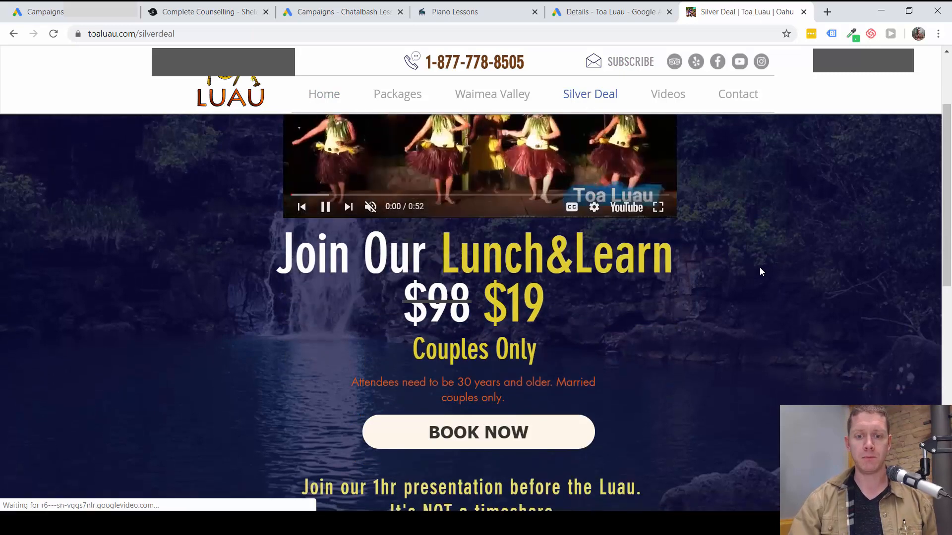
click(478, 432)
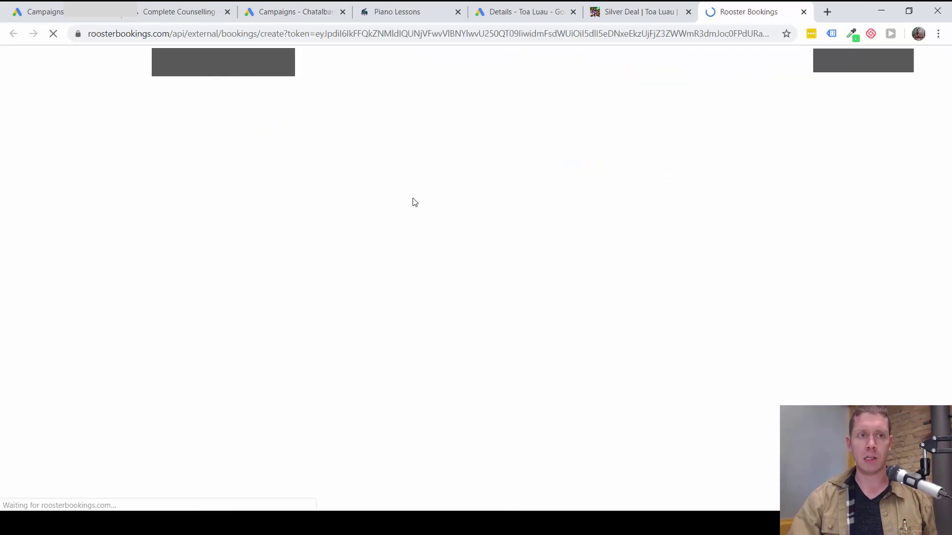
click(804, 12)
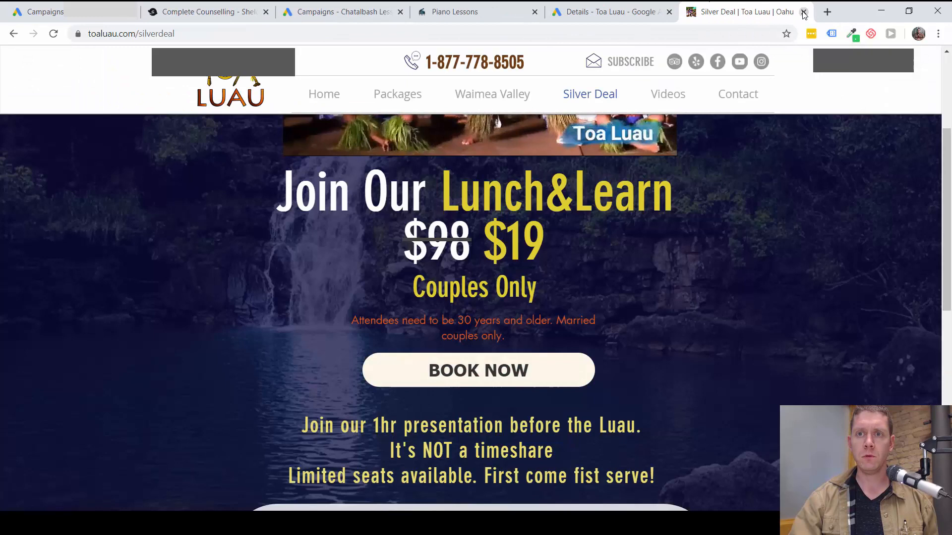
click(606, 12)
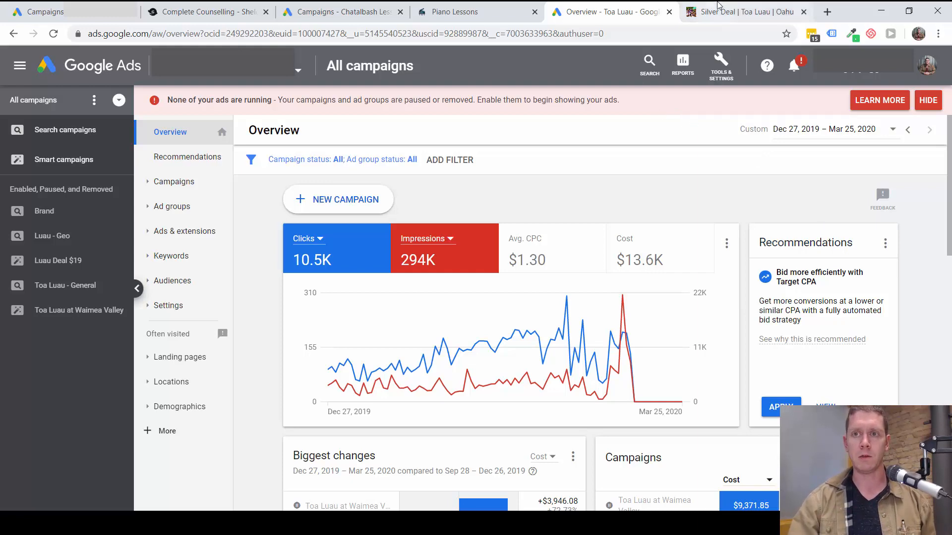
- Check the Toa Luau site's Contact page form from the Silver Deal landing page
click(747, 12)
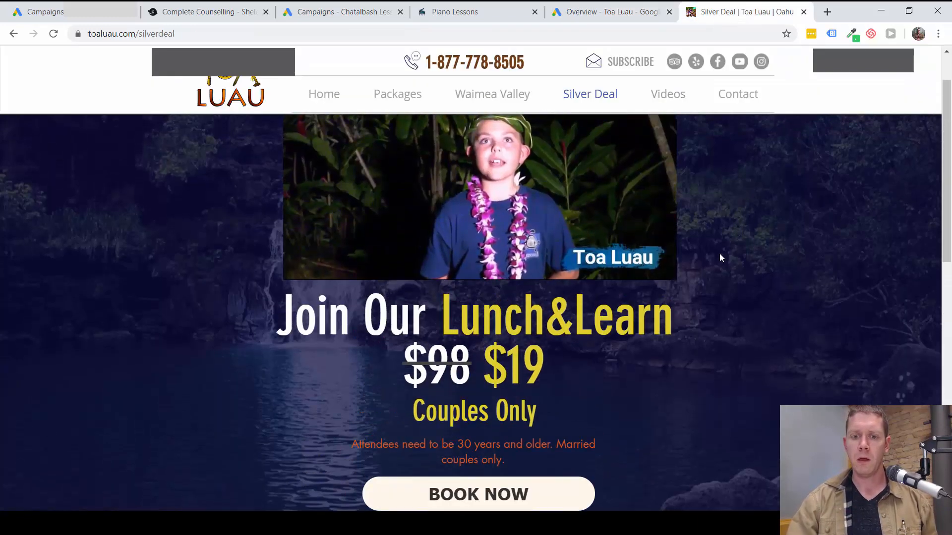
scroll(down, 3)
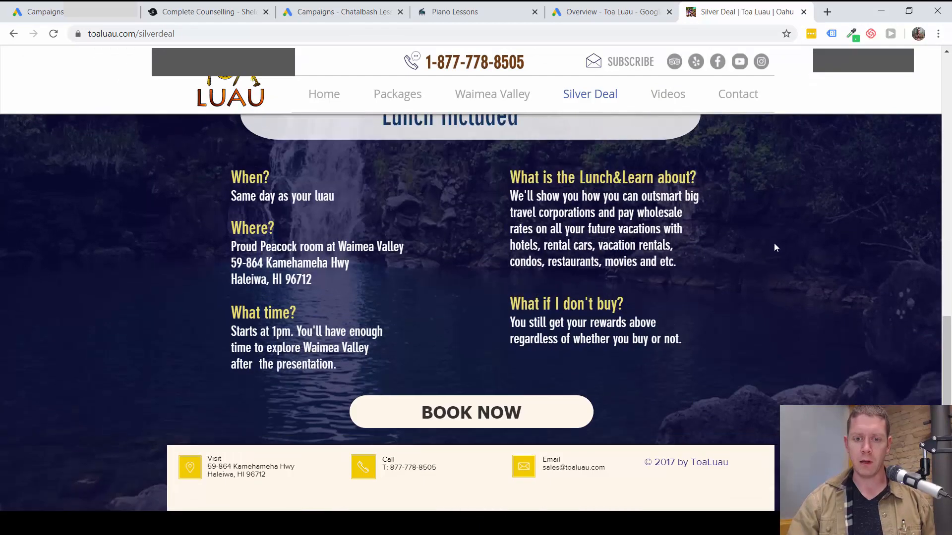
scroll(up, 3)
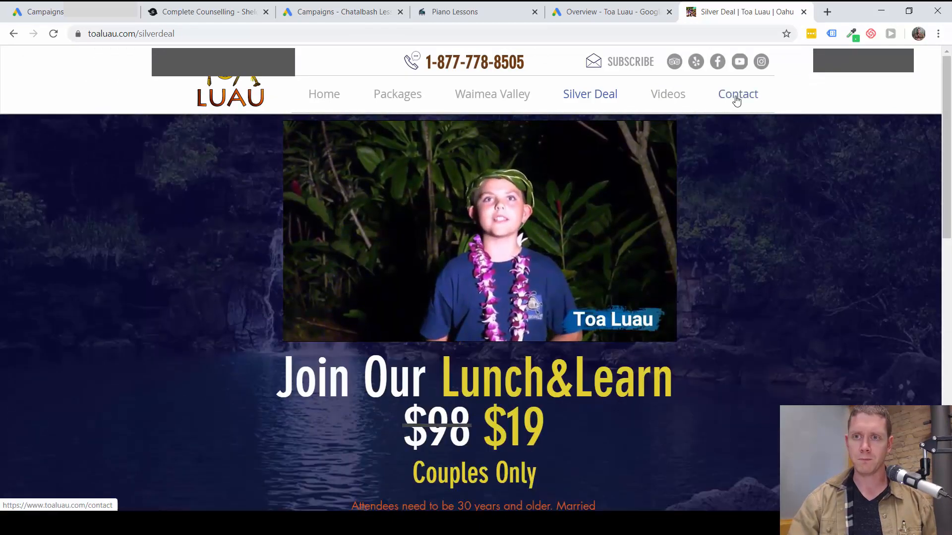
click(736, 94)
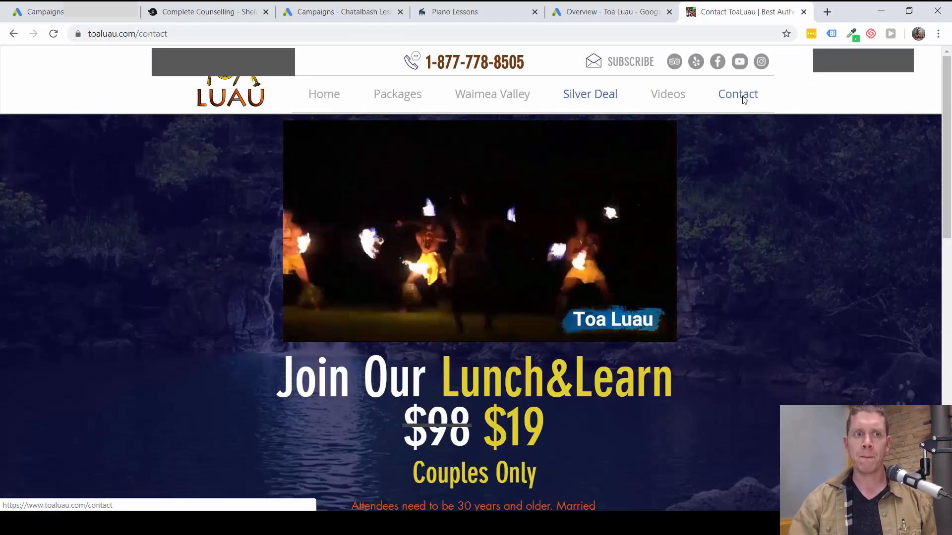
click(738, 94)
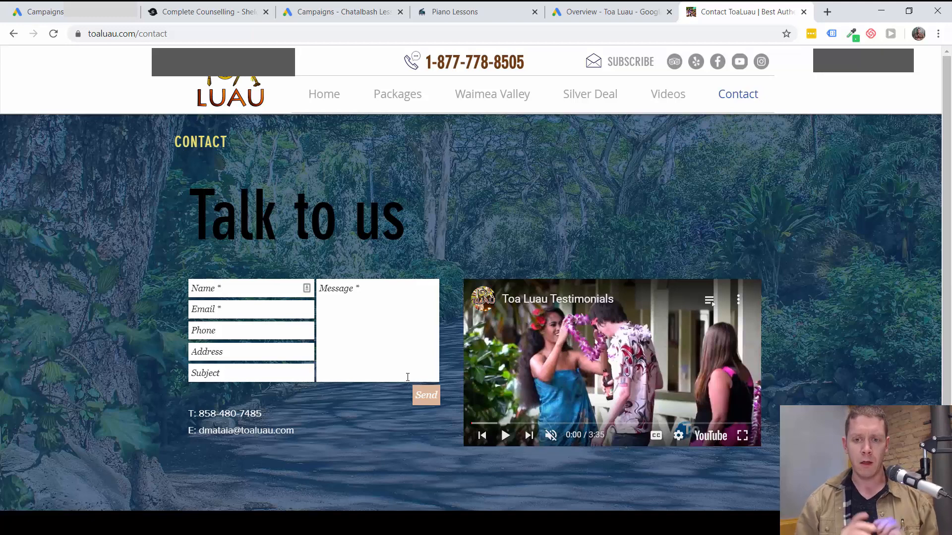
mouse_move(434, 198)
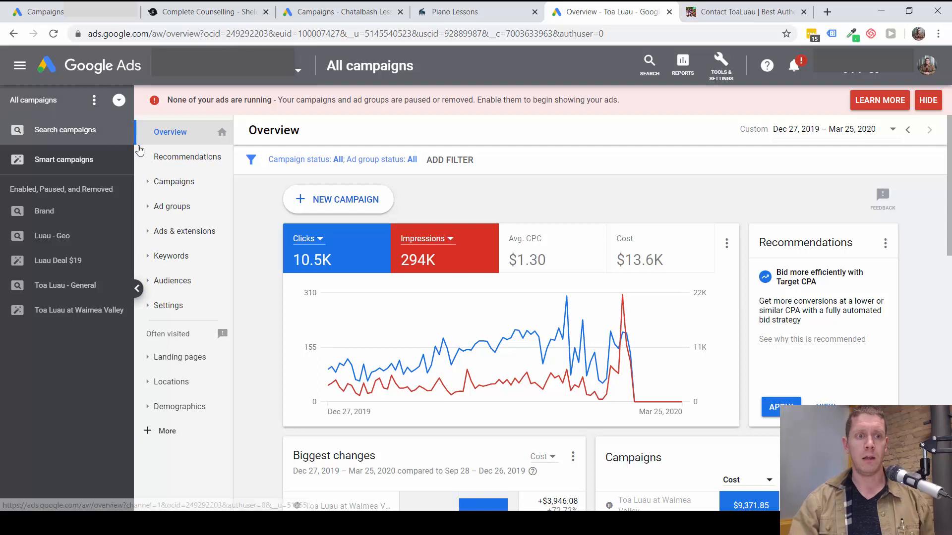
- List the ad groups of the Toa Luau - General campaign from the Campaigns view
click(173, 181)
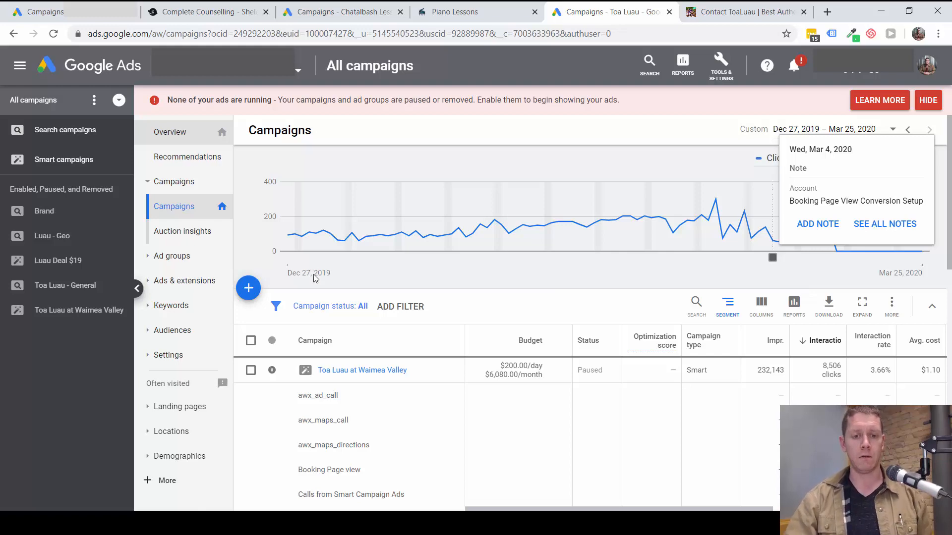
scroll(down, 3)
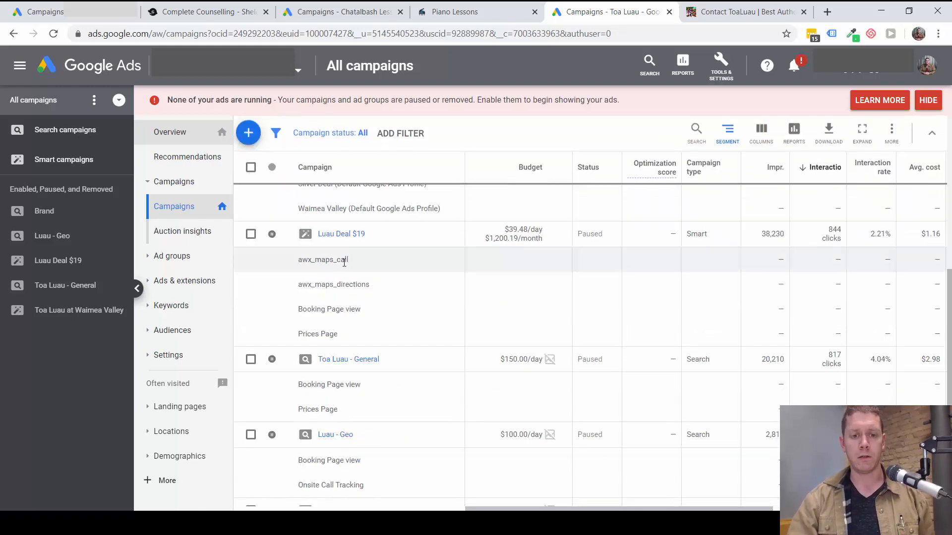
mouse_move(354, 359)
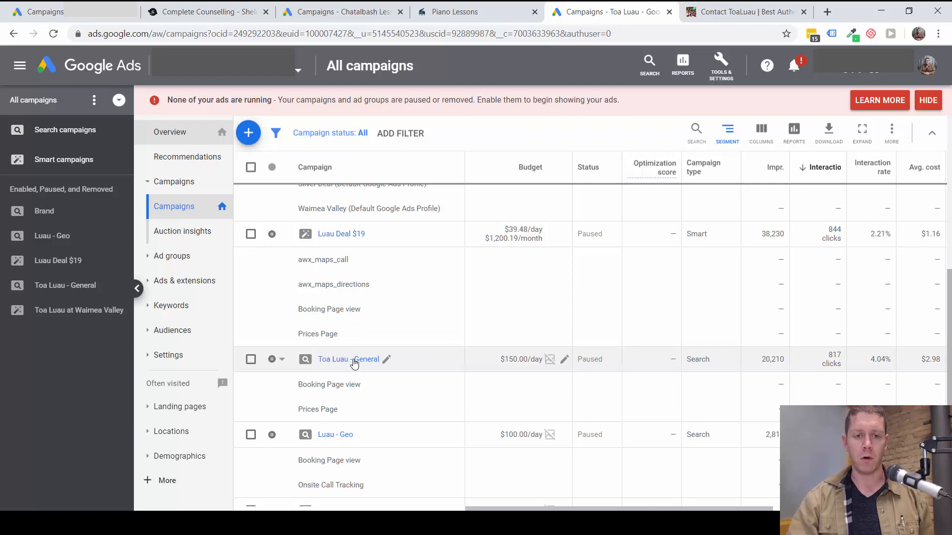
click(348, 359)
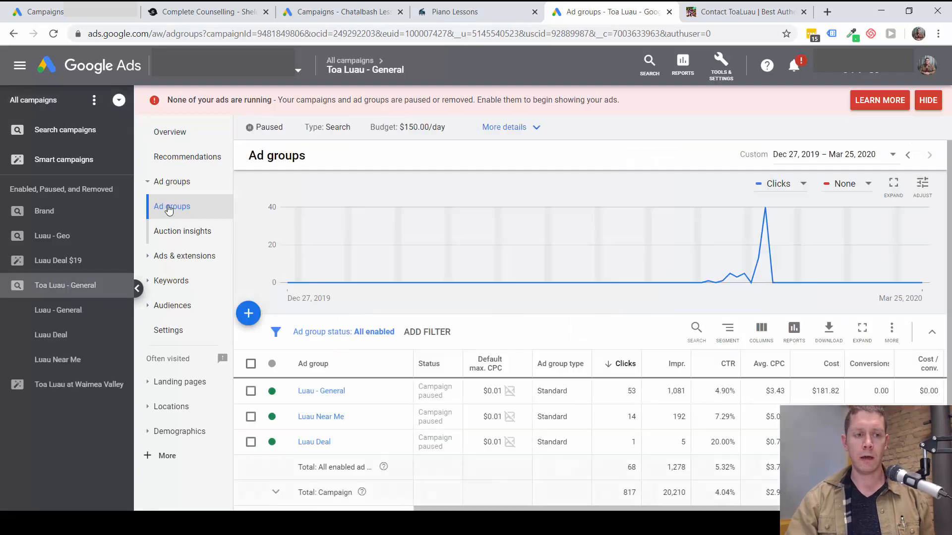
mouse_move(169, 330)
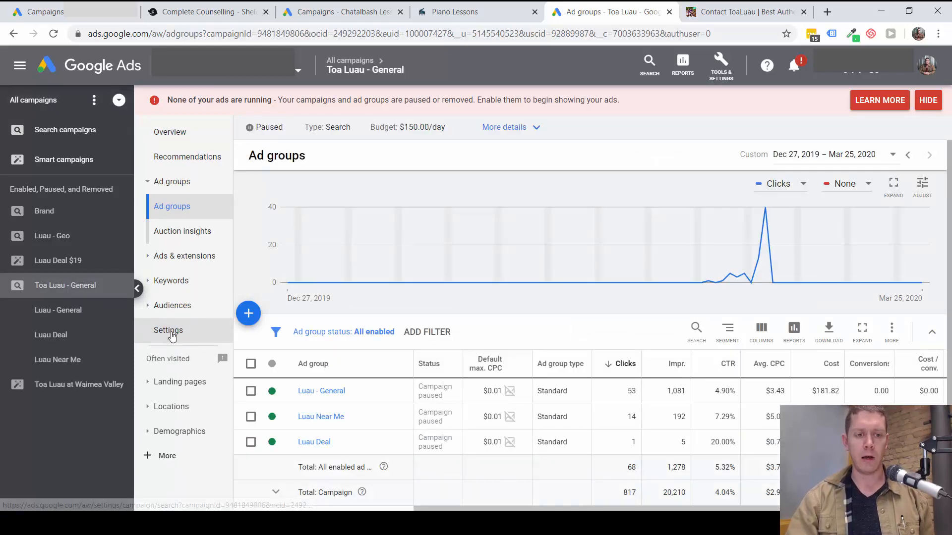
- In the campaign settings, choose campaign-specific conversions and bring up the conversion action picker
click(169, 331)
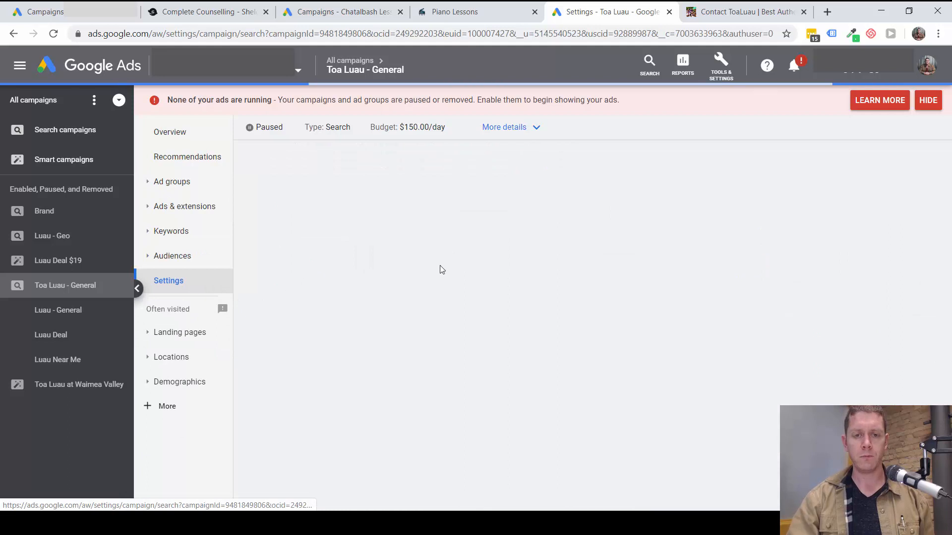
mouse_move(493, 301)
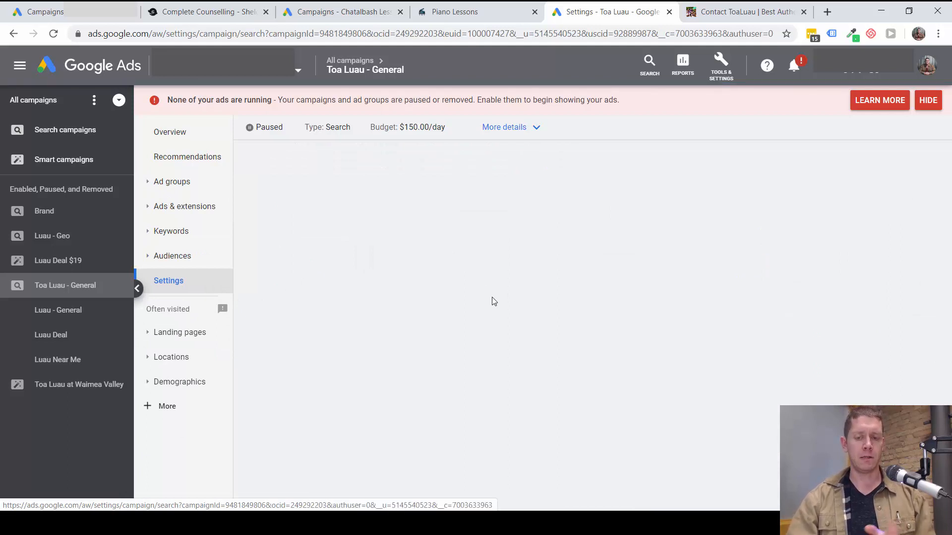
mouse_move(502, 285)
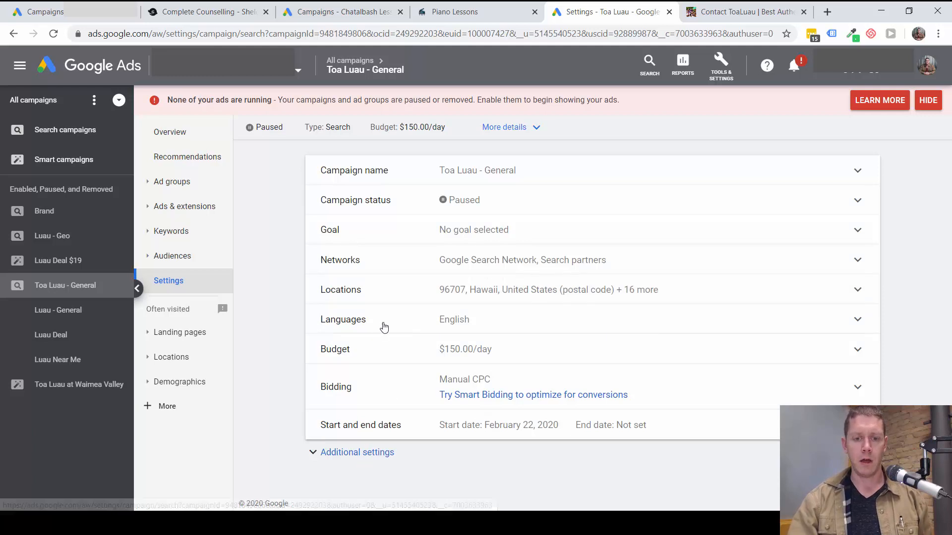
scroll(down, 3)
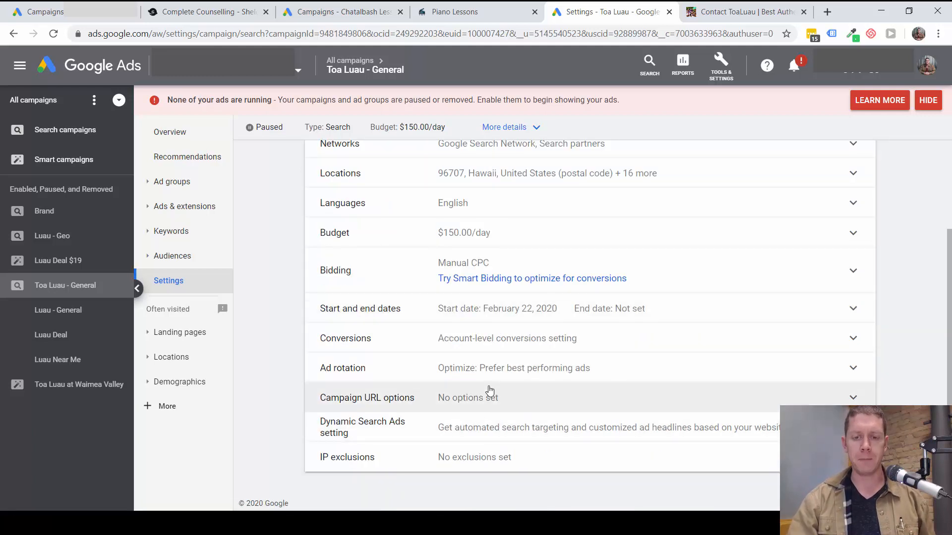
mouse_move(472, 350)
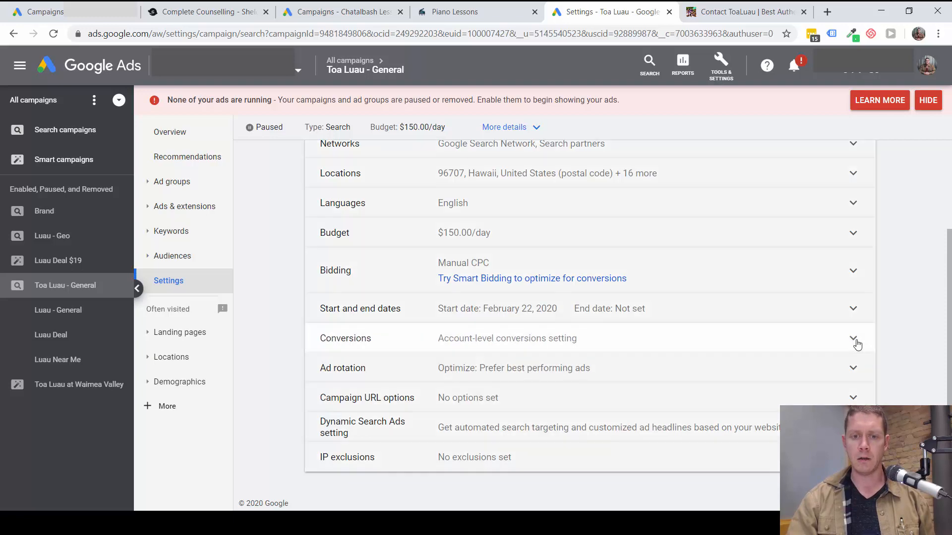
click(852, 338)
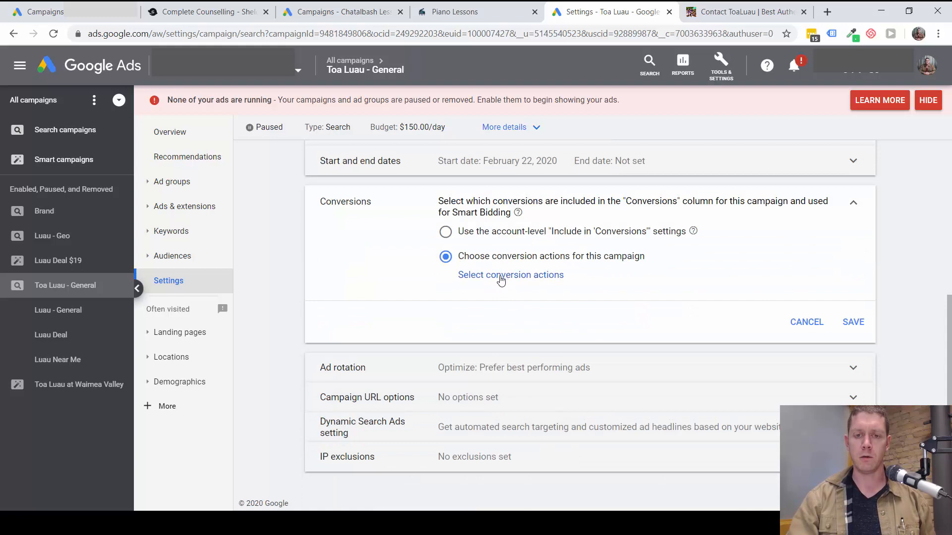
click(510, 275)
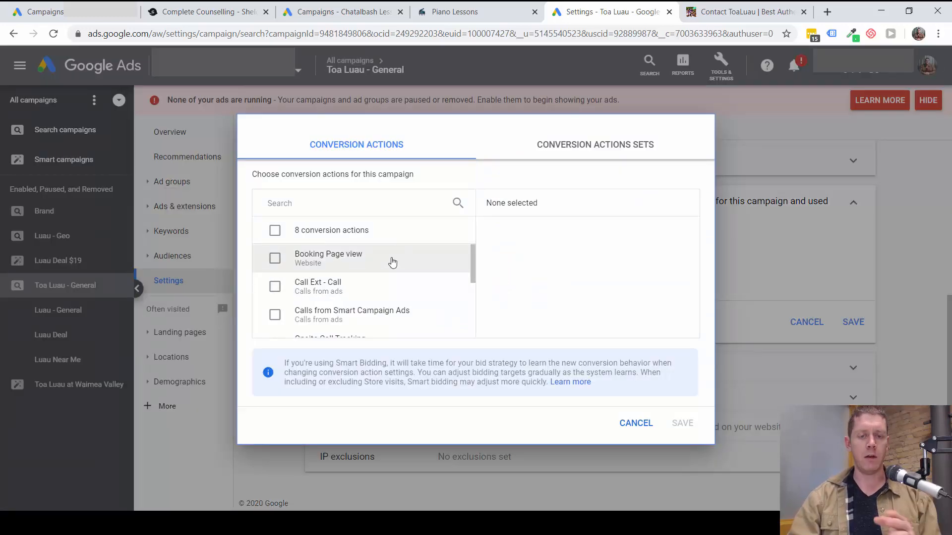
- Cancel the conversion action picker and the Conversions change, keeping account-level conversions
scroll(down, 3)
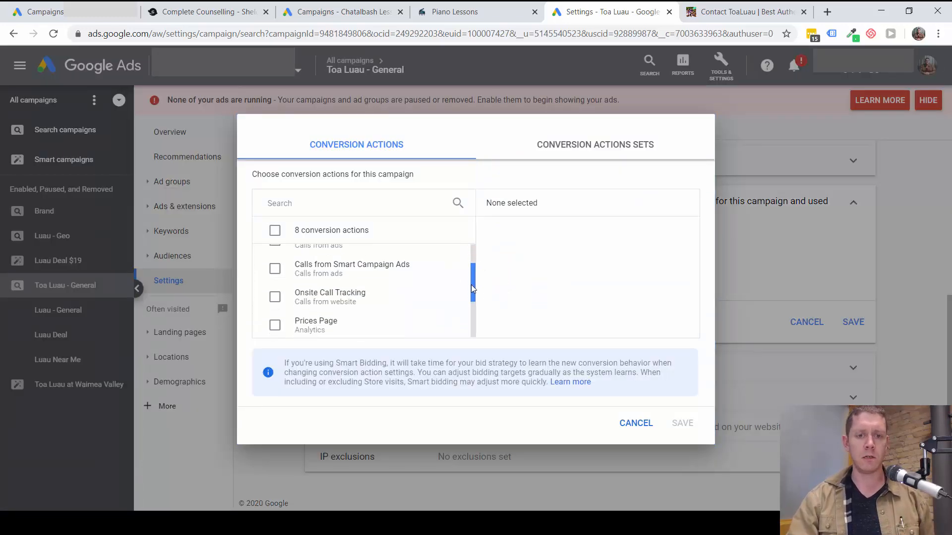
scroll(up, 3)
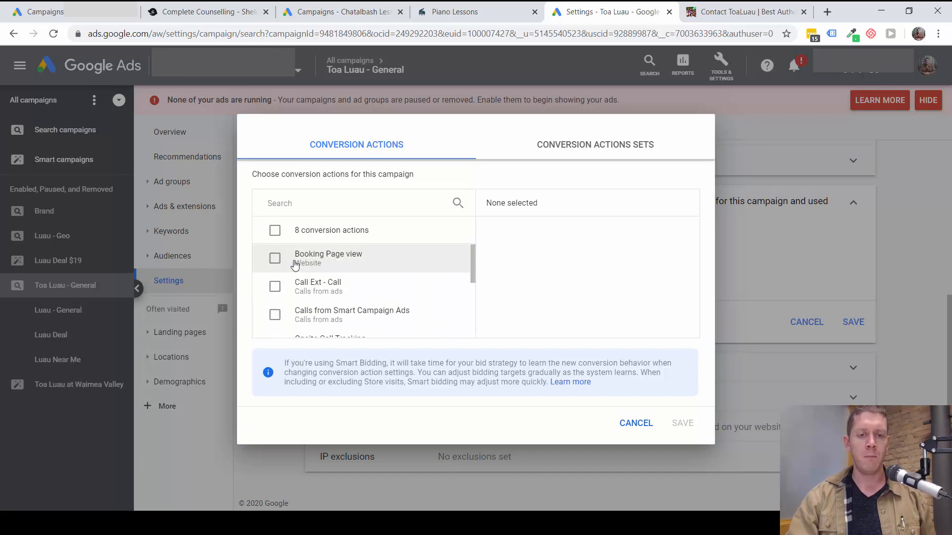
mouse_move(294, 298)
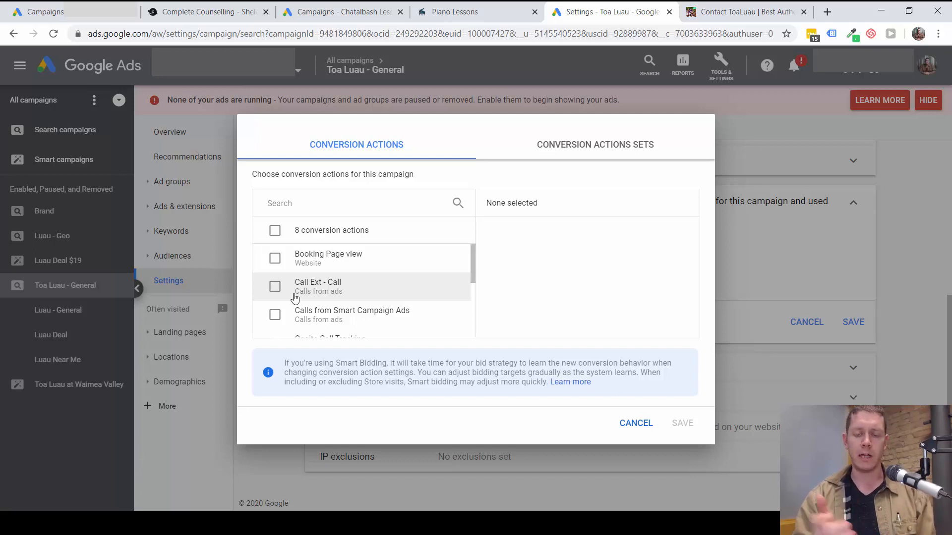
mouse_move(635, 423)
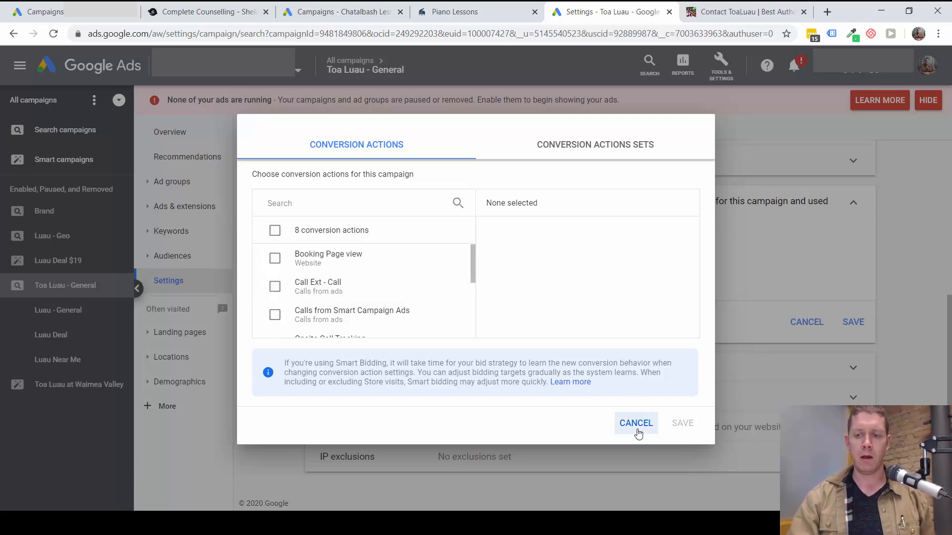
click(636, 423)
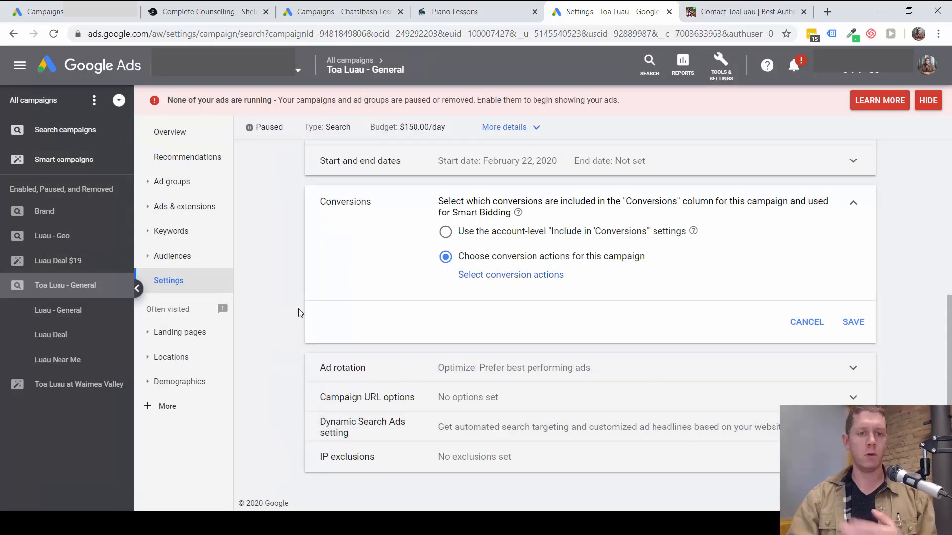
mouse_move(303, 276)
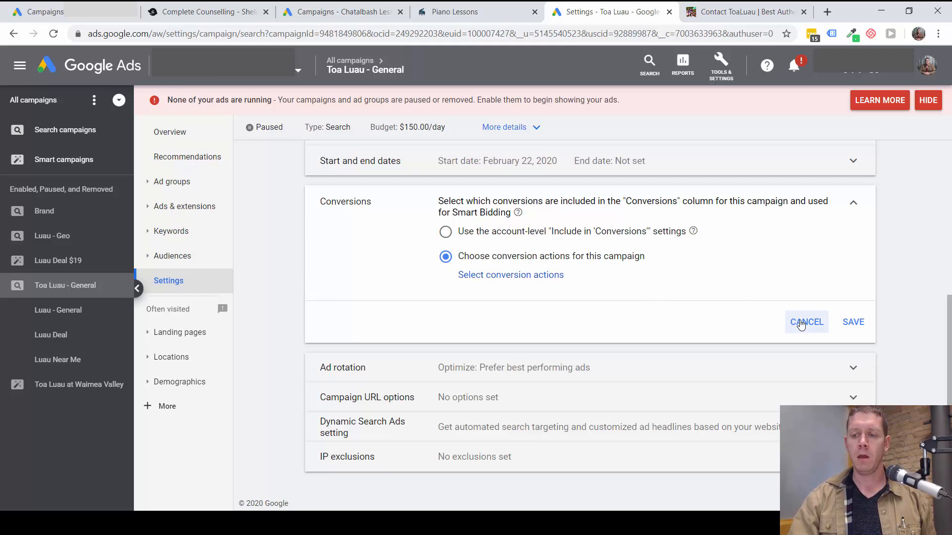
click(806, 322)
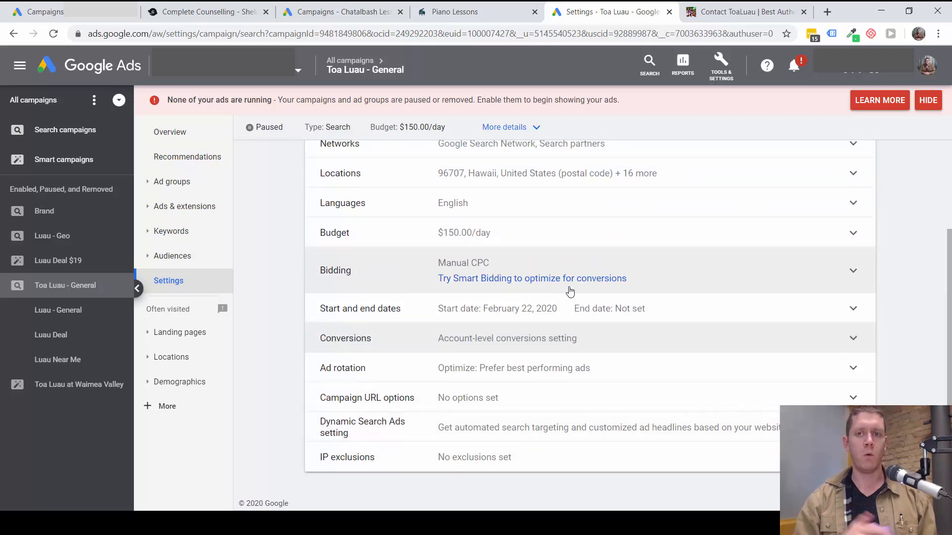